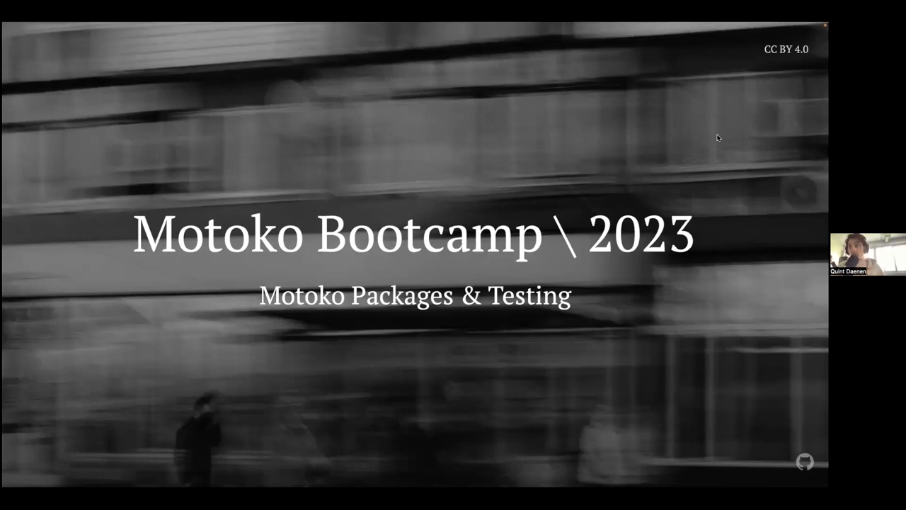
mouse_move(670, 152)
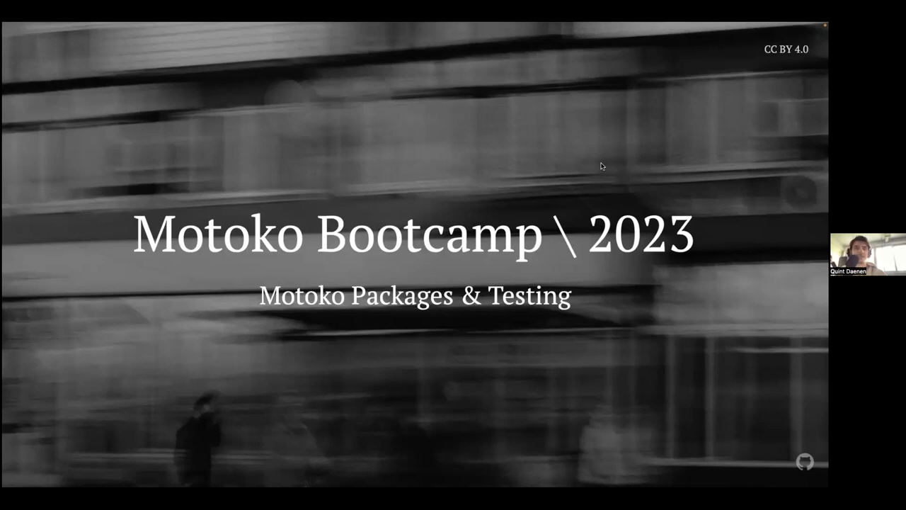
mouse_move(677, 178)
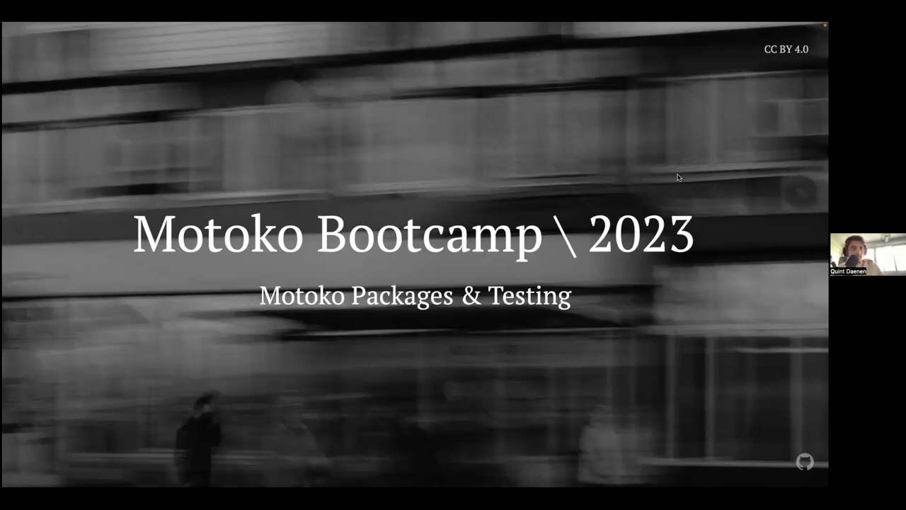
Advance the presentation to the Contents slide listing Motoko Packages, Package Managers and Testing
key(Right)
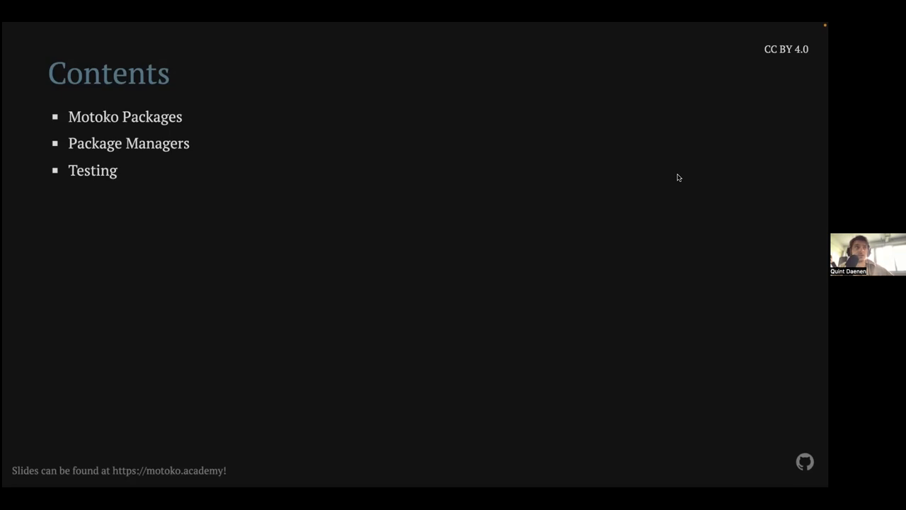
Advance to the Importing Modules slide with the relative .mo path import examples
key(Right)
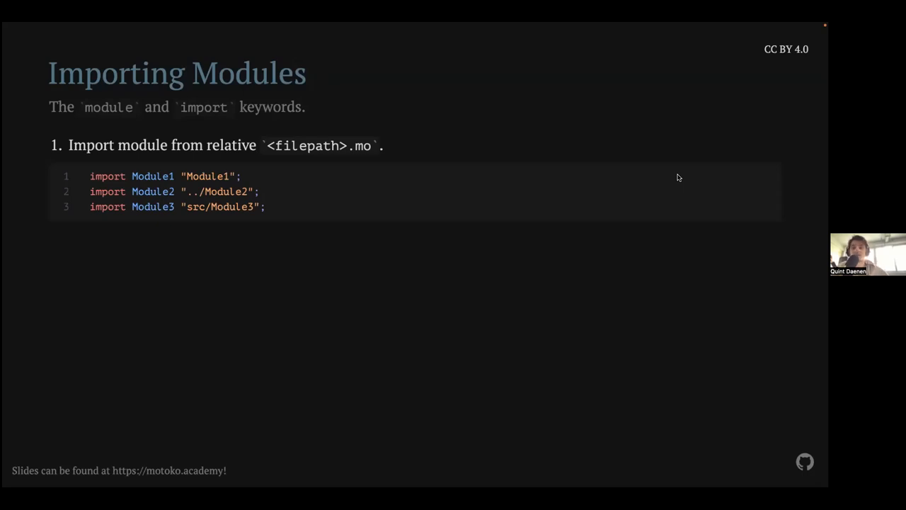
Reveal the import-from-package examples, including the Time import and MyTime alias
key(Right)
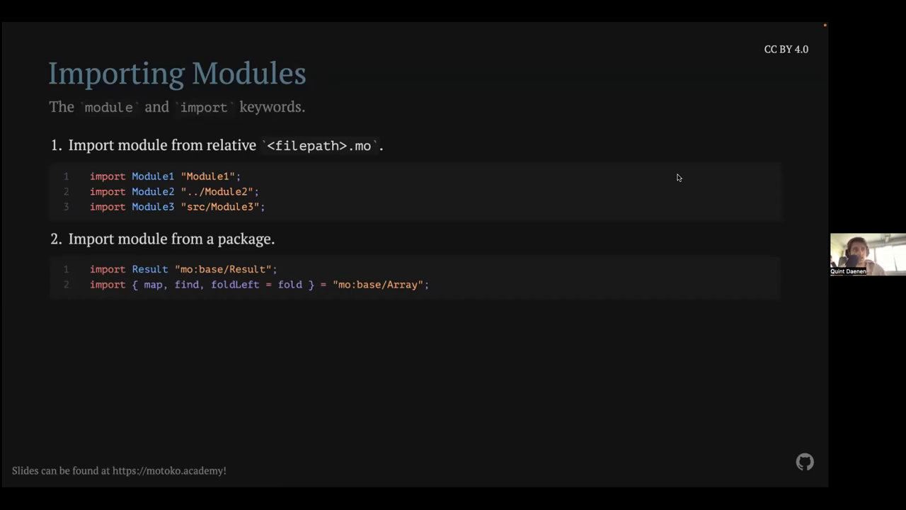
mouse_move(454, 248)
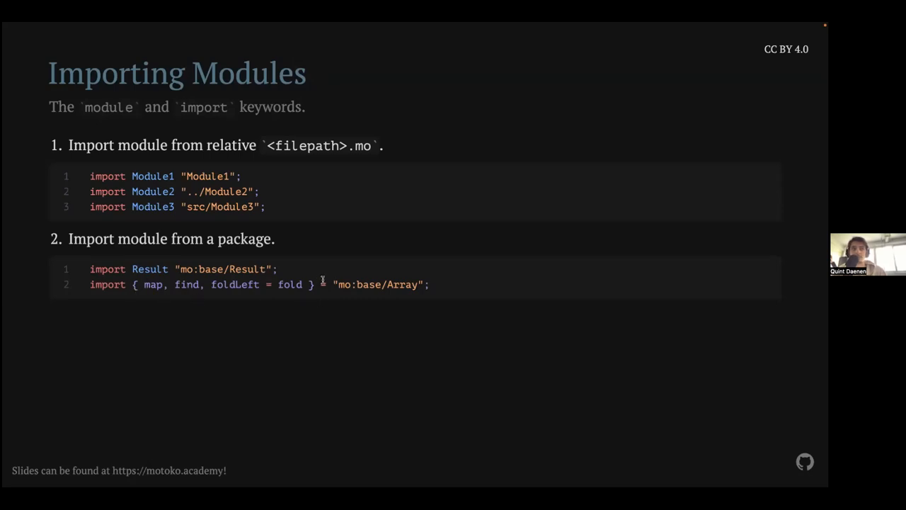
mouse_move(202, 294)
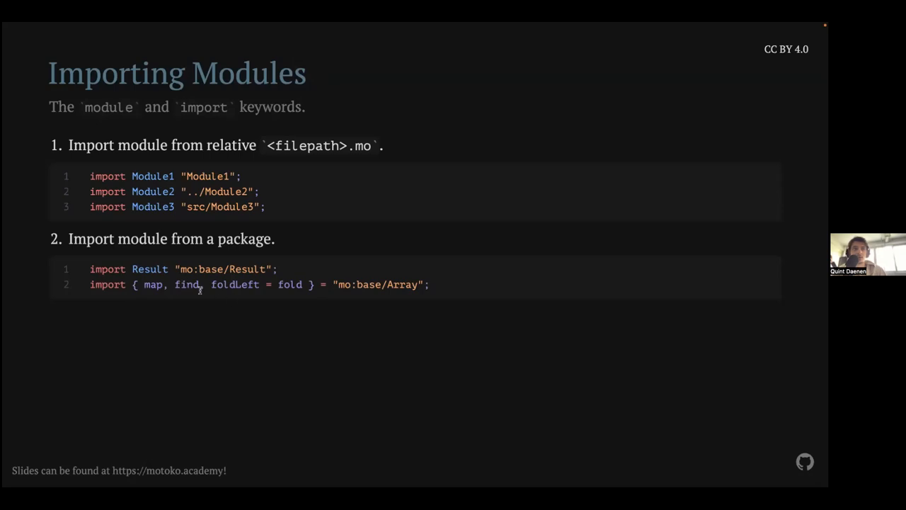
mouse_move(163, 287)
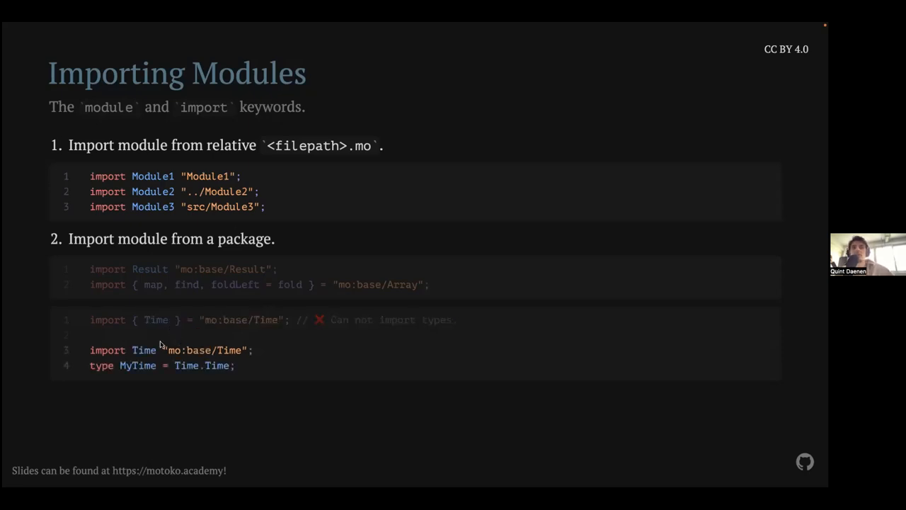
Highlight words on the Creating a Module slide showing the Nat.mo min function
double_click(144, 350)
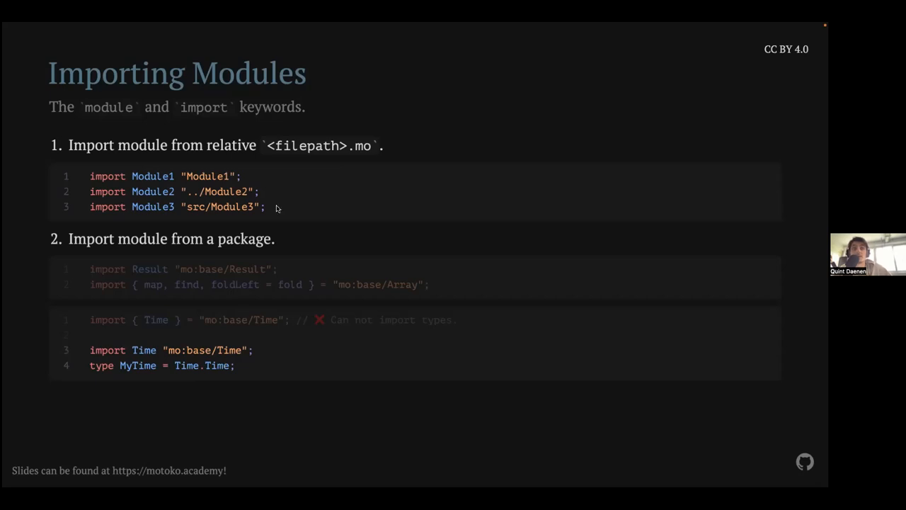
double_click(152, 175)
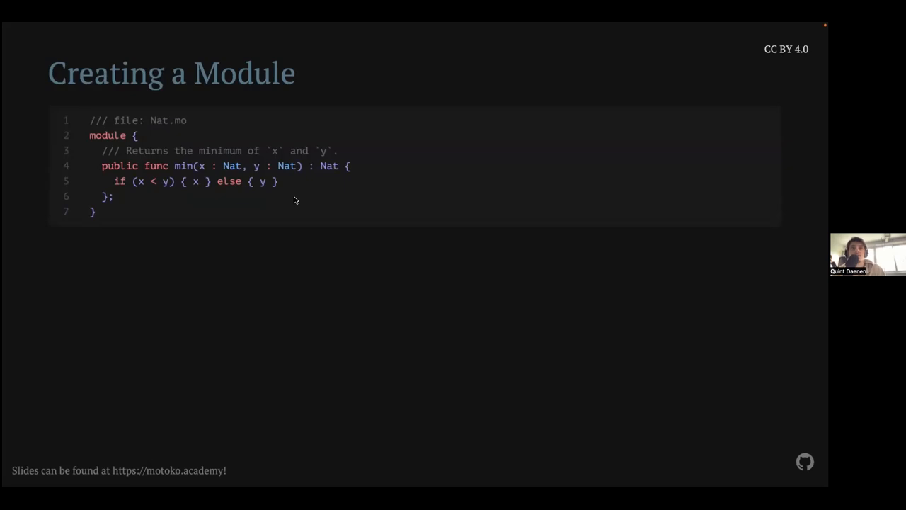
Reveal the Field Visibility list, highlight 'public' in the code and list, then advance
key(right)
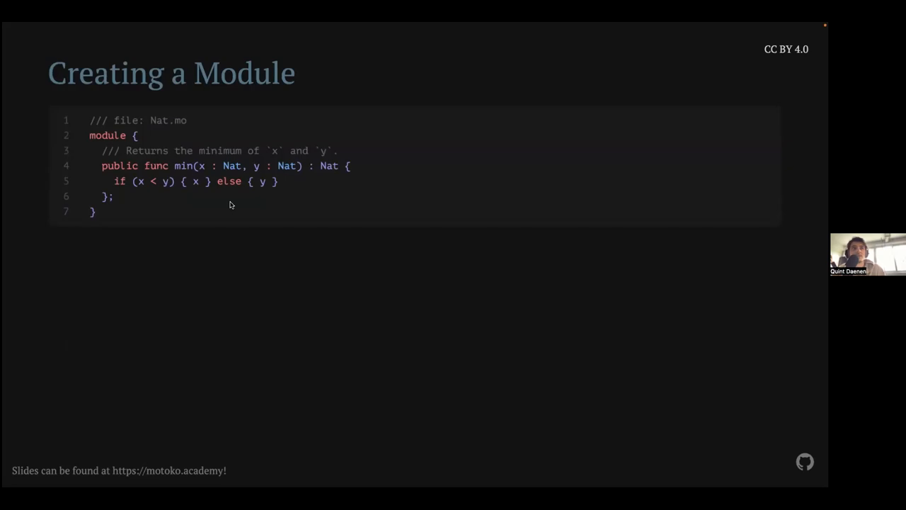
key(right)
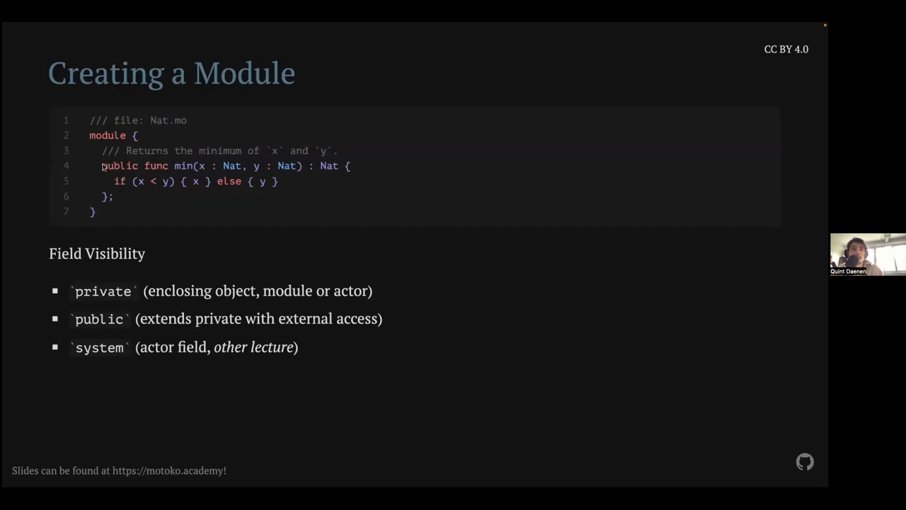
double_click(120, 166)
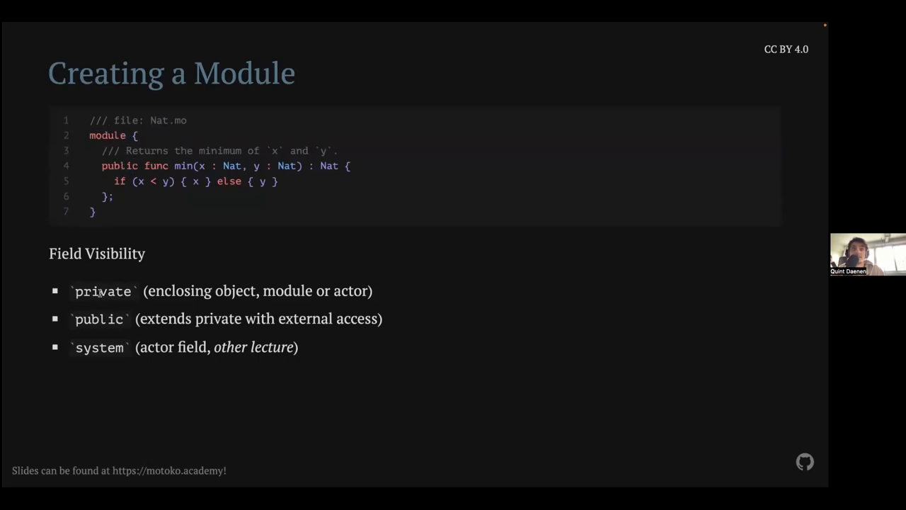
double_click(103, 290)
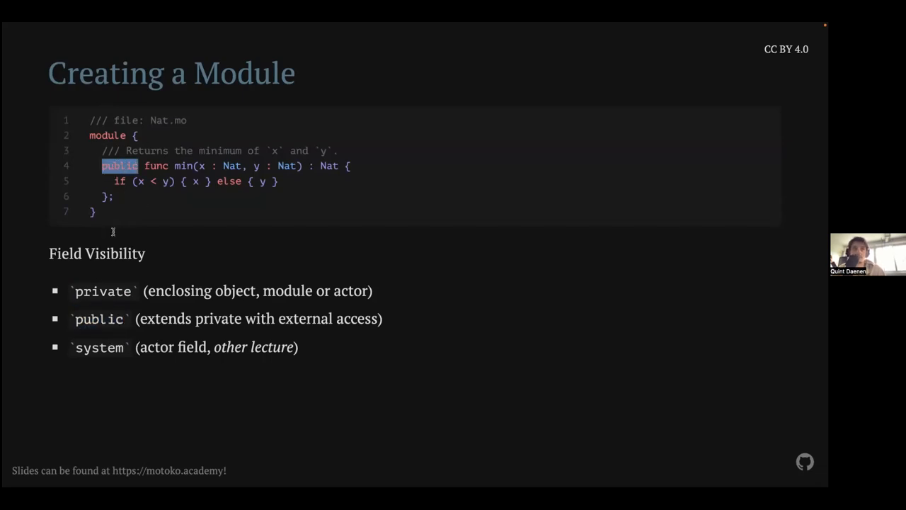
mouse_move(234, 282)
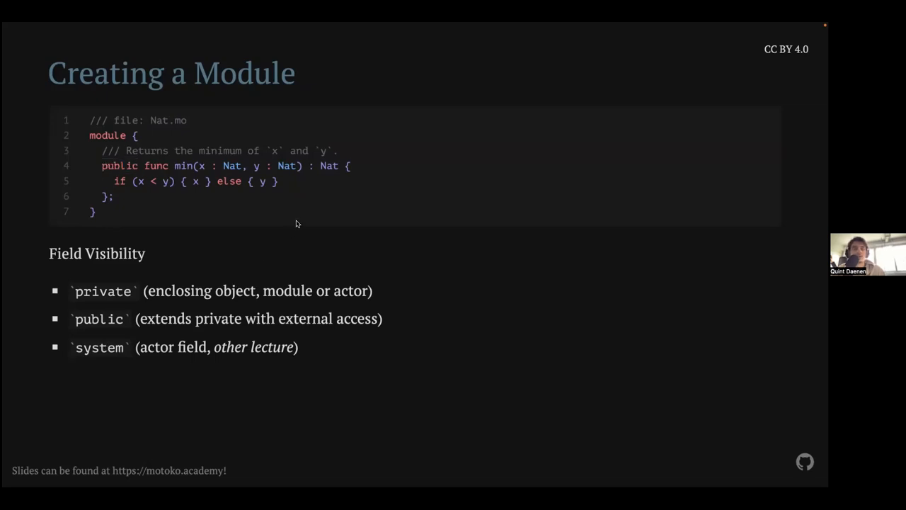
mouse_move(286, 226)
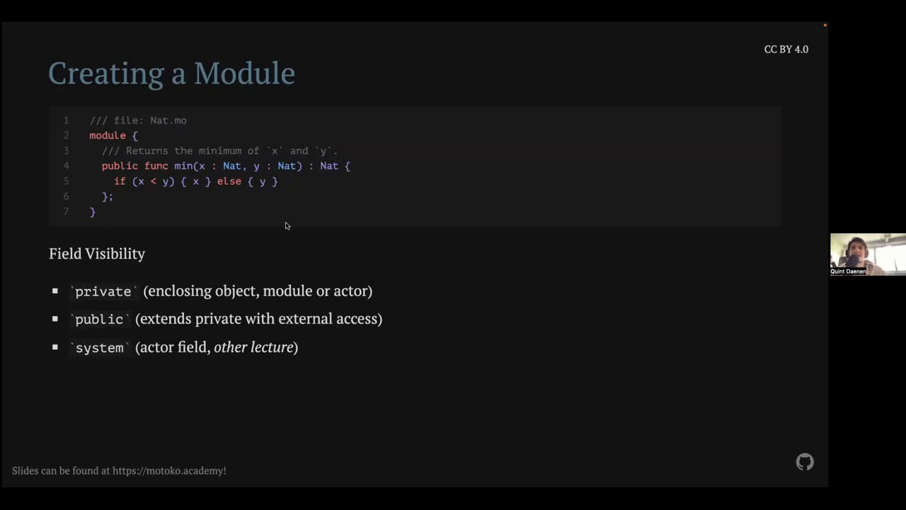
mouse_move(195, 298)
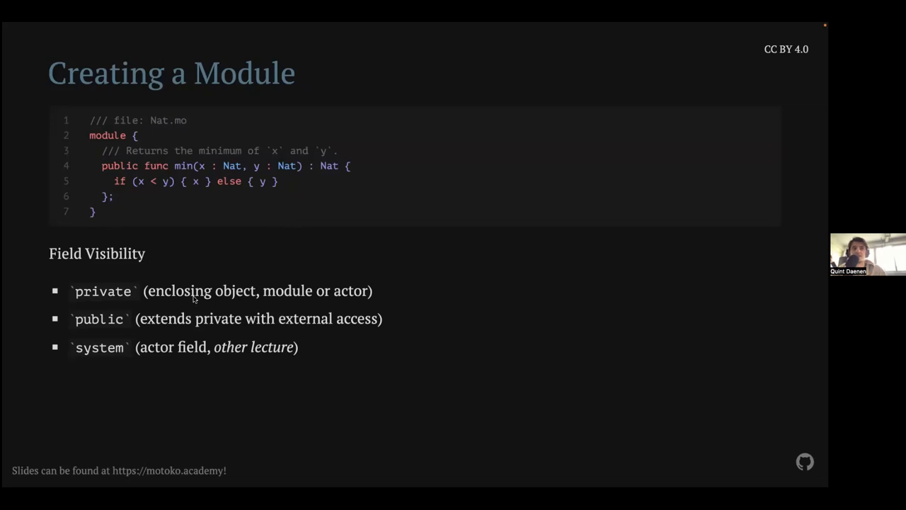
double_click(98, 319)
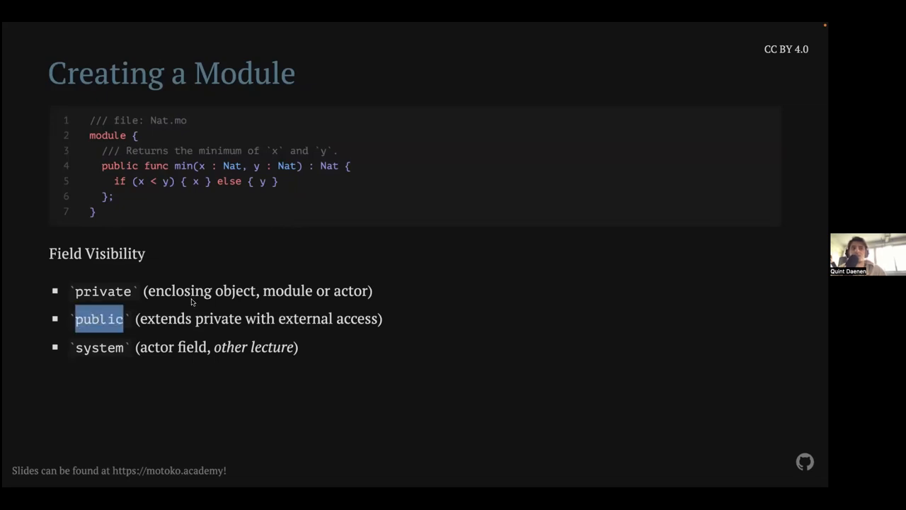
mouse_move(233, 300)
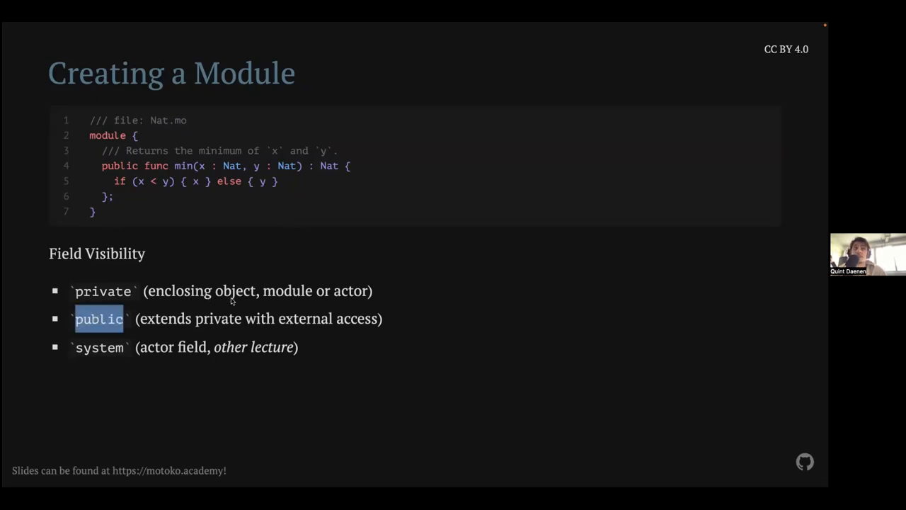
key(Right)
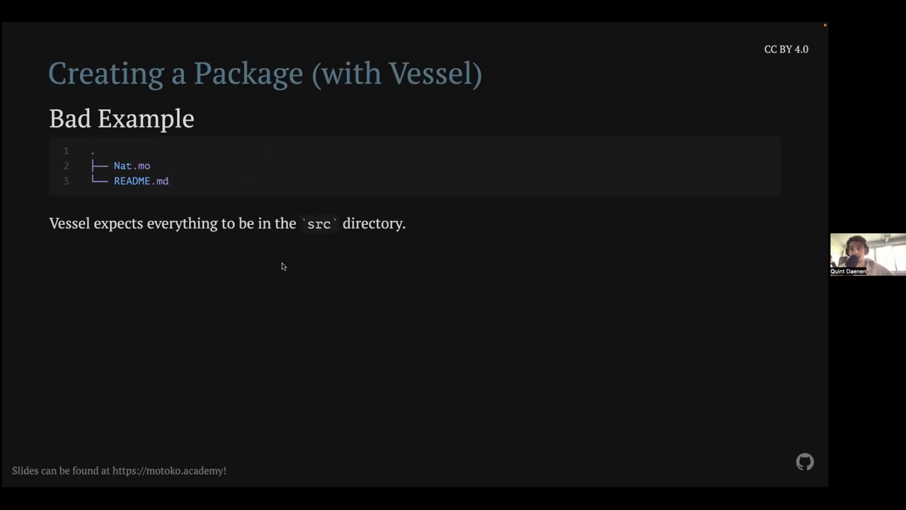
mouse_move(329, 264)
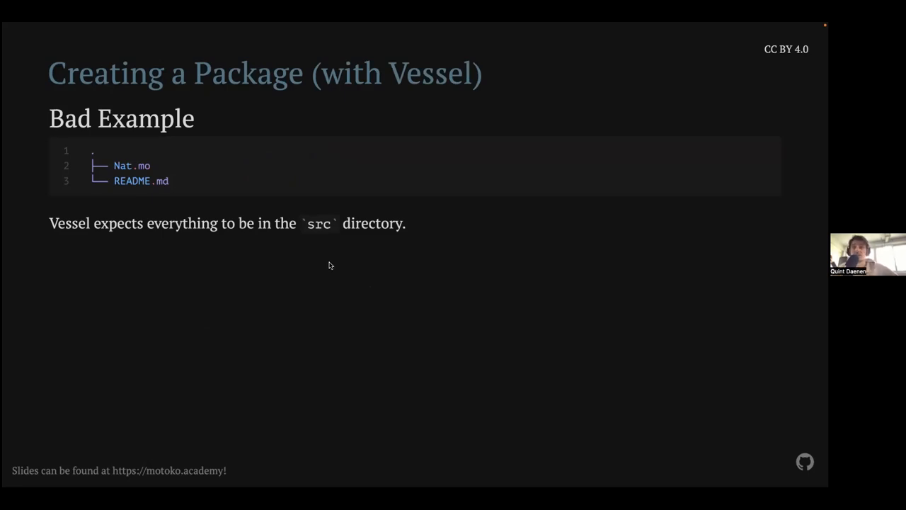
mouse_move(179, 213)
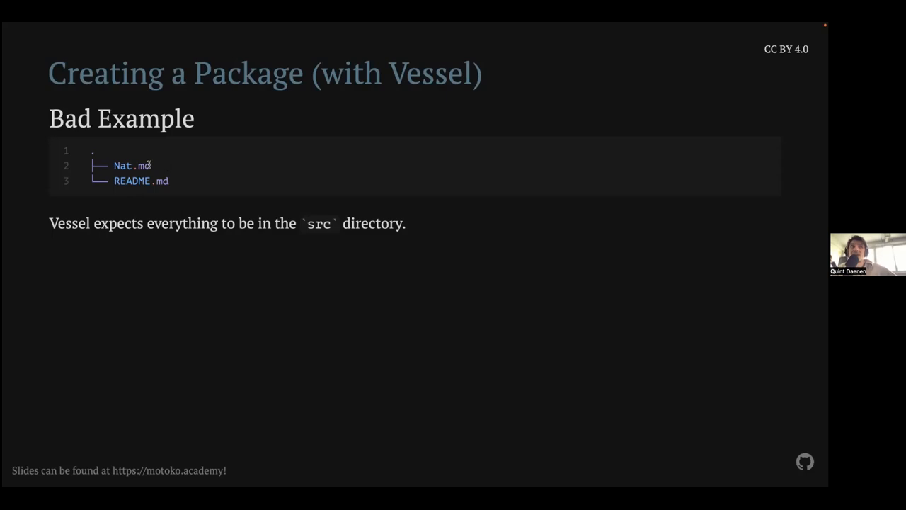
Highlight Nat.mo in the bad example layout on the Creating a Package (with Vessel) slide
double_click(131, 165)
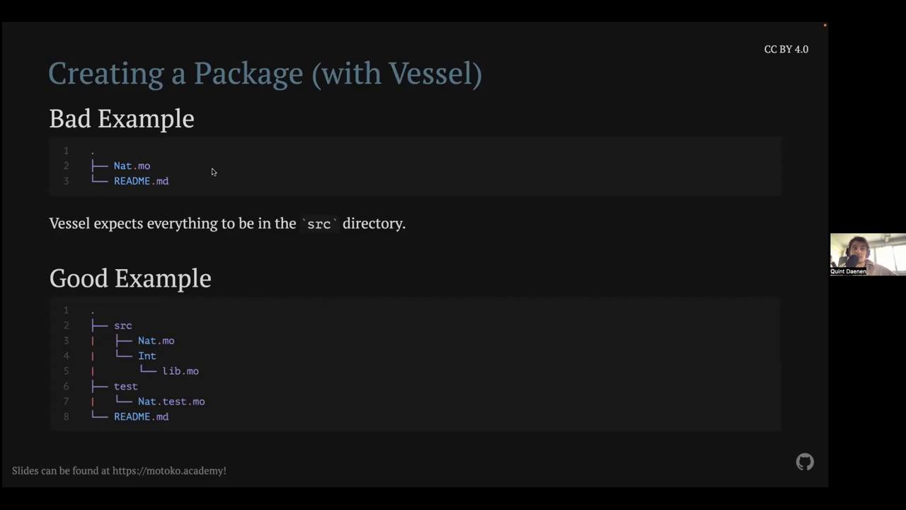
mouse_move(227, 337)
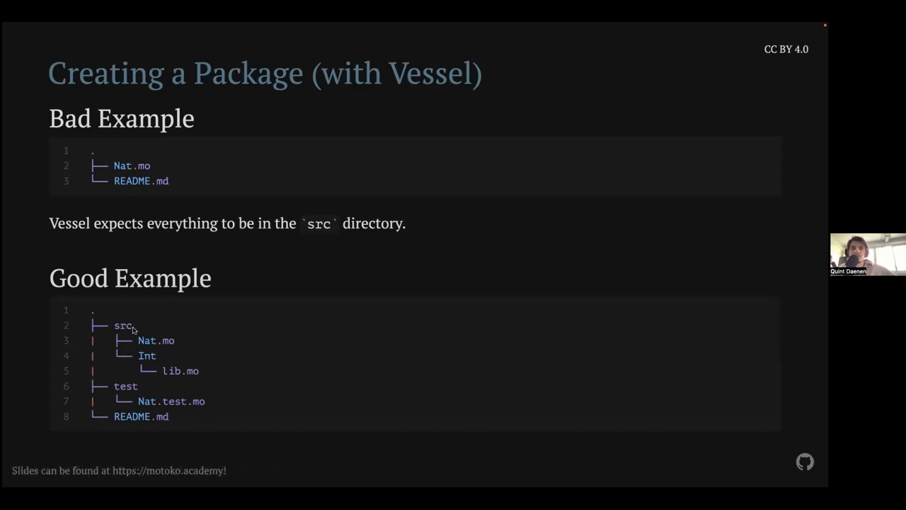
Highlight src, Int and lib.mo in the good Vessel layout, then advance past the slide
double_click(155, 341)
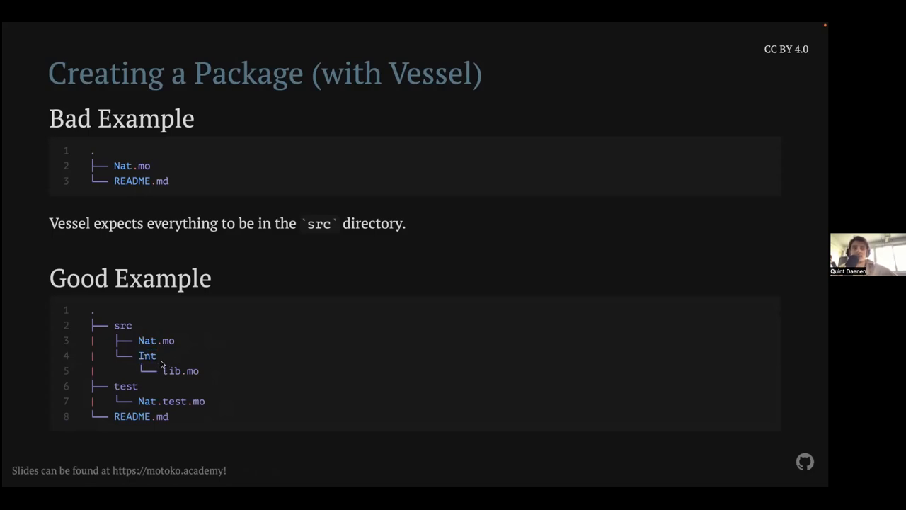
double_click(181, 371)
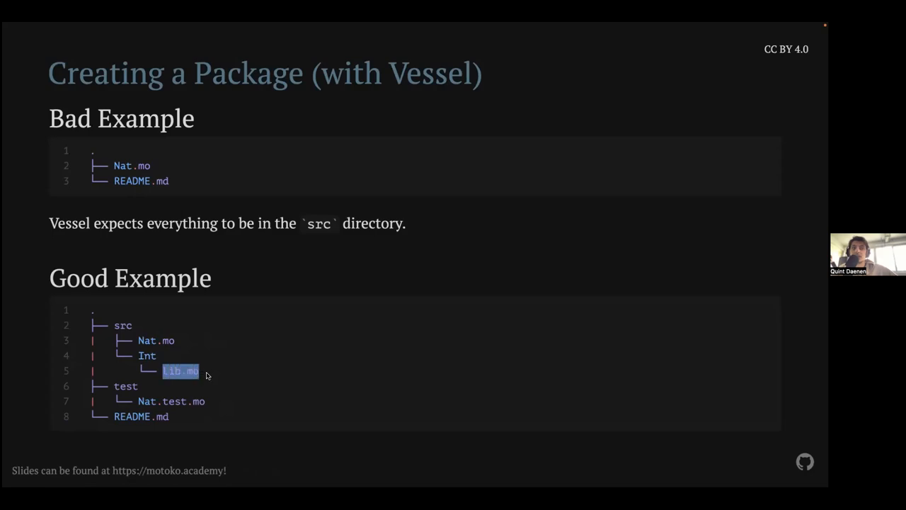
mouse_move(124, 323)
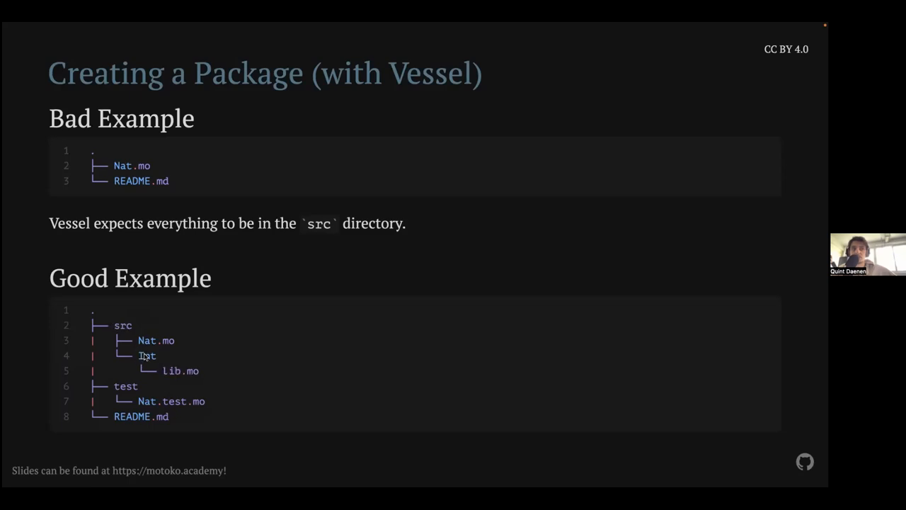
double_click(147, 355)
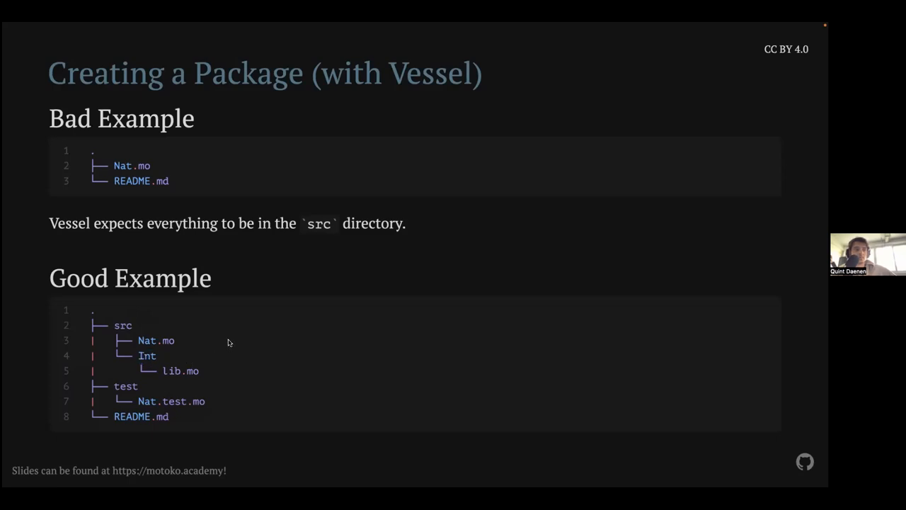
mouse_move(368, 285)
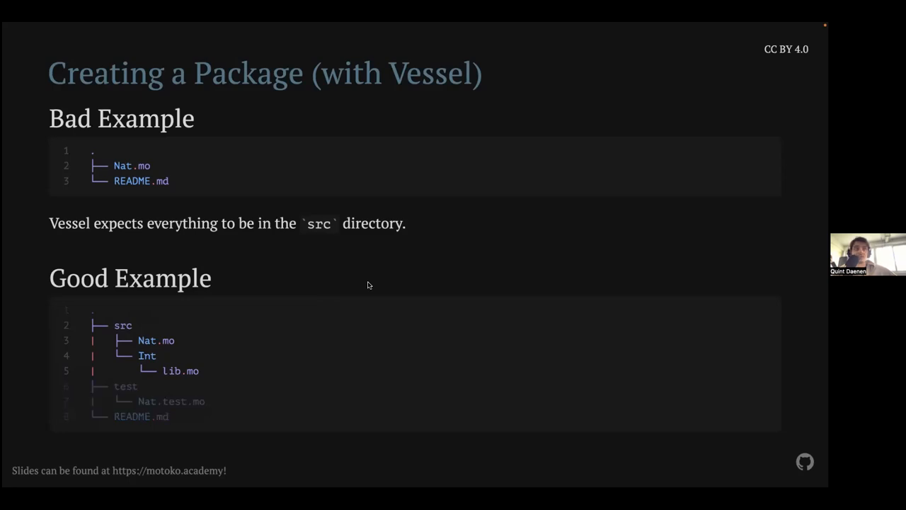
key(Right)
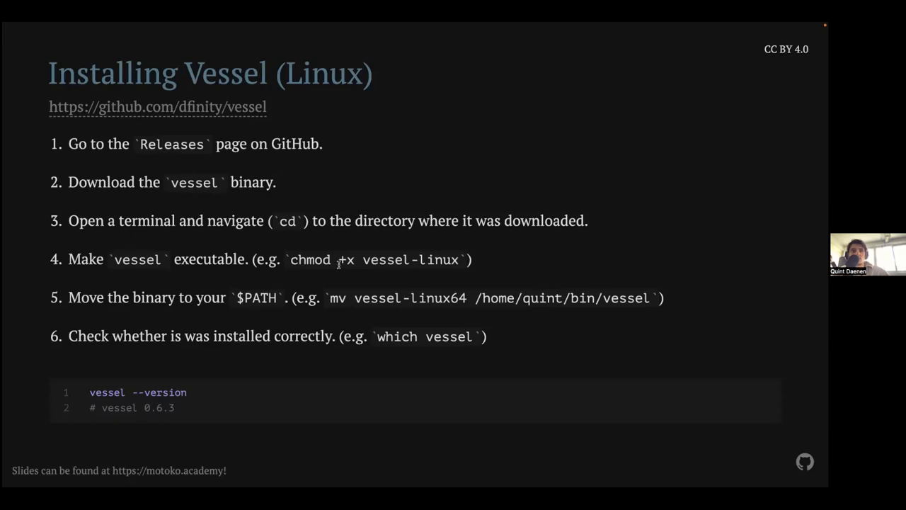
mouse_move(252, 293)
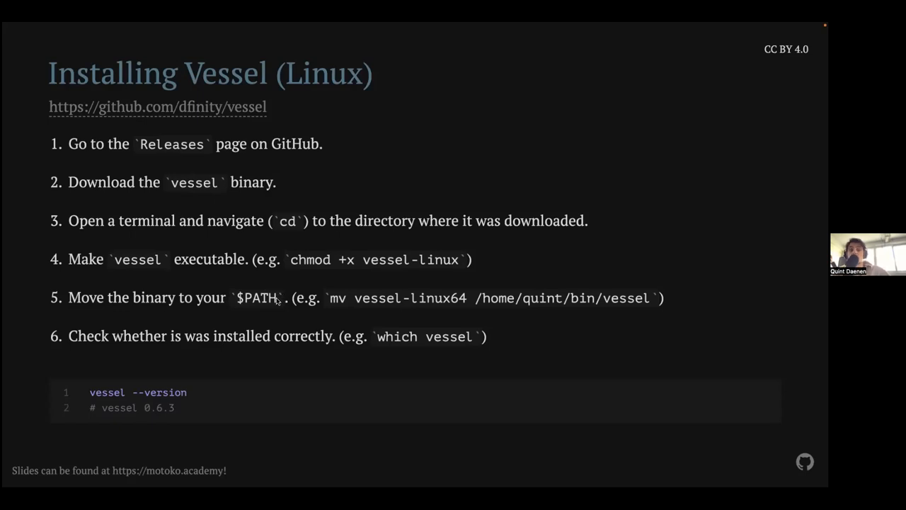
Highlight the example install destination path and its bin folder on the Installing Vessel (Linux) slide
double_click(257, 297)
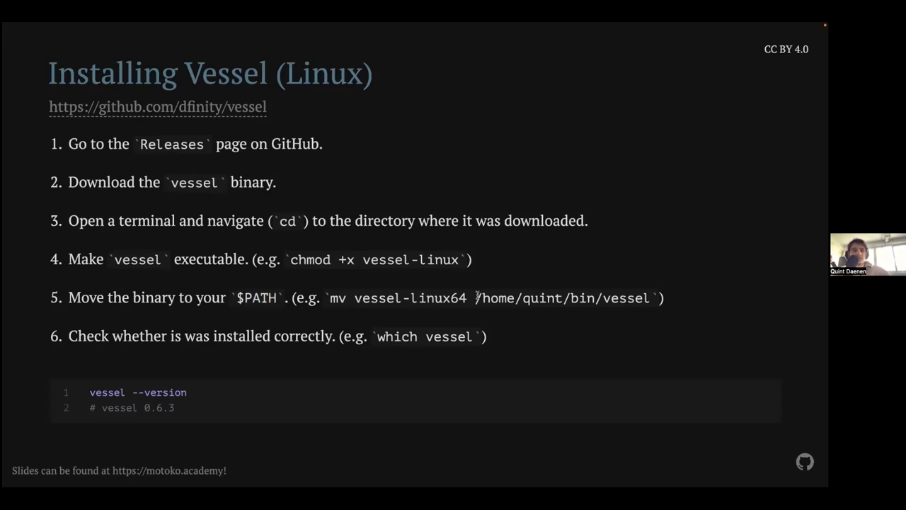
drag(477, 297, 627, 297)
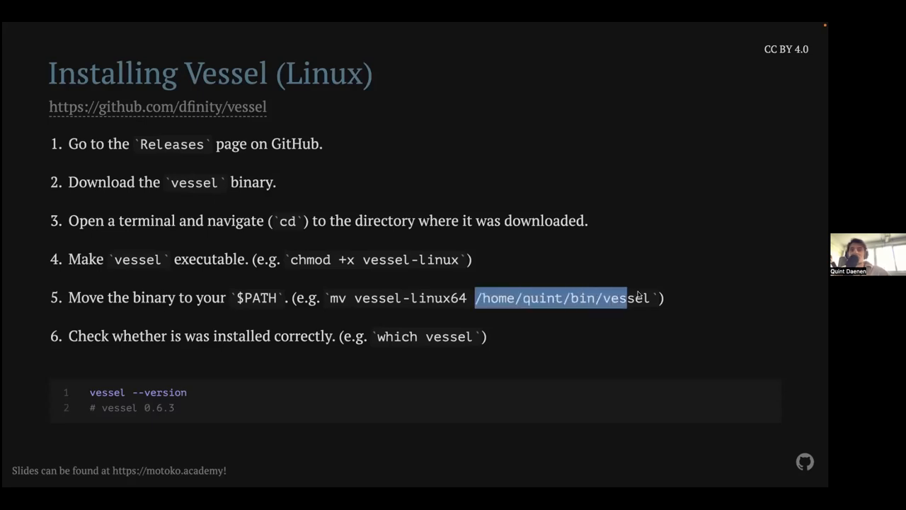
click(496, 298)
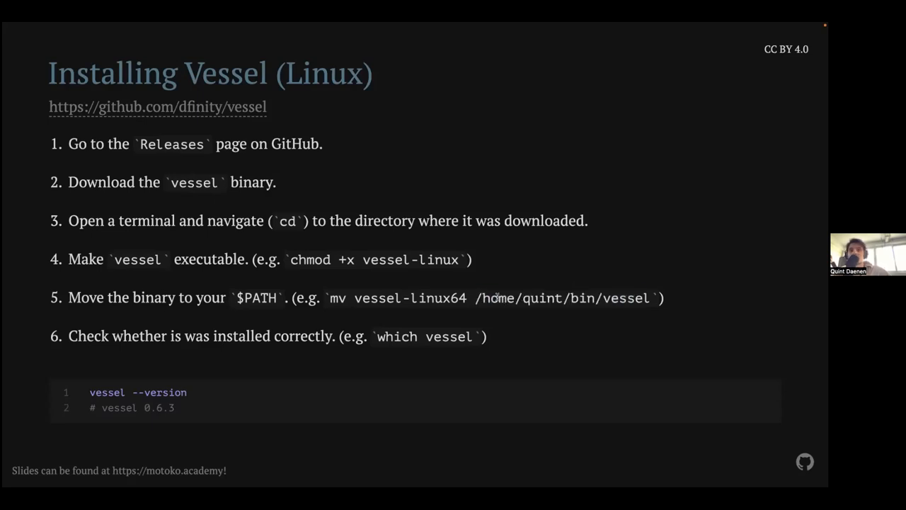
double_click(581, 297)
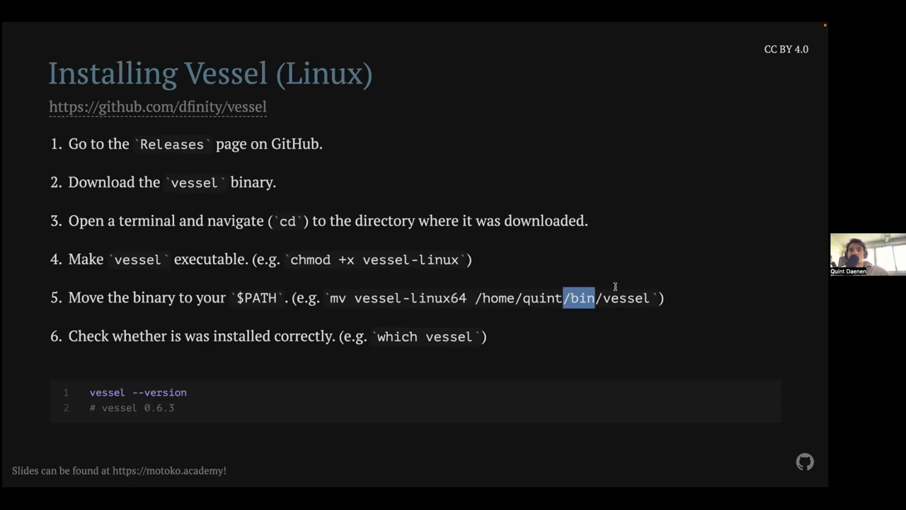
mouse_move(346, 296)
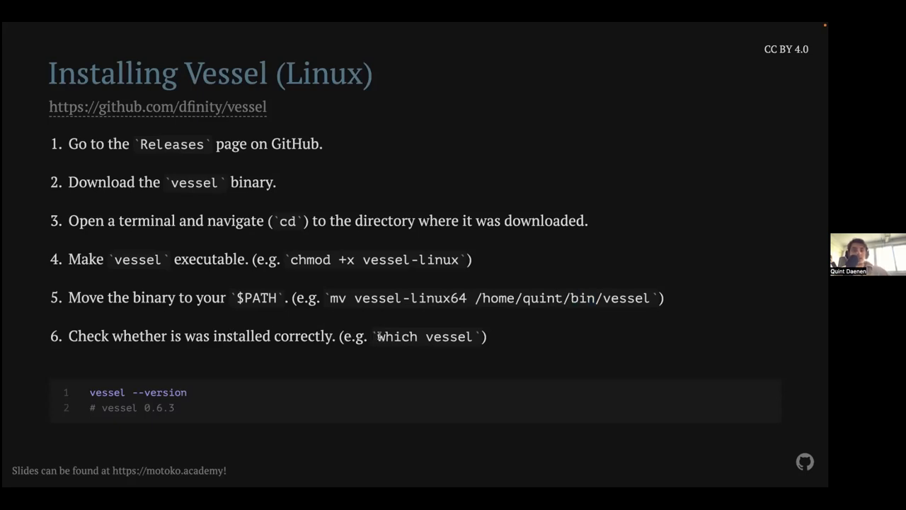
double_click(422, 336)
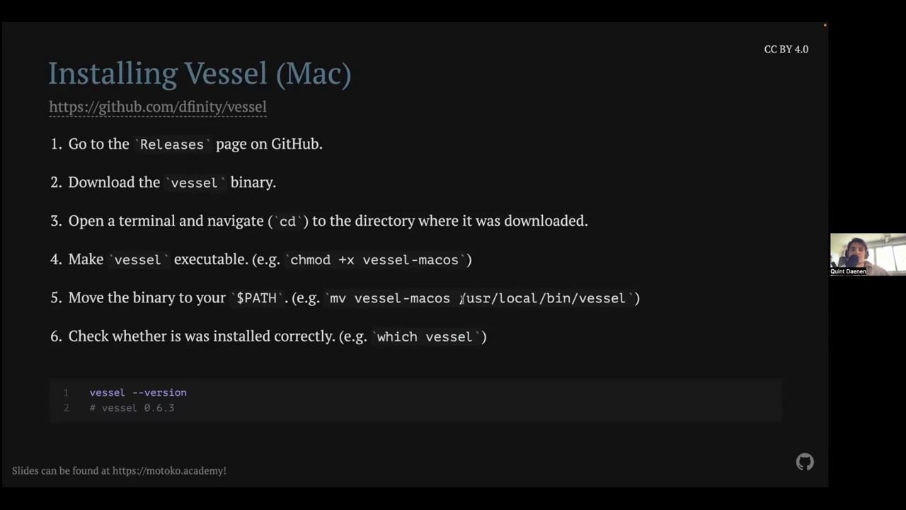
Point out the /usr/local/bin/vessel install destination on the Installing Vessel (Mac) slide
drag(462, 297, 619, 297)
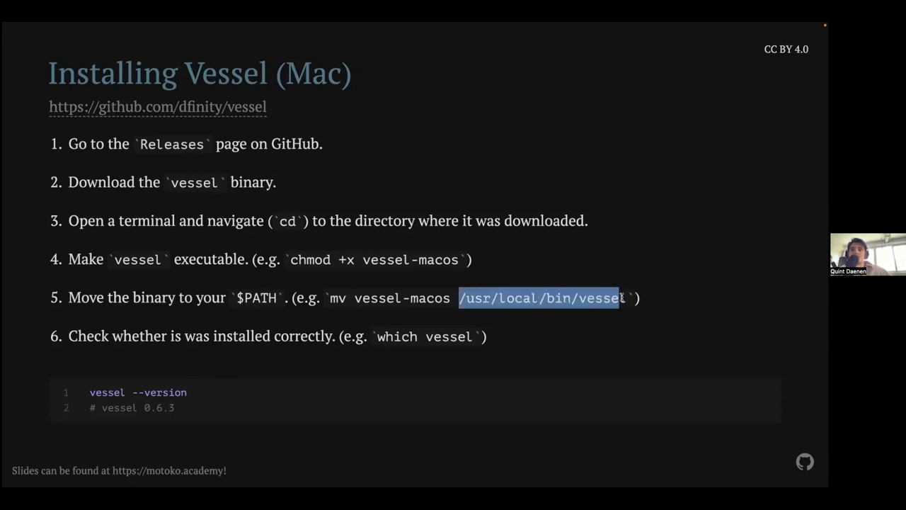
click(574, 253)
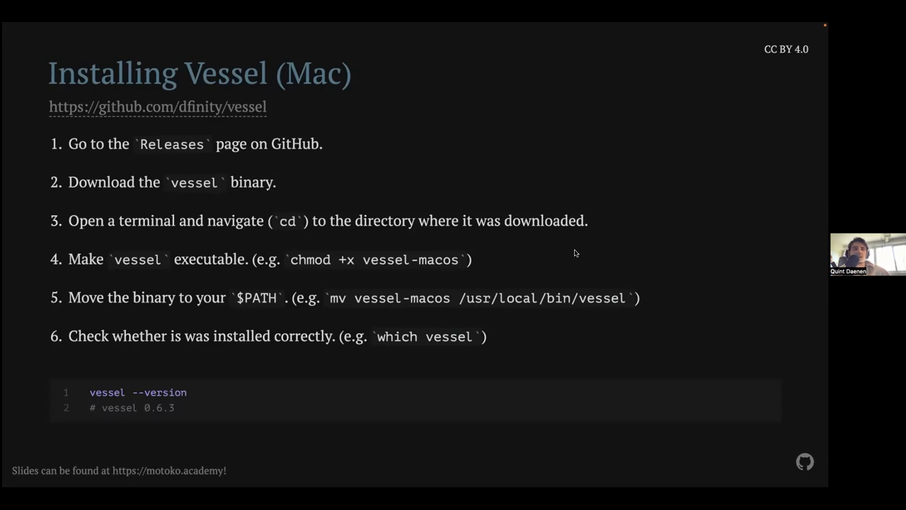
Advance to the Getting Started with Vessel slide with vessel init and the vessel.dhall example
key(Right)
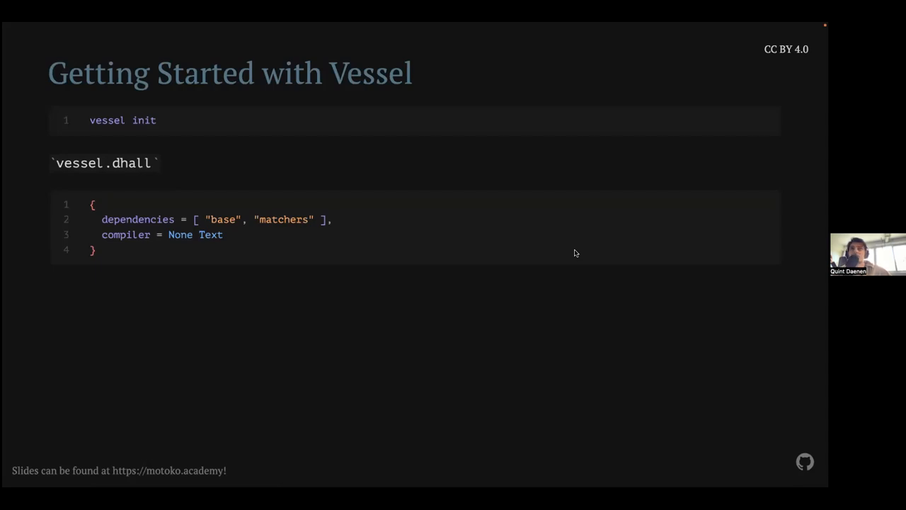
mouse_move(553, 246)
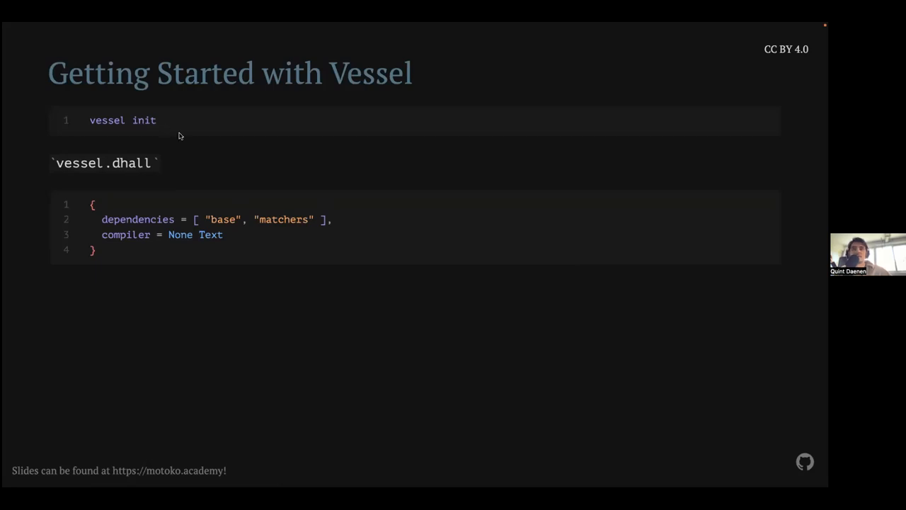
mouse_move(214, 134)
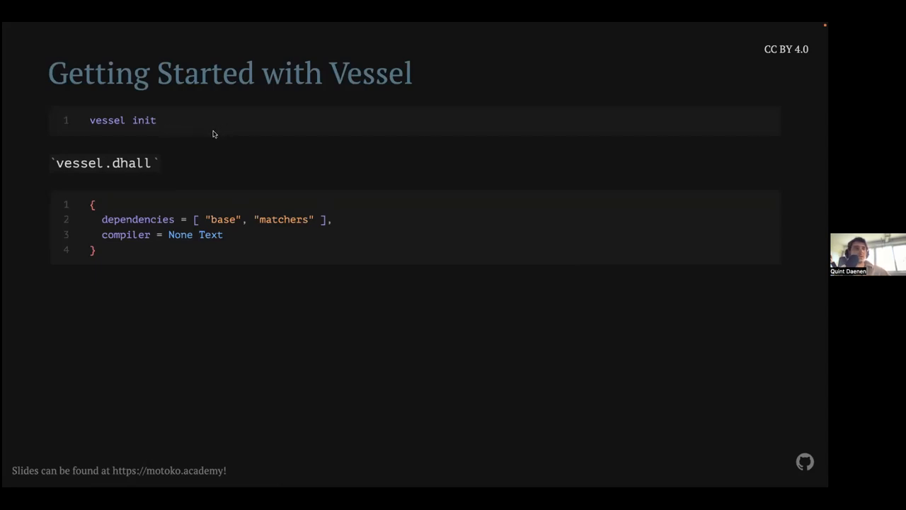
mouse_move(235, 314)
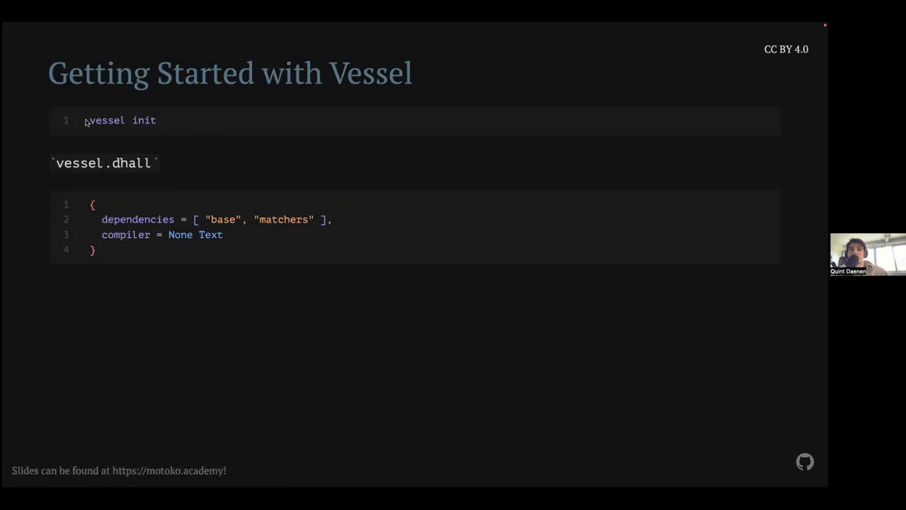
mouse_move(177, 124)
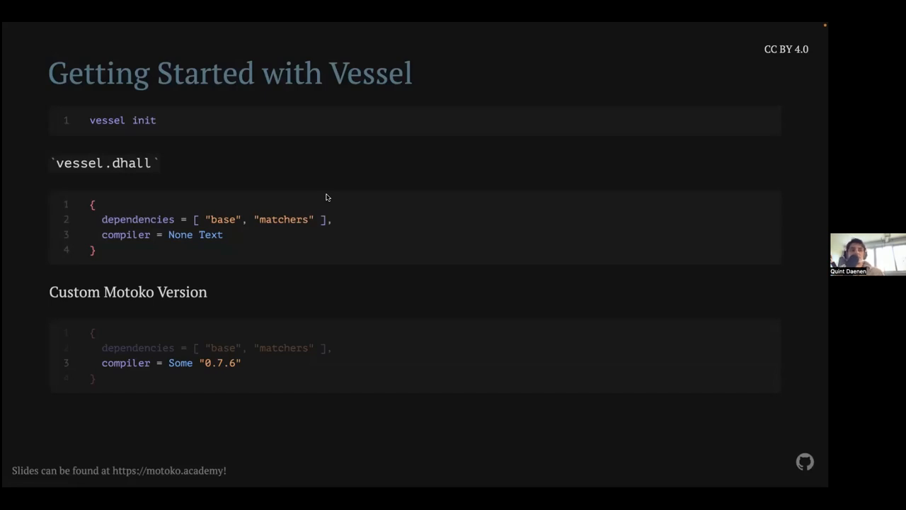
Advance the Motoko Bootcamp slides to the package-set.dhall slide
key(Right)
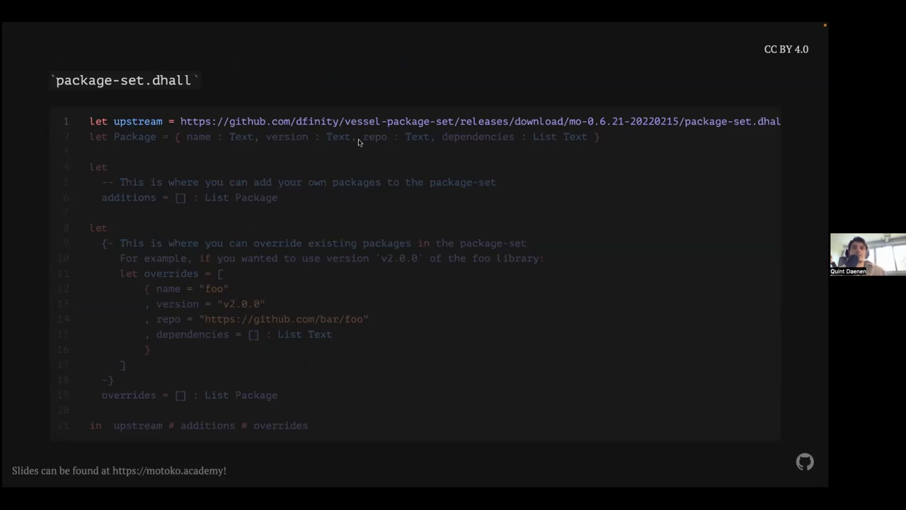
Highlight the vessel-package-set repository in the upstream URL and revisit the slide
drag(296, 121, 449, 121)
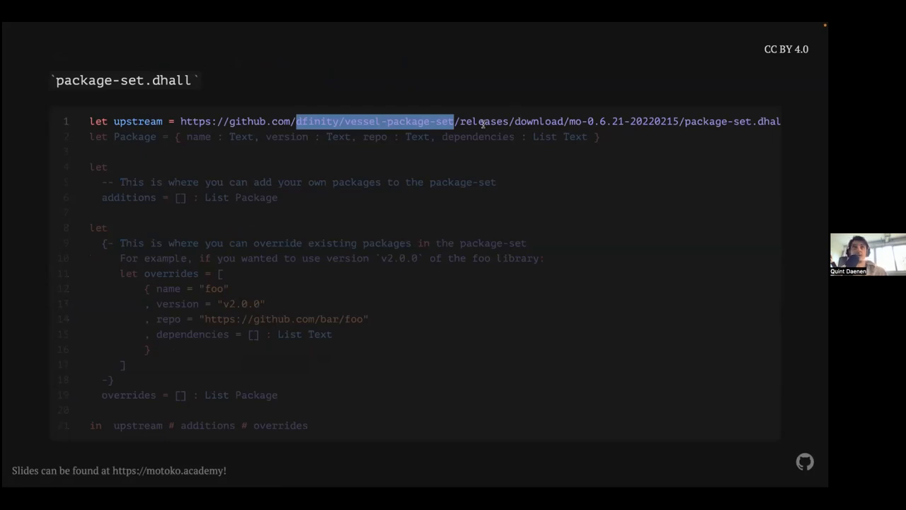
click(375, 121)
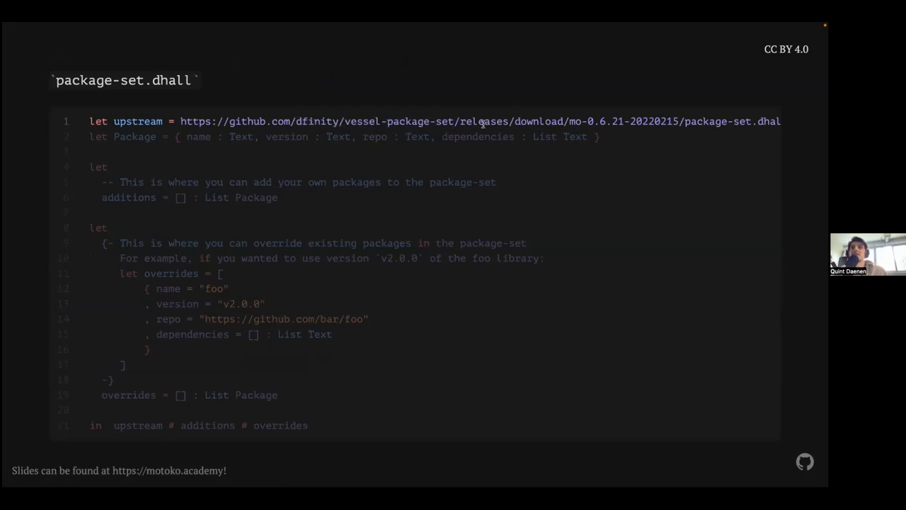
key(Right)
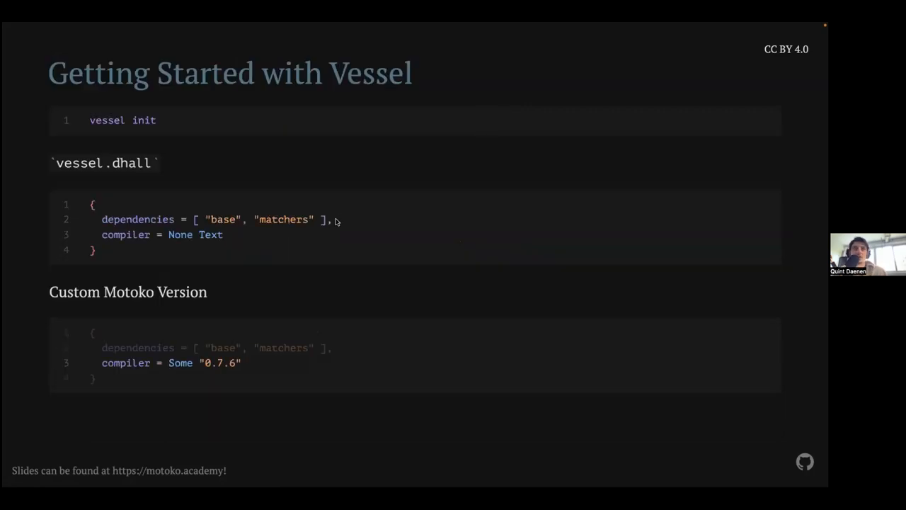
key(Right)
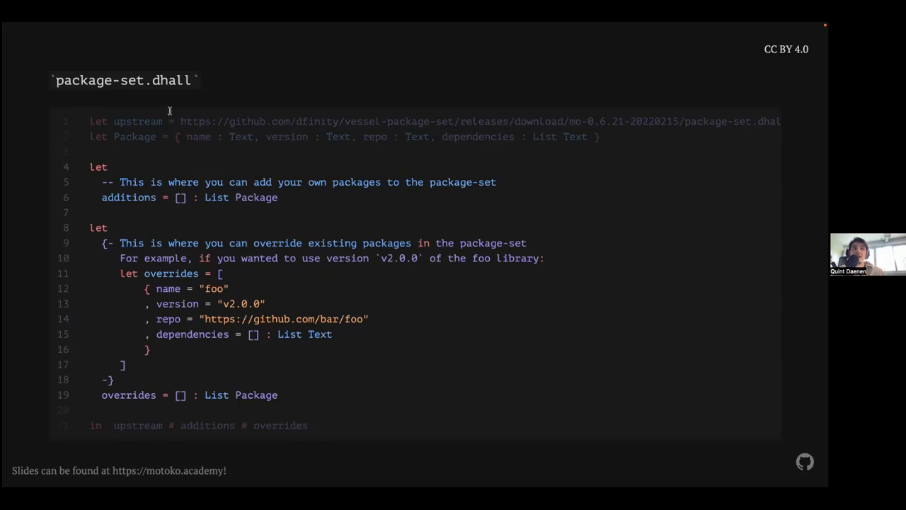
mouse_move(337, 284)
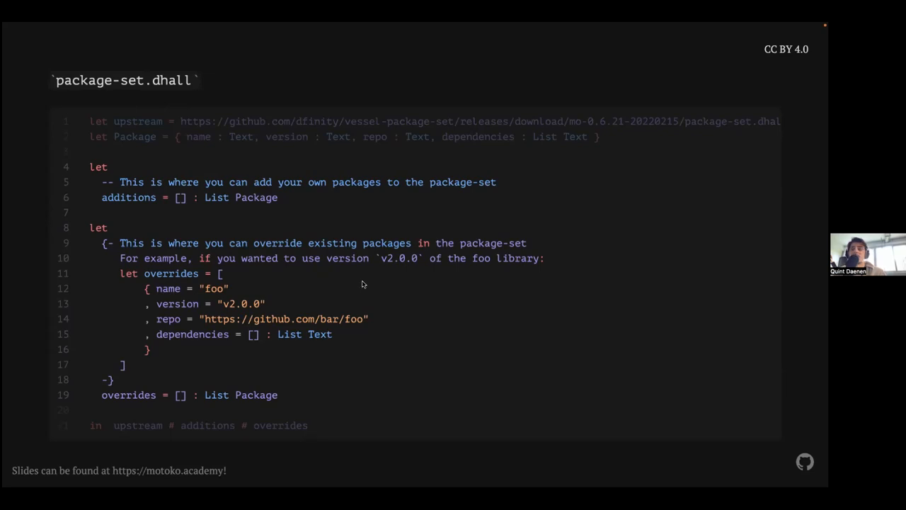
mouse_move(356, 284)
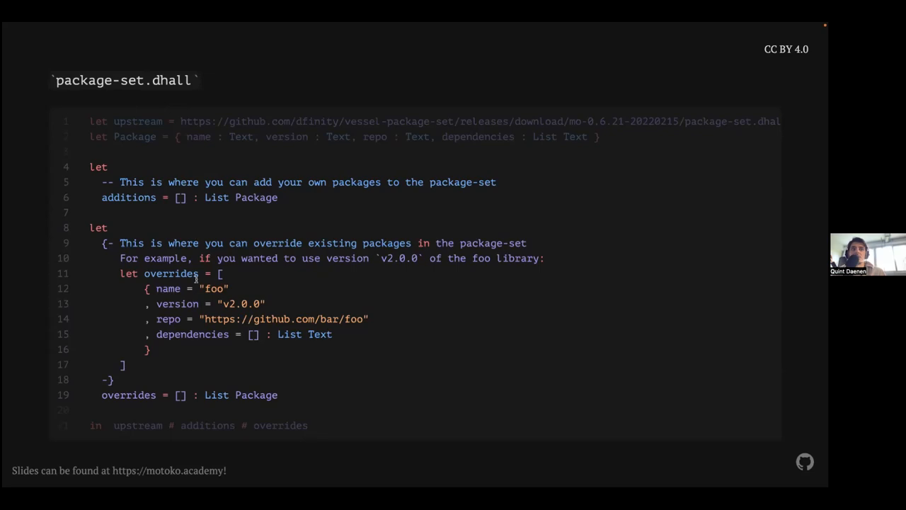
Step through the additions and overrides fragments and reach the vessel sources packtool note
double_click(213, 288)
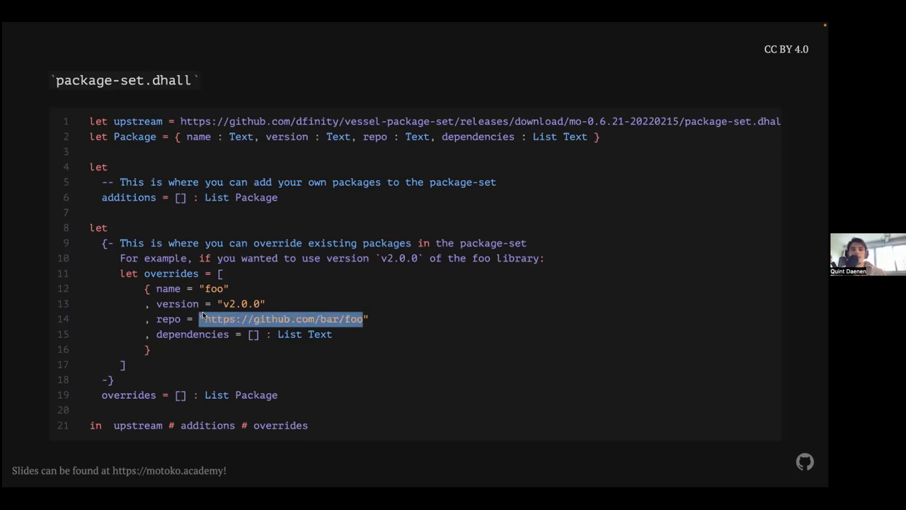
mouse_move(292, 319)
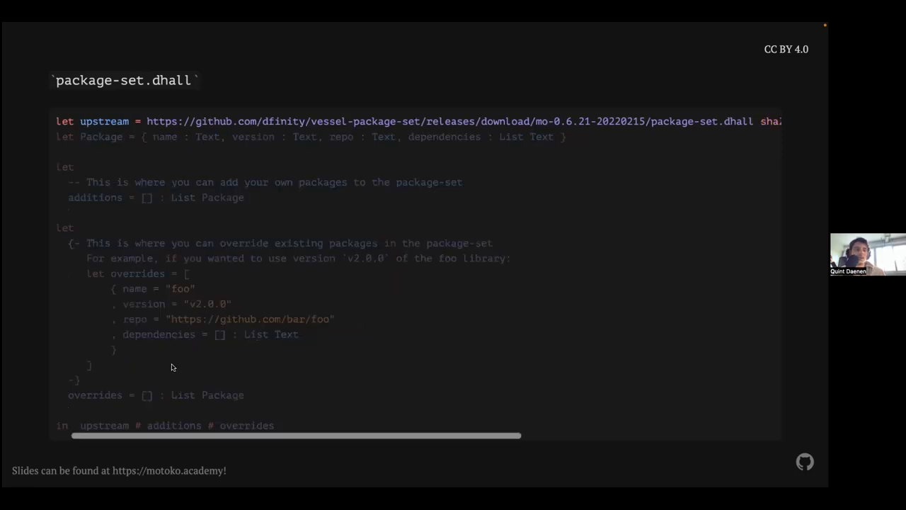
key(Right)
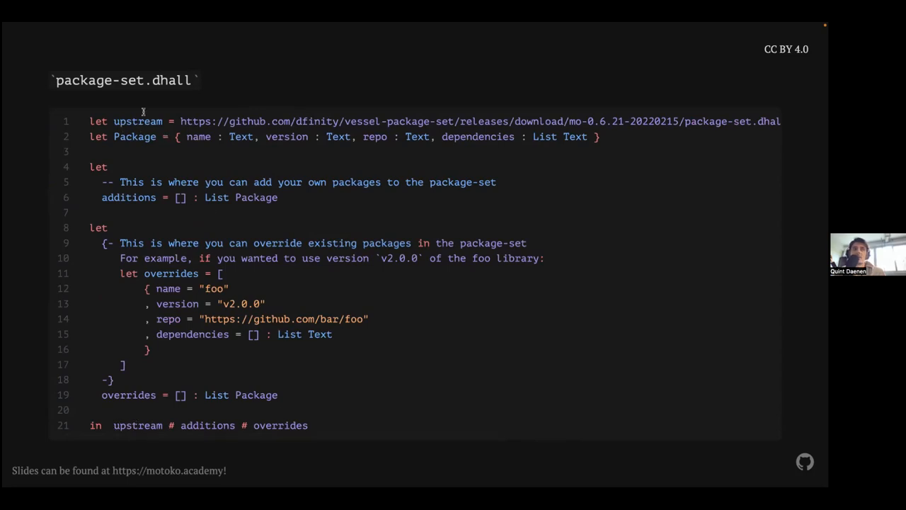
mouse_move(95, 172)
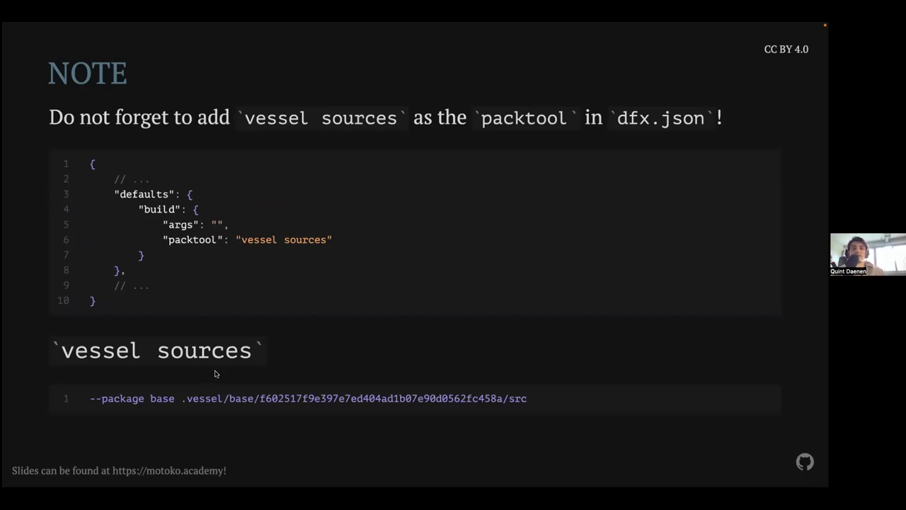
Highlight the src part of the vessel sources path, then advance to the Motoko Package Sets slide
triple_click(309, 398)
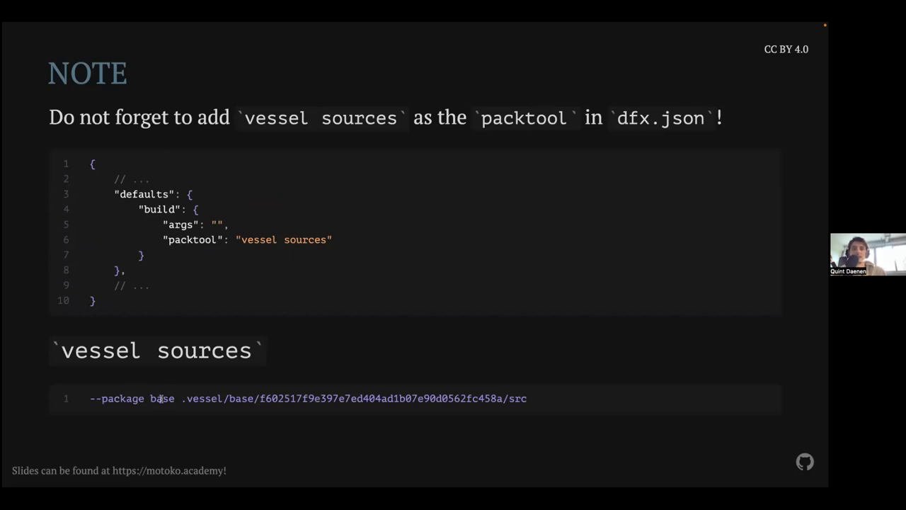
double_click(201, 397)
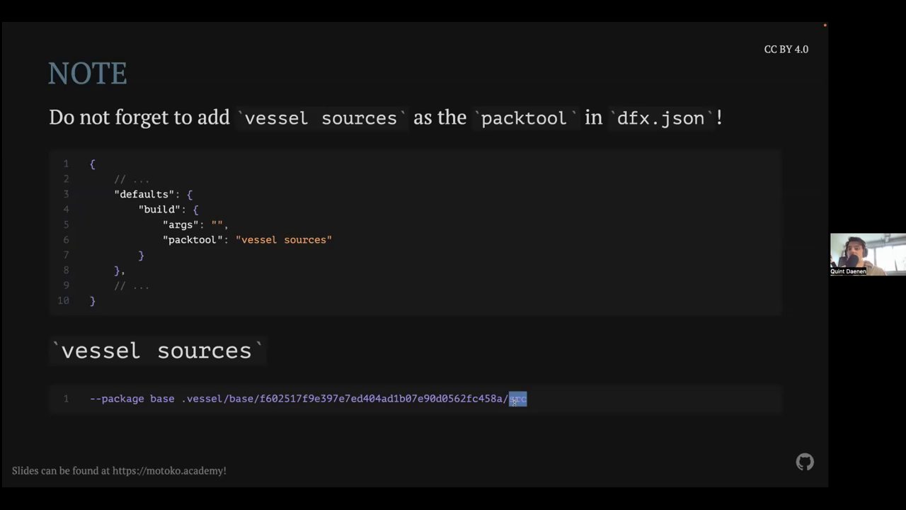
mouse_move(533, 366)
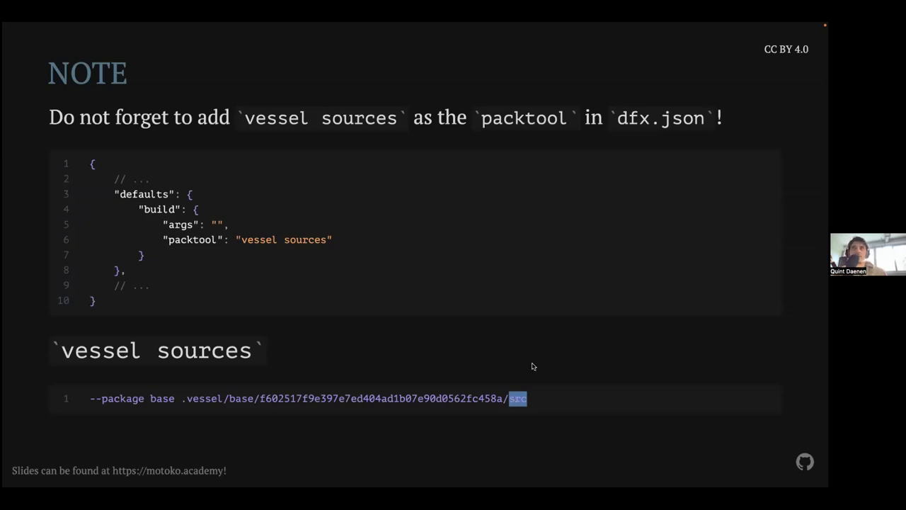
key(right)
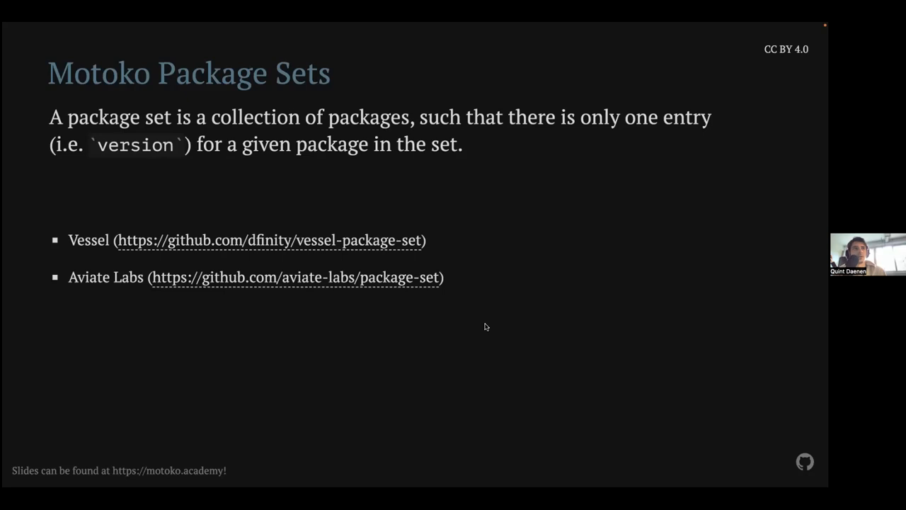
mouse_move(475, 331)
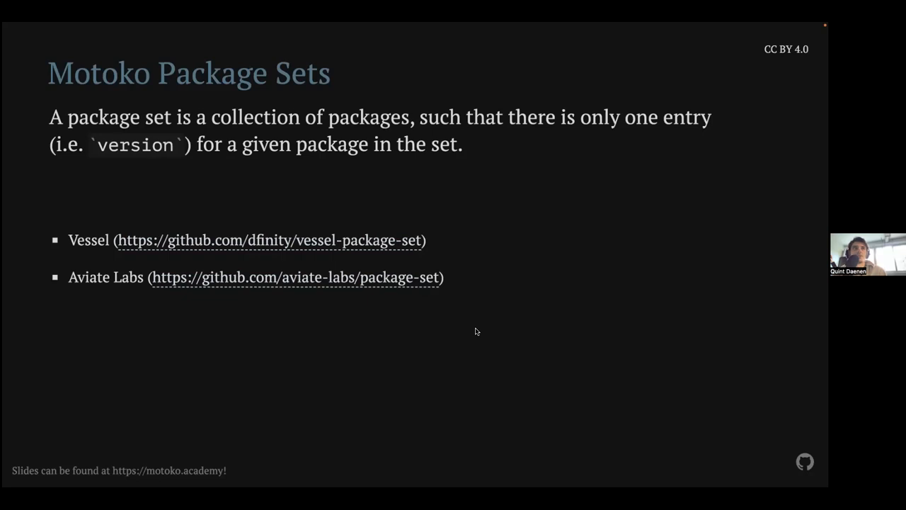
Advance from Motoko Package Sets to the Testing slide on the Motoko Interpreter
key(Right)
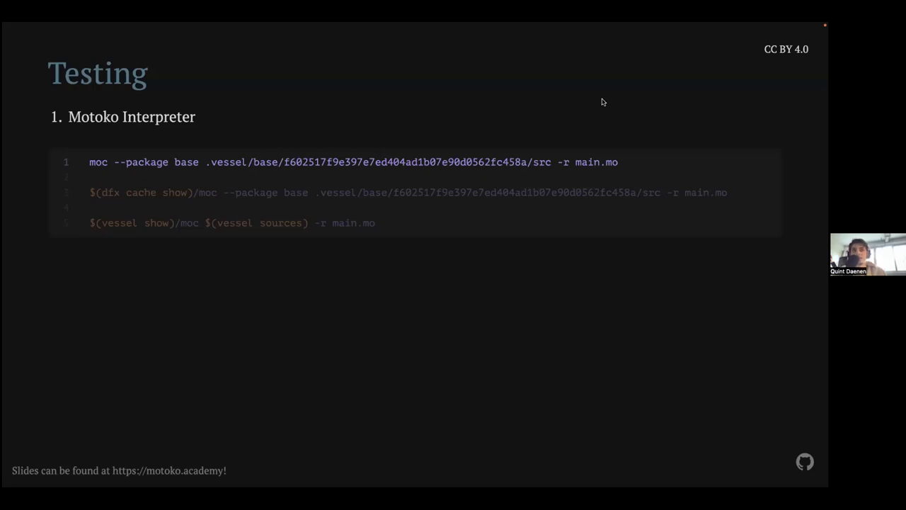
mouse_move(386, 134)
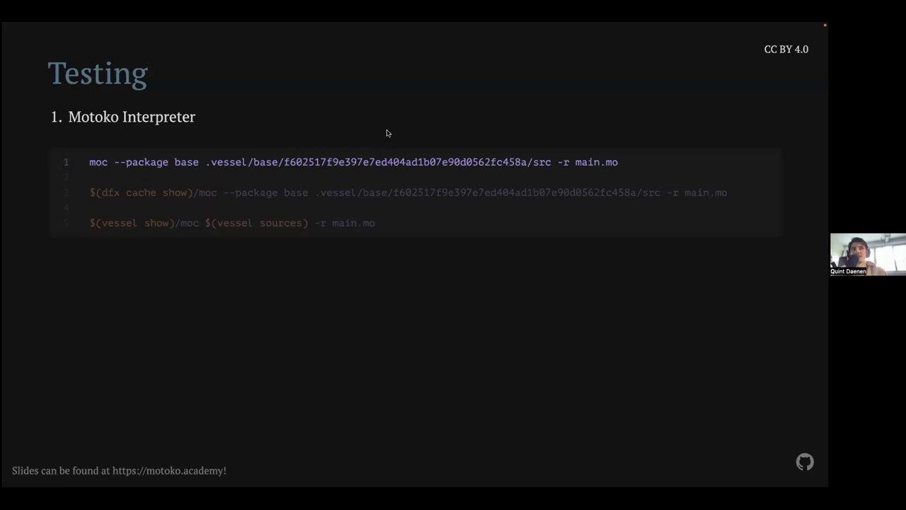
mouse_move(100, 161)
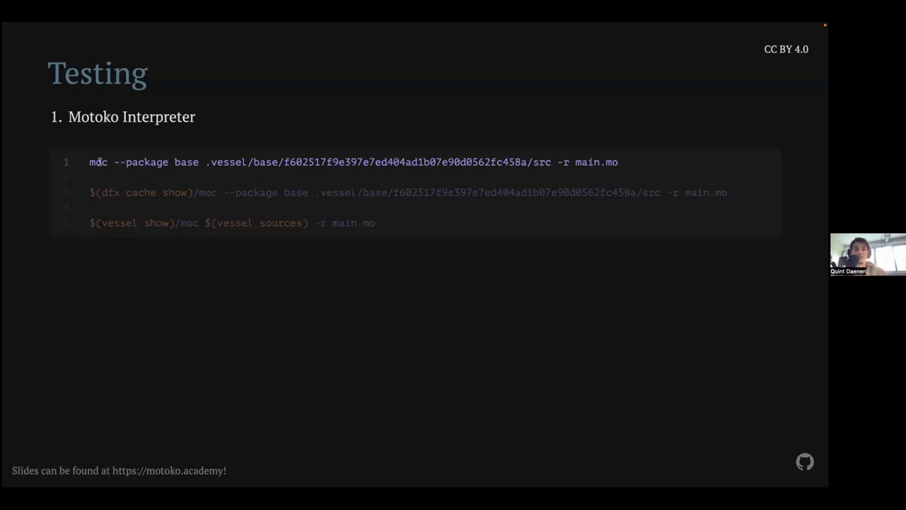
Highlight the moc interpreter command lines on the Testing slide, reaching the vessel sources command
double_click(98, 162)
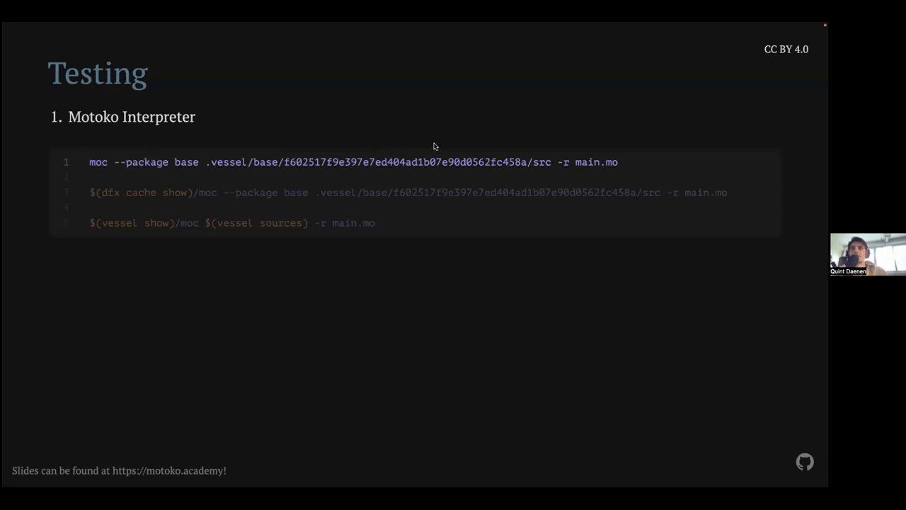
drag(90, 162, 617, 162)
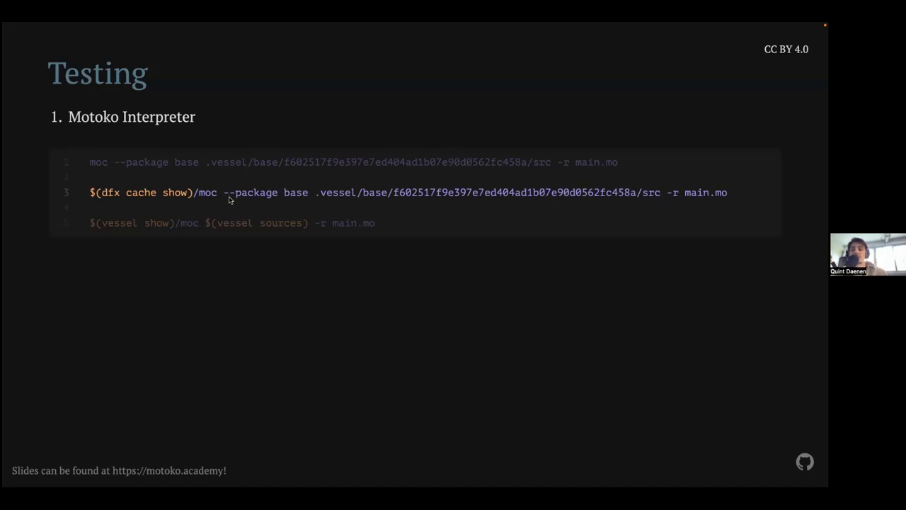
mouse_move(229, 196)
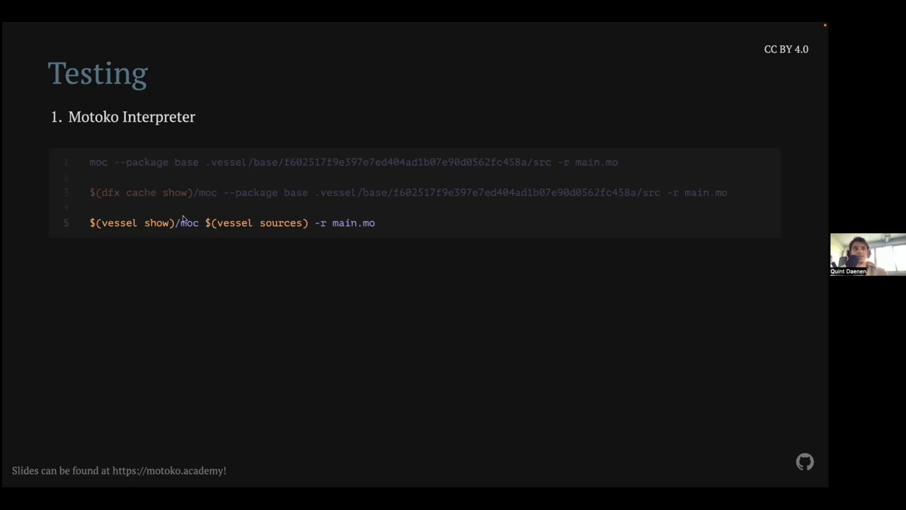
mouse_move(189, 225)
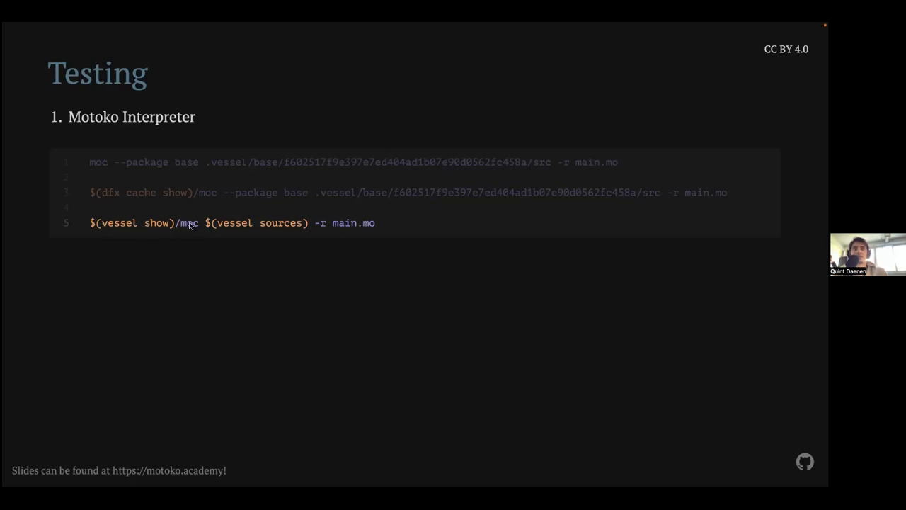
double_click(189, 222)
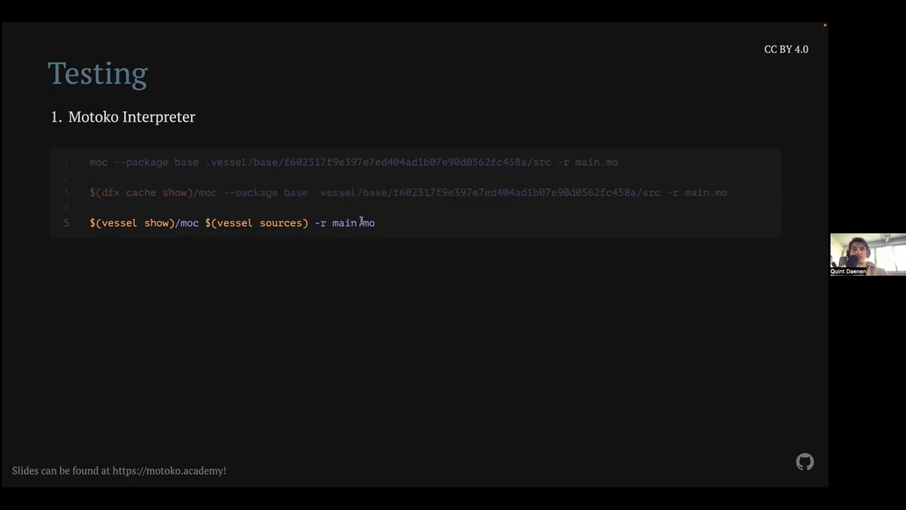
mouse_move(409, 223)
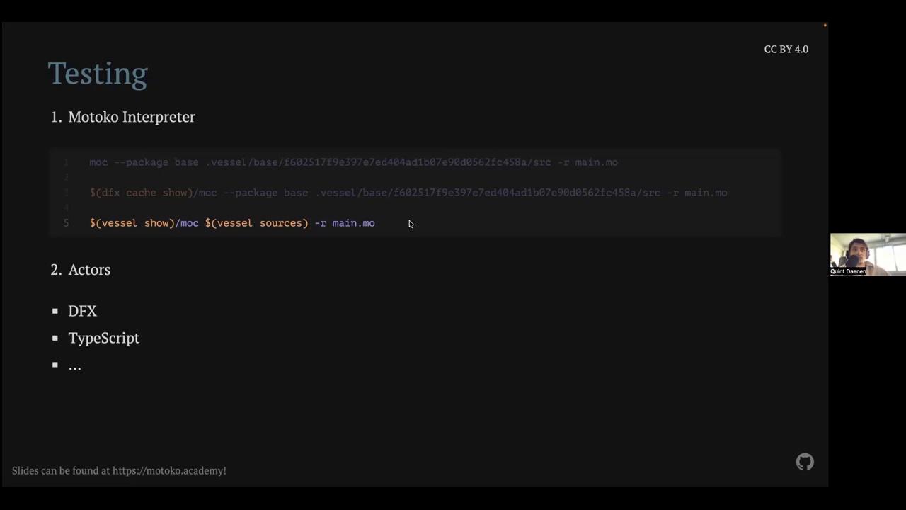
mouse_move(361, 295)
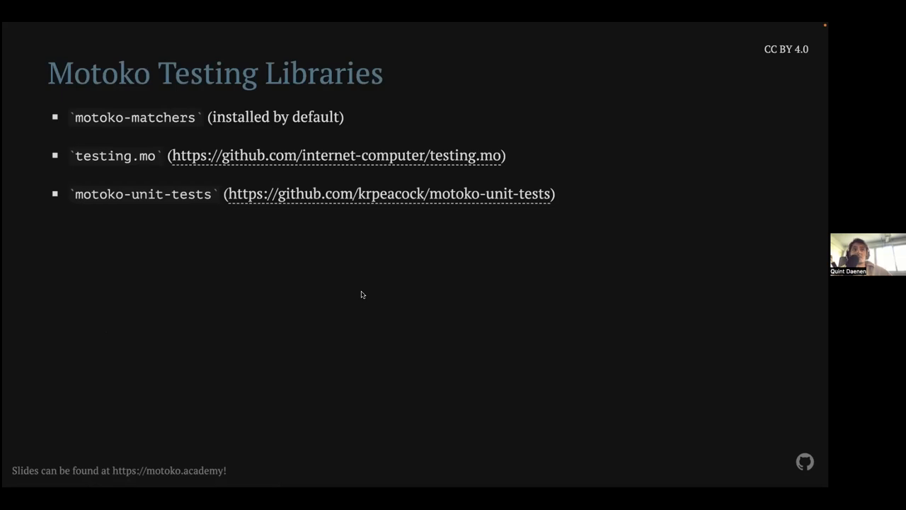
key(Right)
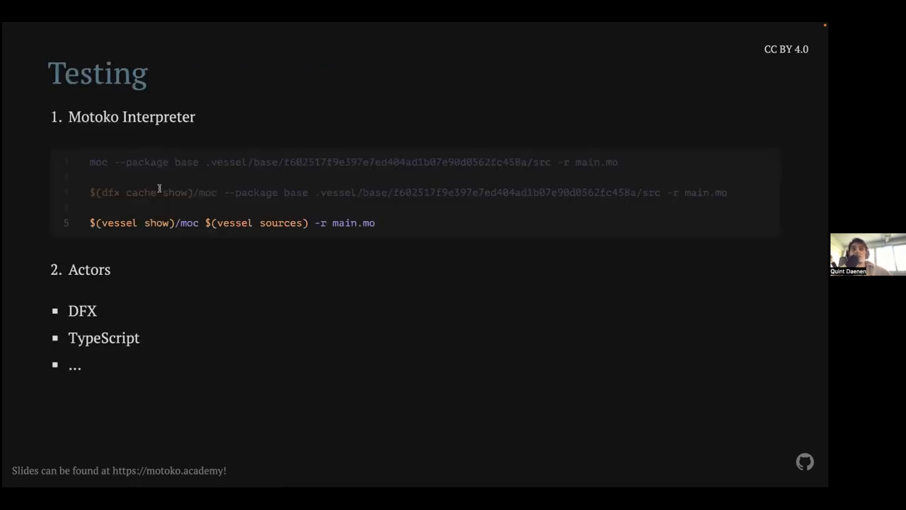
key(Right)
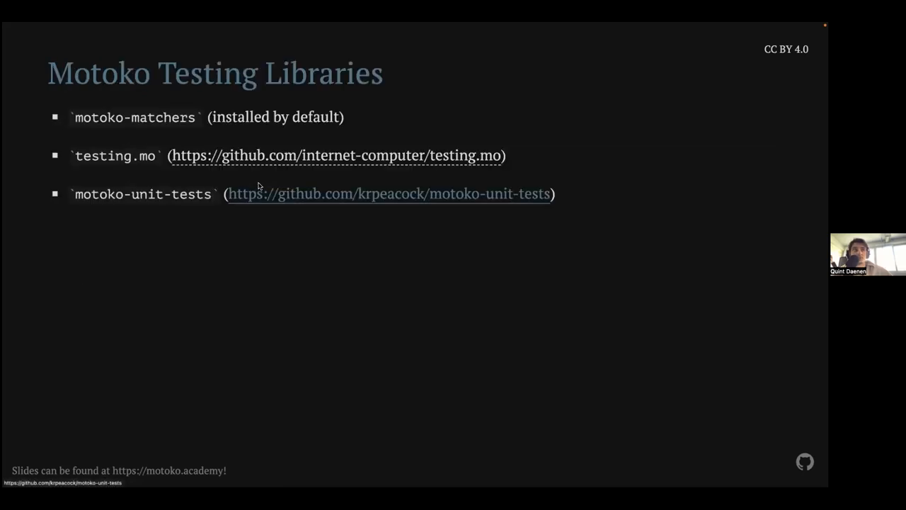
mouse_move(198, 133)
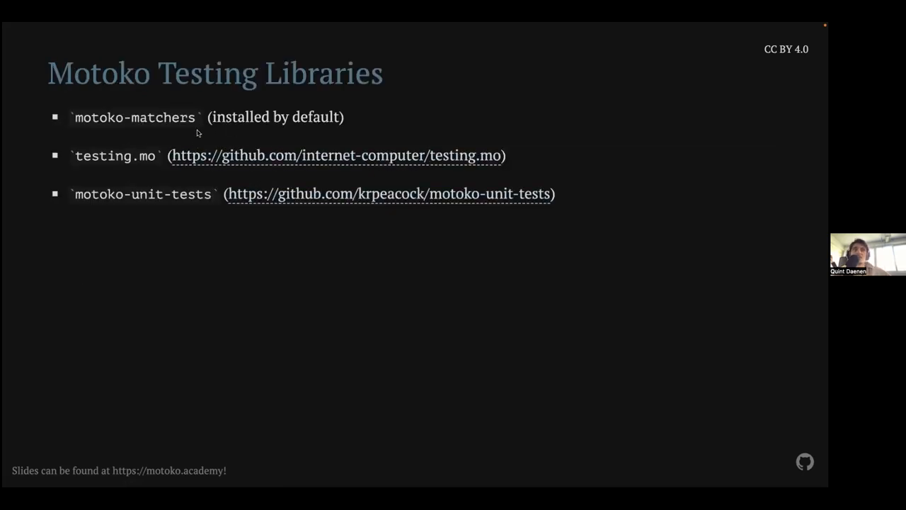
mouse_move(172, 118)
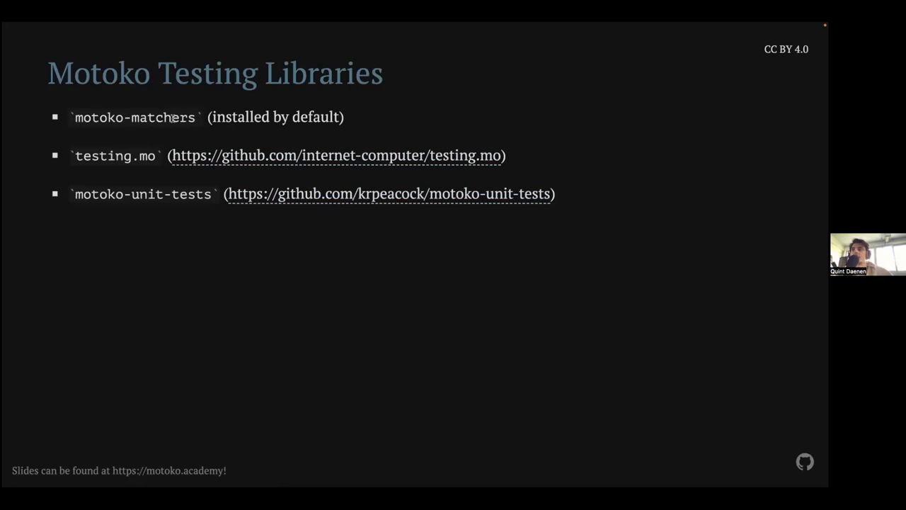
mouse_move(165, 150)
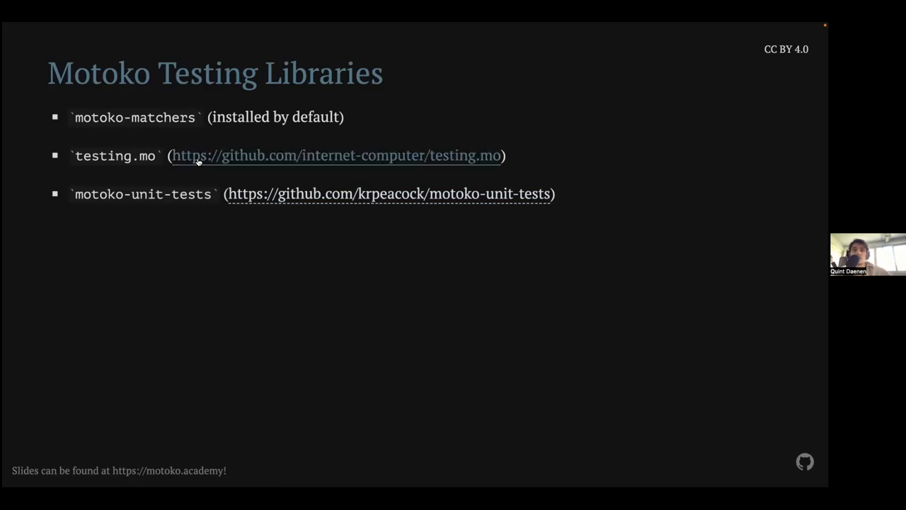
mouse_move(223, 172)
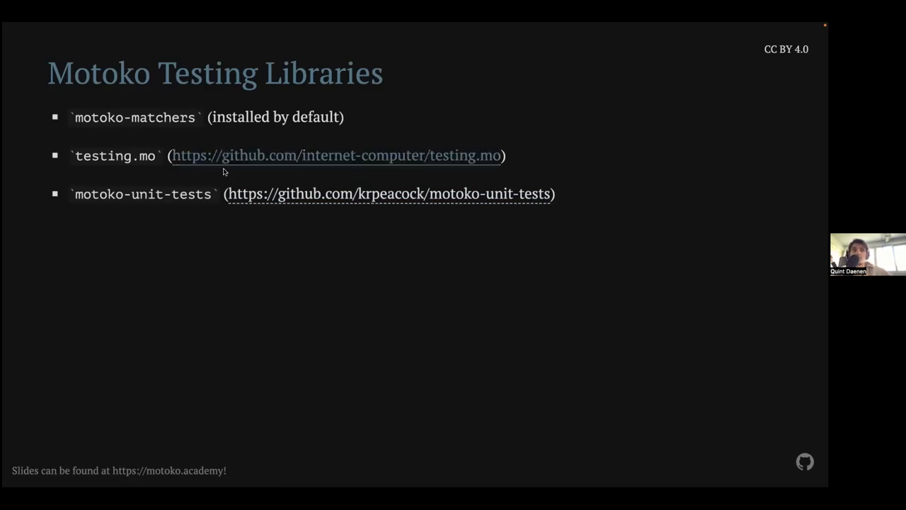
mouse_move(328, 228)
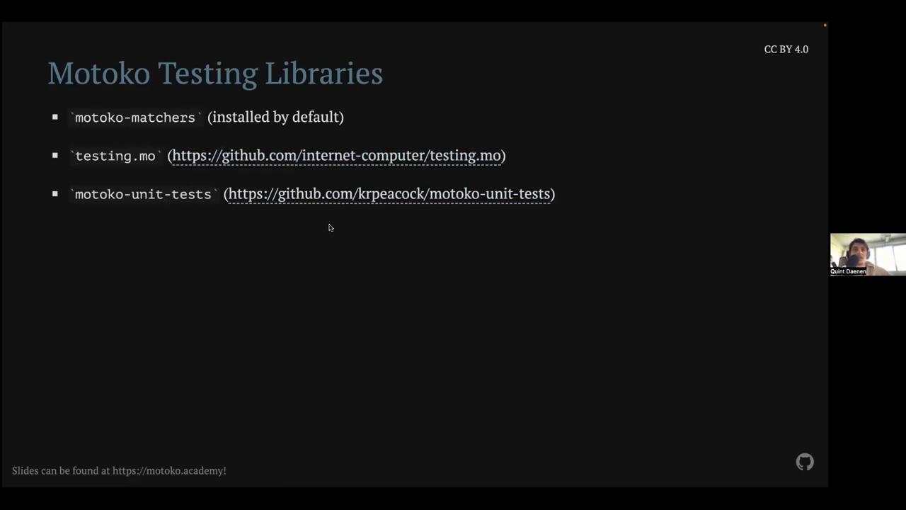
mouse_move(352, 224)
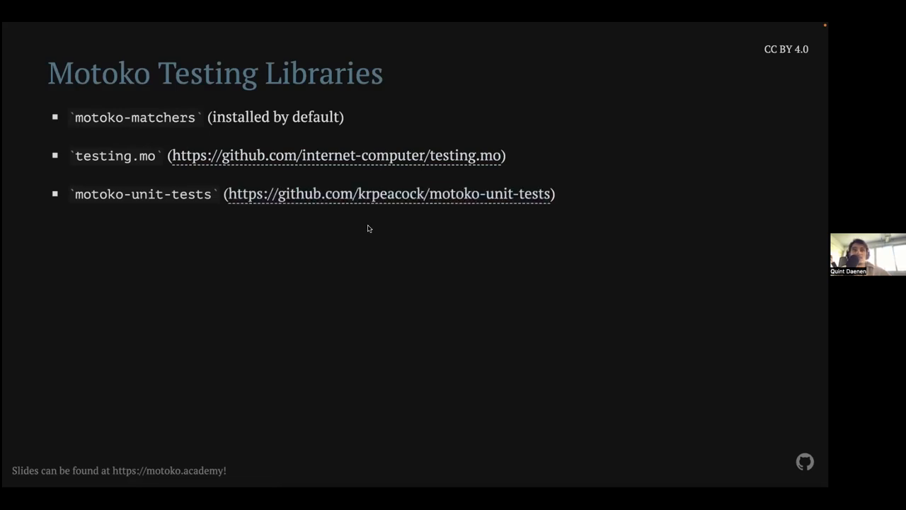
mouse_move(436, 233)
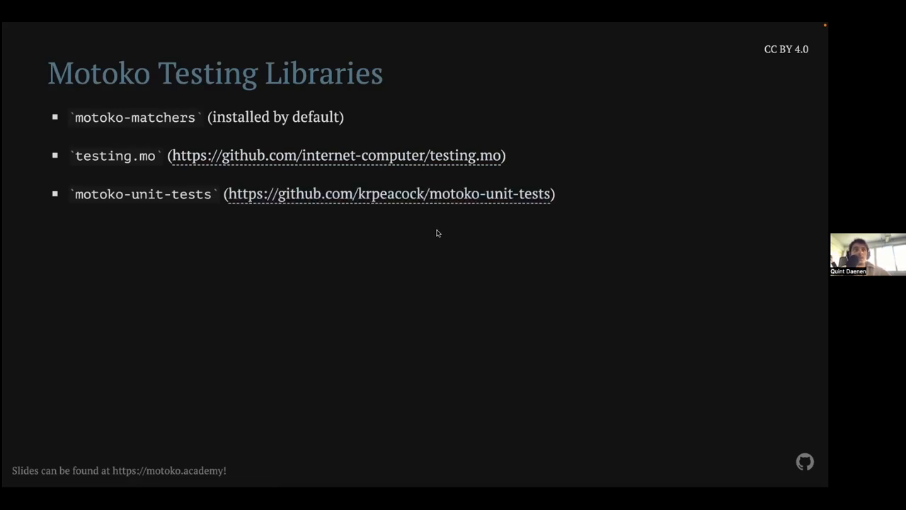
mouse_move(425, 246)
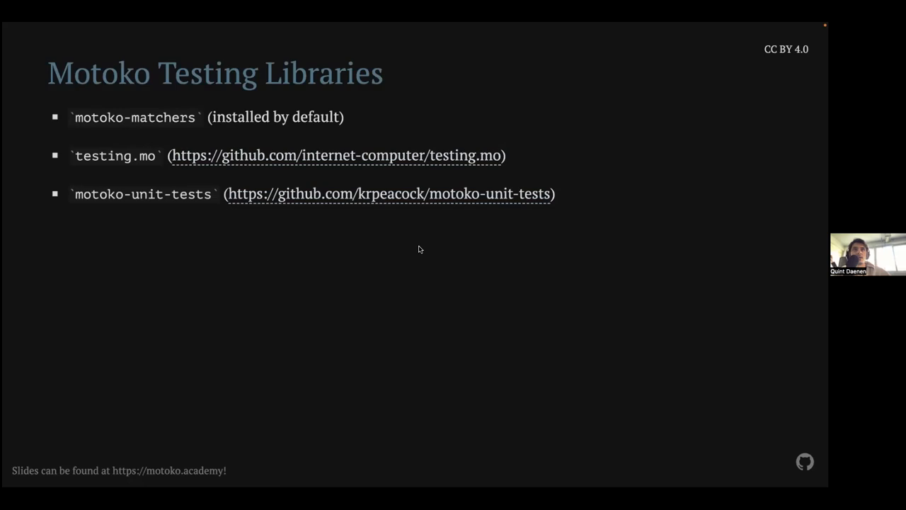
mouse_move(325, 237)
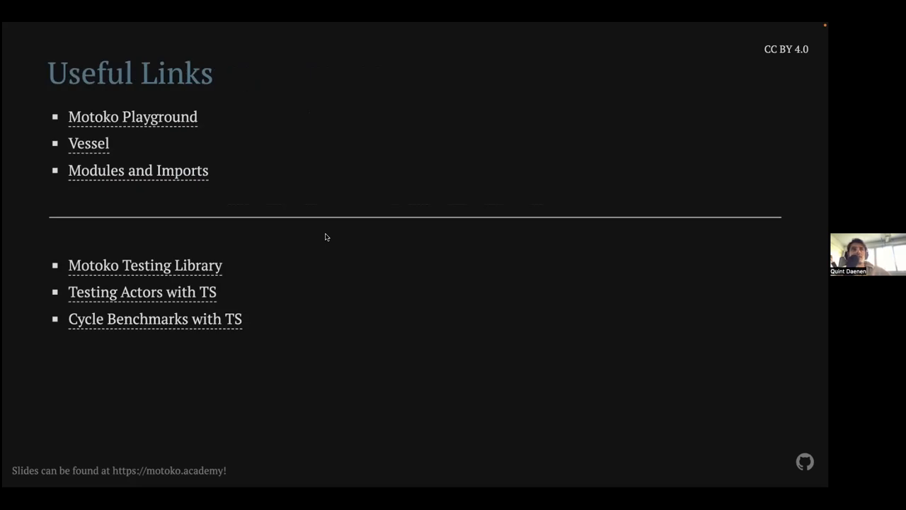
mouse_move(176, 120)
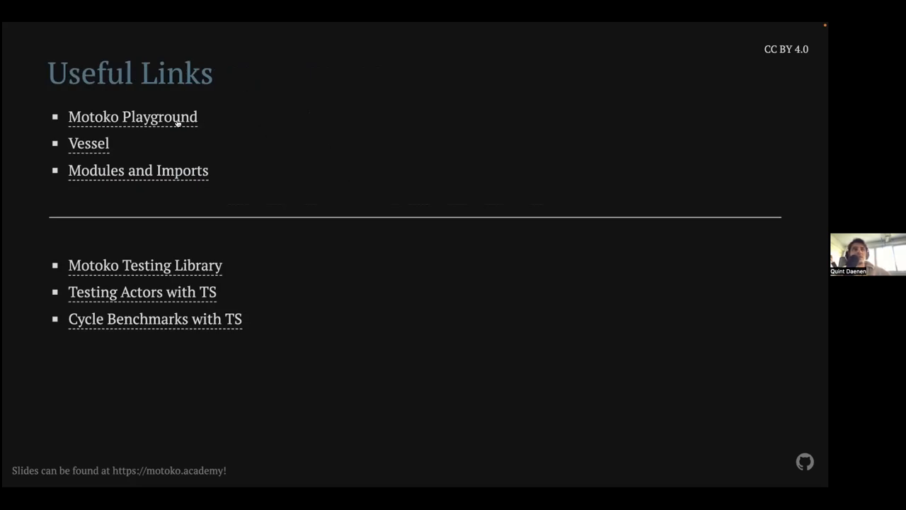
mouse_move(133, 117)
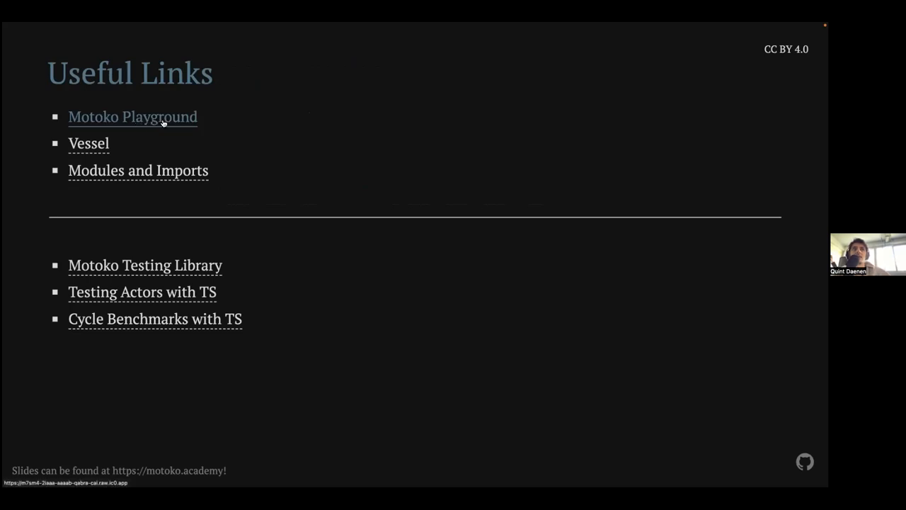
mouse_move(236, 136)
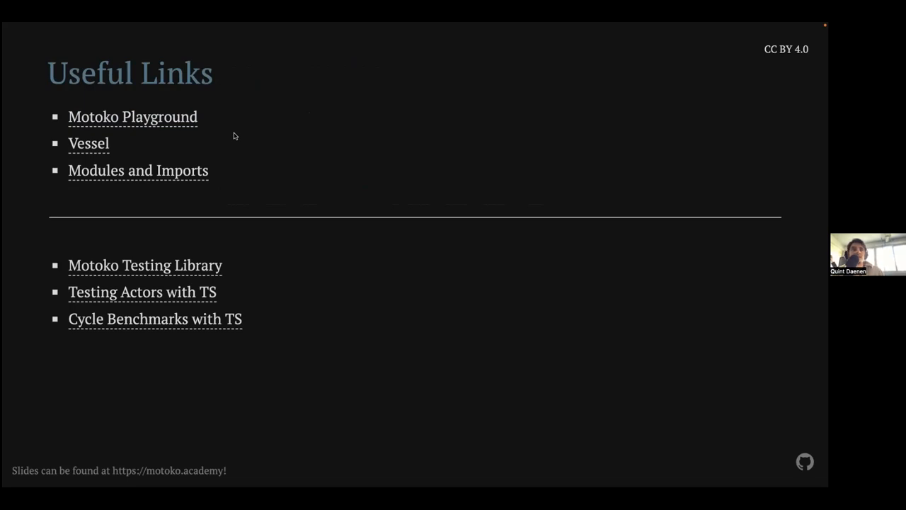
mouse_move(135, 158)
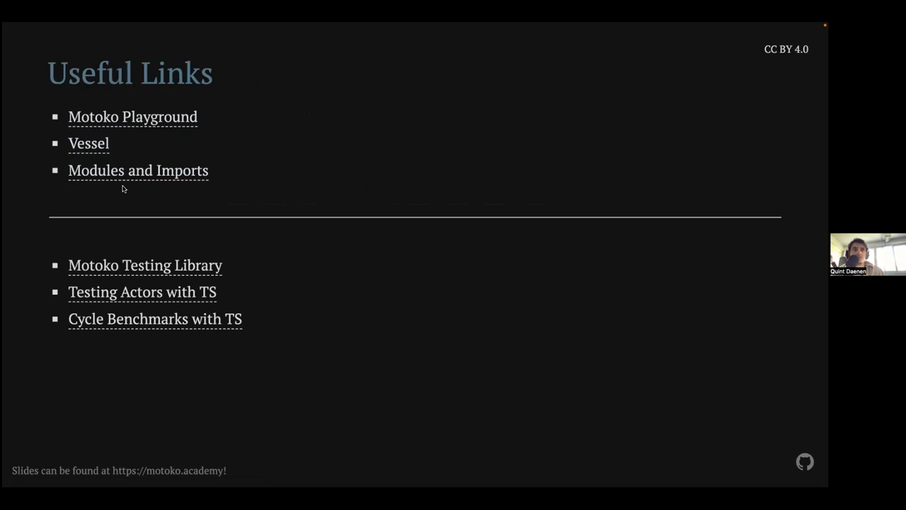
mouse_move(137, 193)
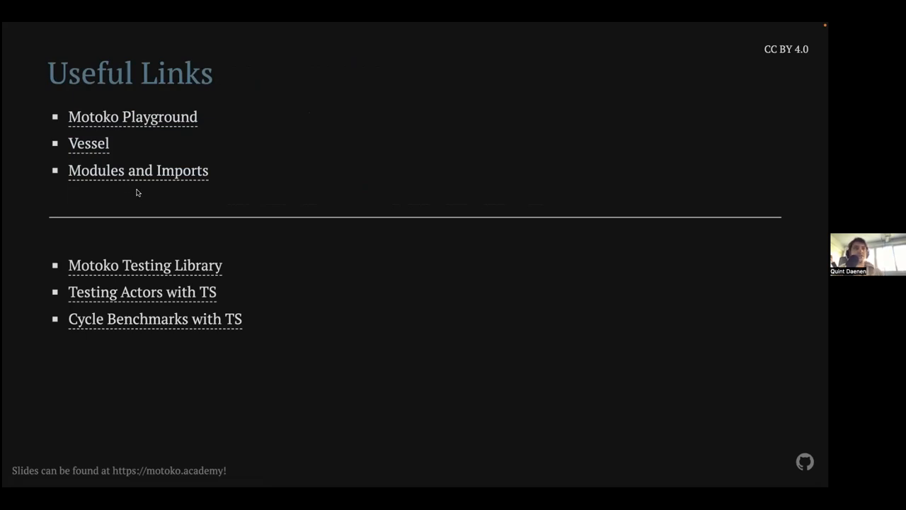
mouse_move(152, 281)
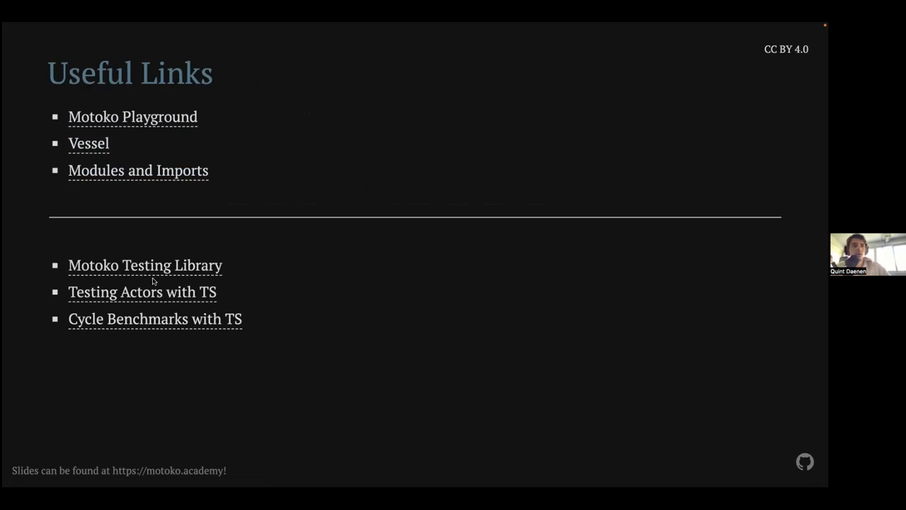
mouse_move(145, 265)
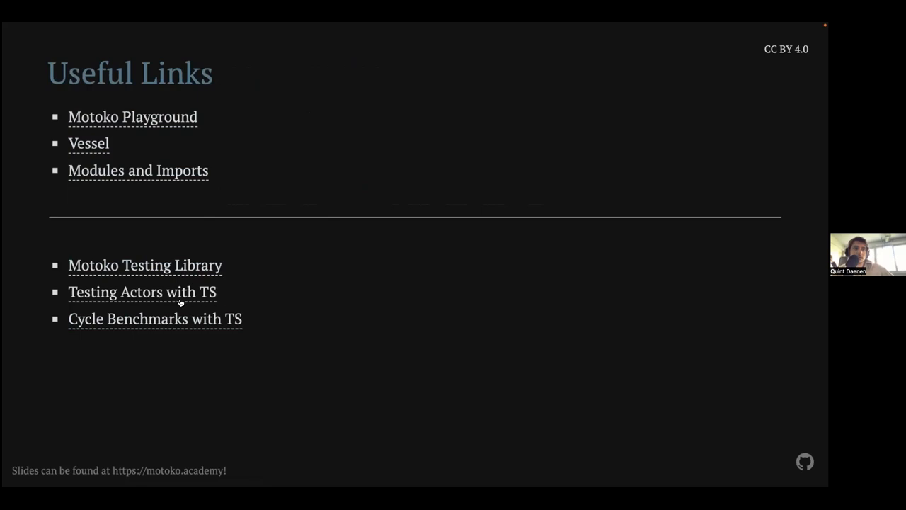
mouse_move(226, 300)
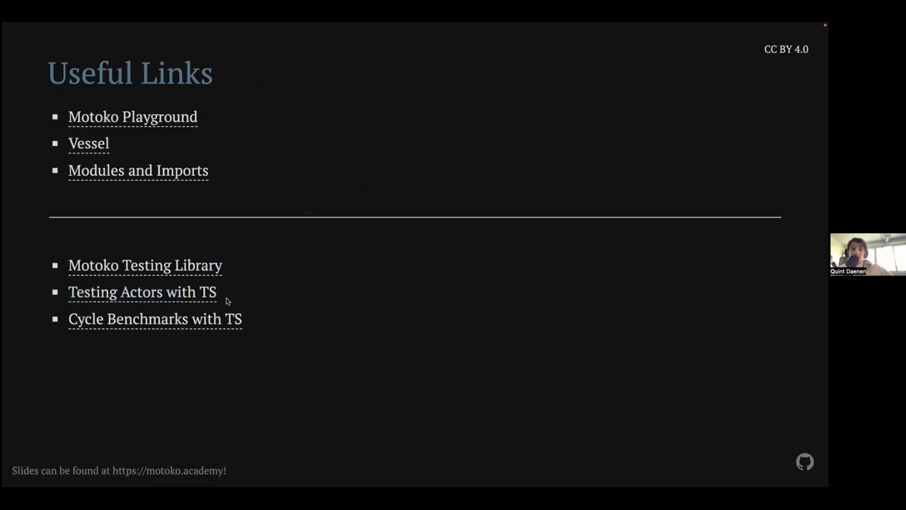
mouse_move(187, 322)
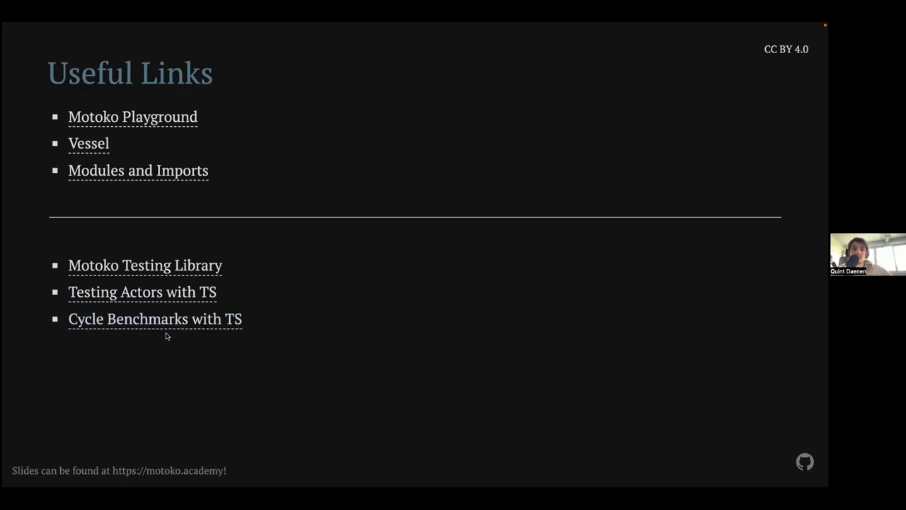
mouse_move(250, 294)
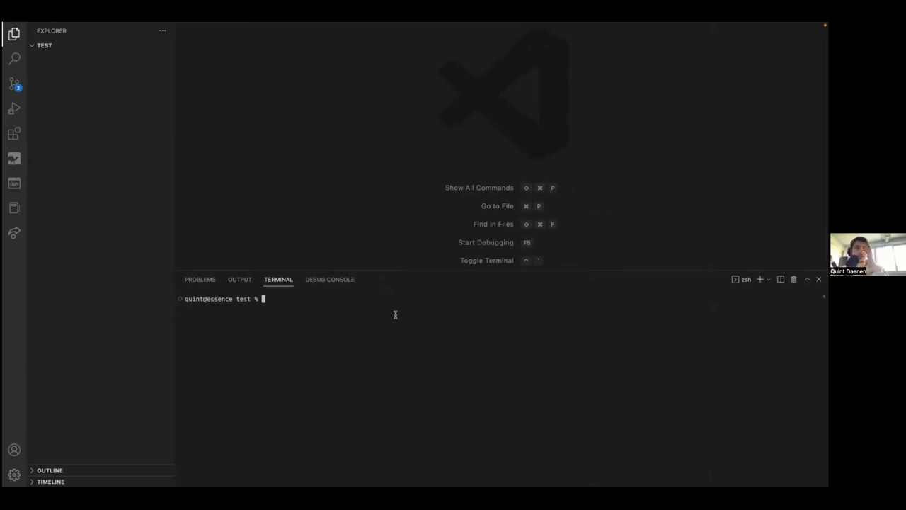
mouse_move(430, 314)
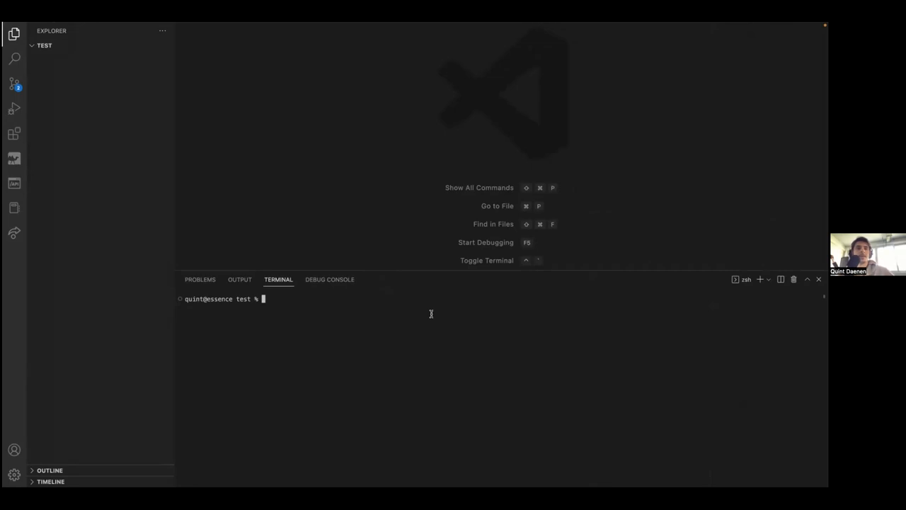
Run 'which vessel' in the terminal to confirm /usr/local/bin/vessel
text(w)
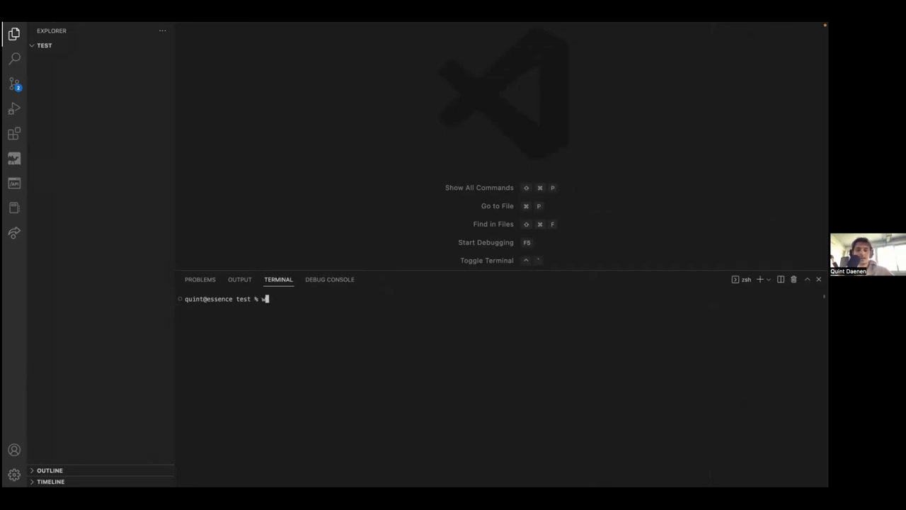
text(hich vessel)
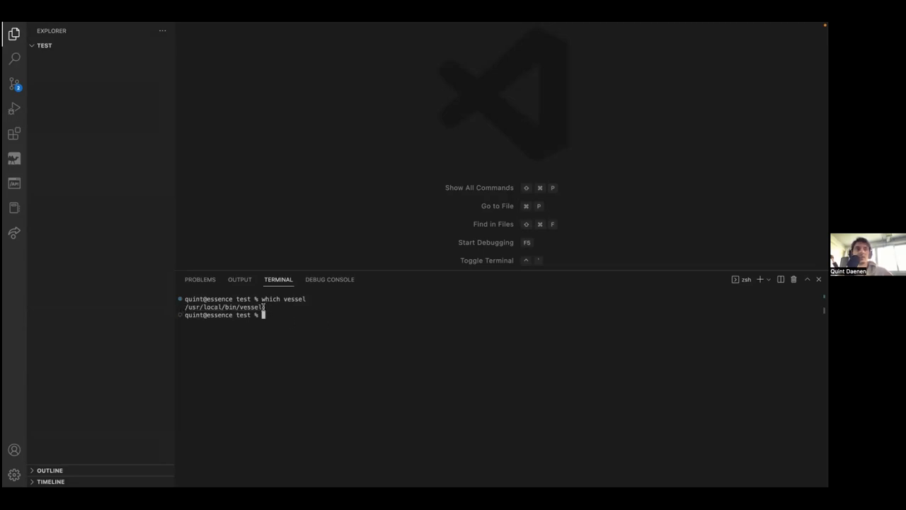
text(ve)
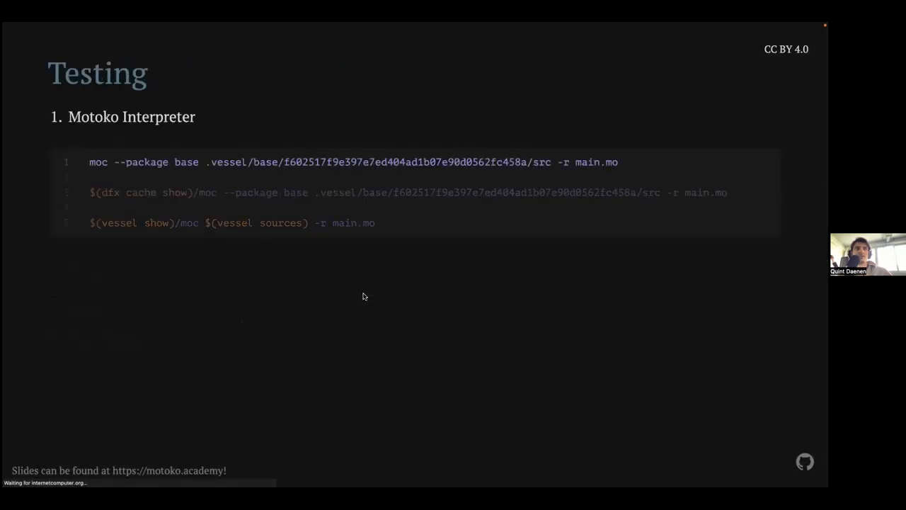
Return to the editor and run vessel init to create package-set.dhall and vessel.dhall
key(Right)
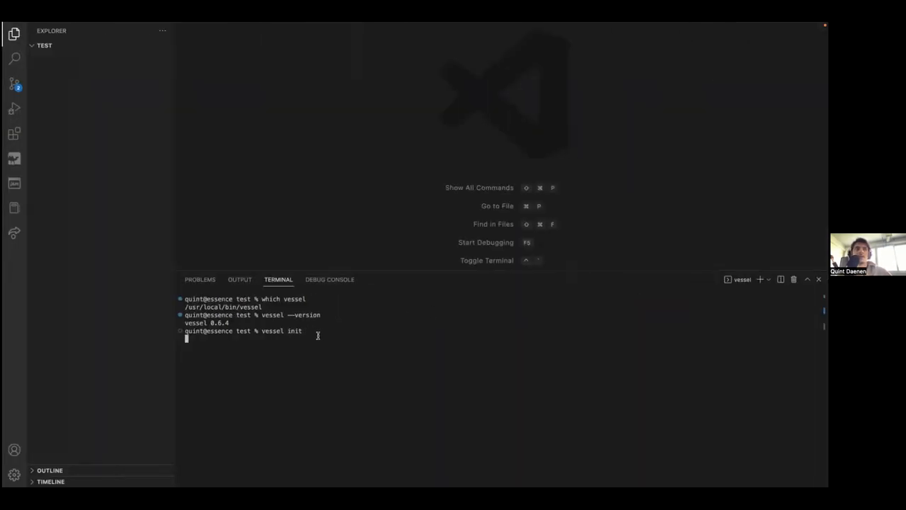
key(enter)
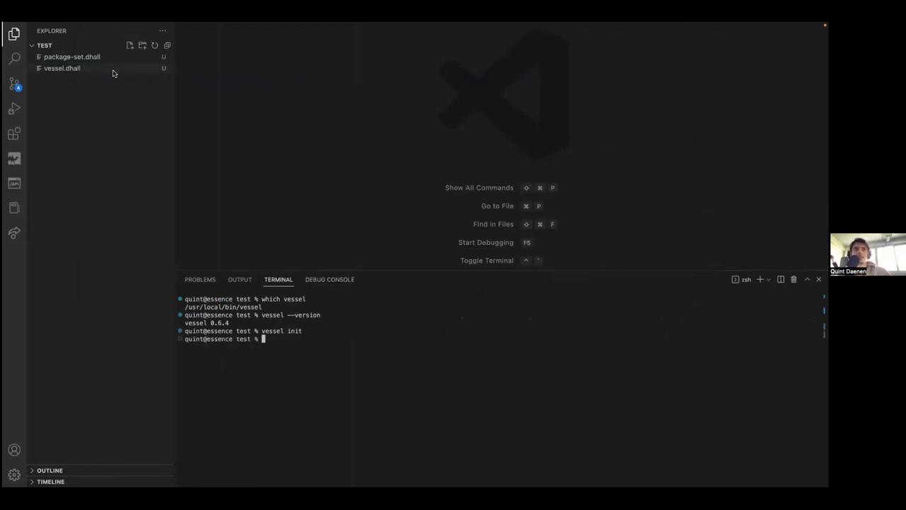
Set vessel.dhall's compiler to "0.7.6" and check it against the mo-0.7.6 package-set URL
click(62, 68)
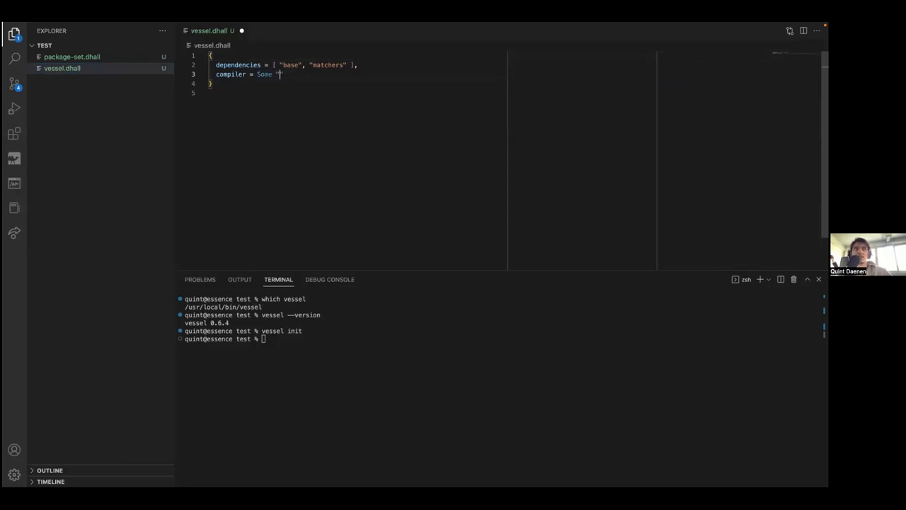
text(0.7.6")
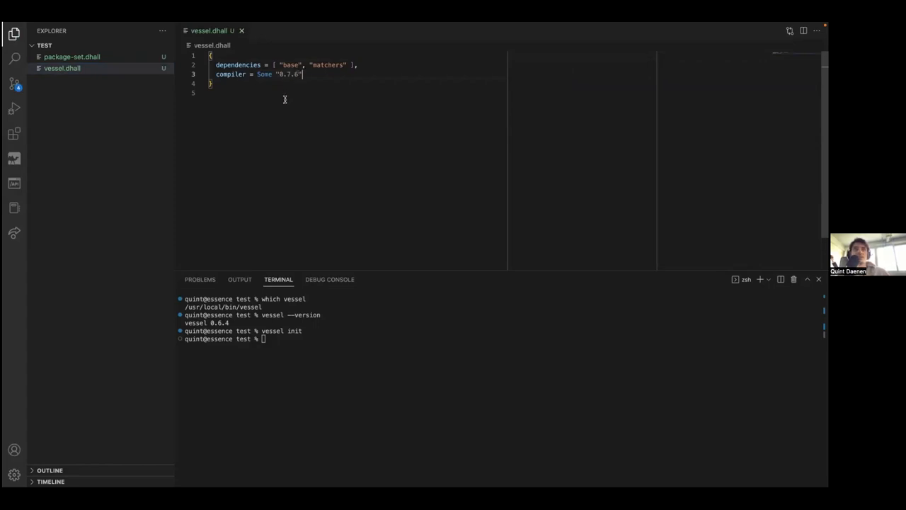
click(72, 55)
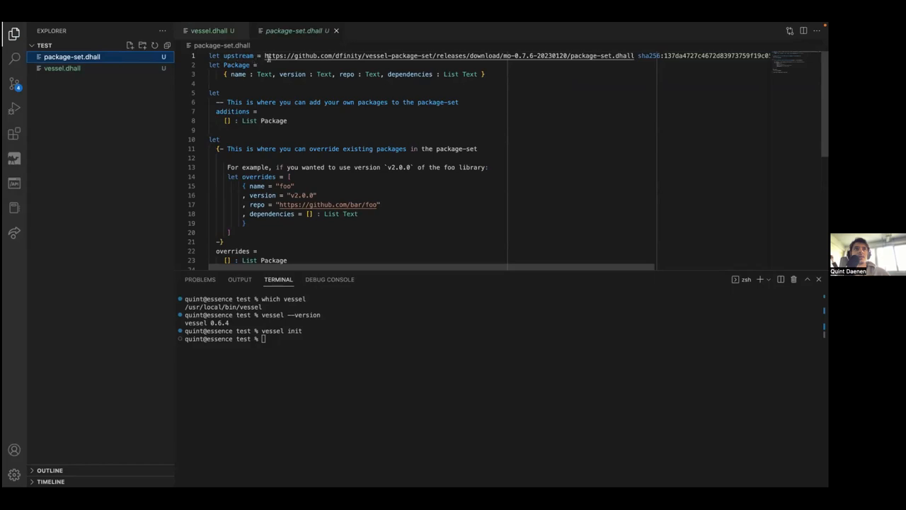
mouse_move(407, 55)
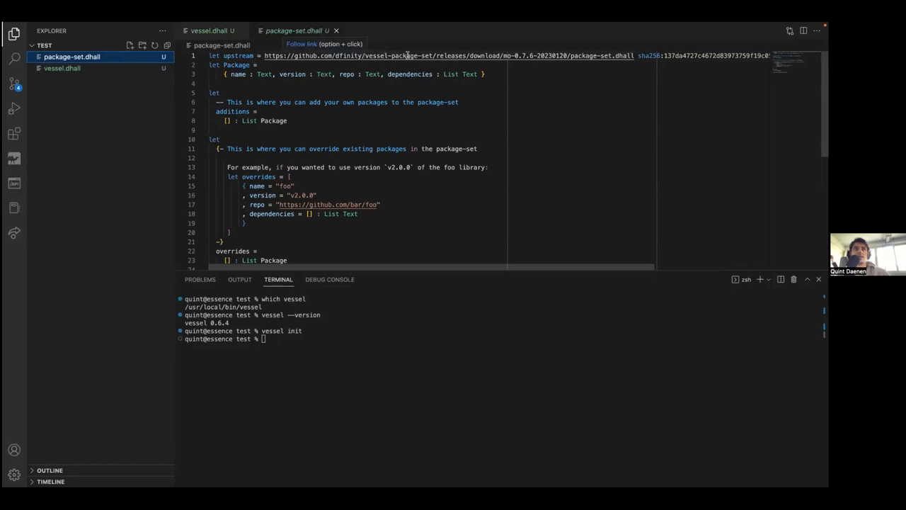
double_click(400, 55)
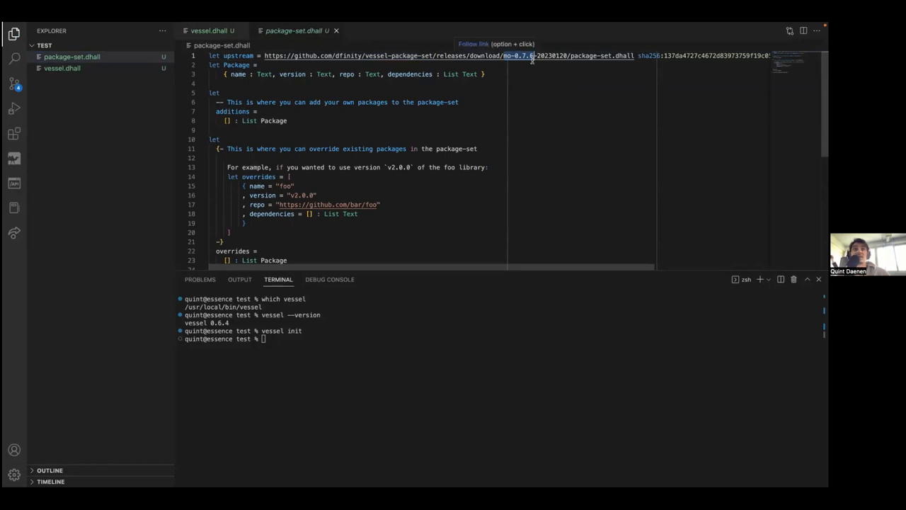
scroll(down, 3)
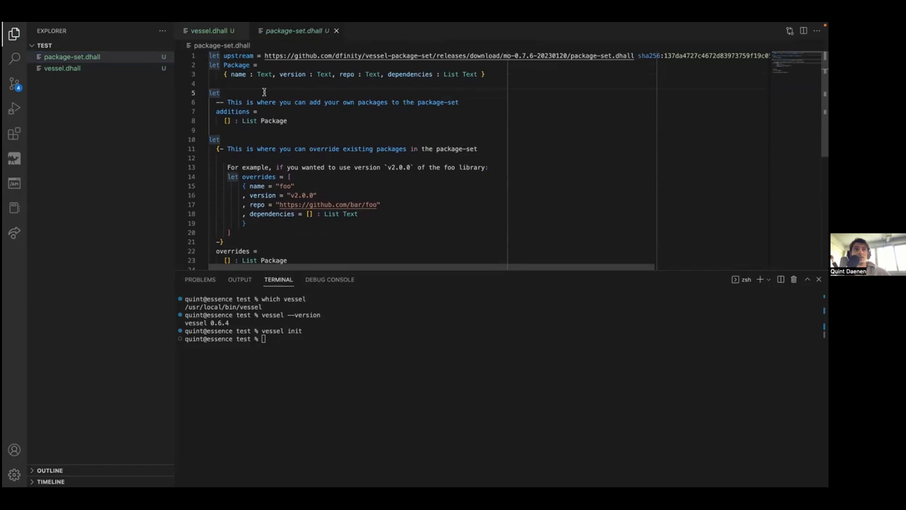
Remove matchers from vessel.dhall's dependencies, leaving only base
click(62, 68)
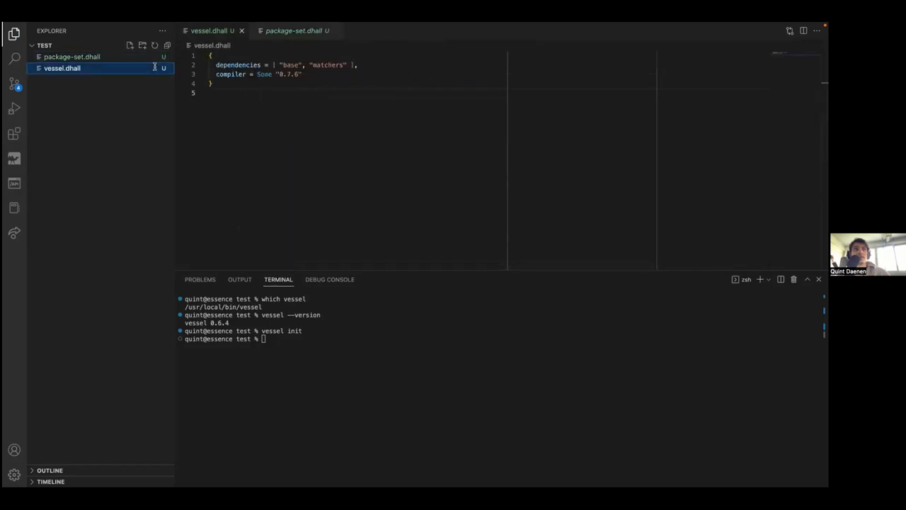
double_click(328, 64)
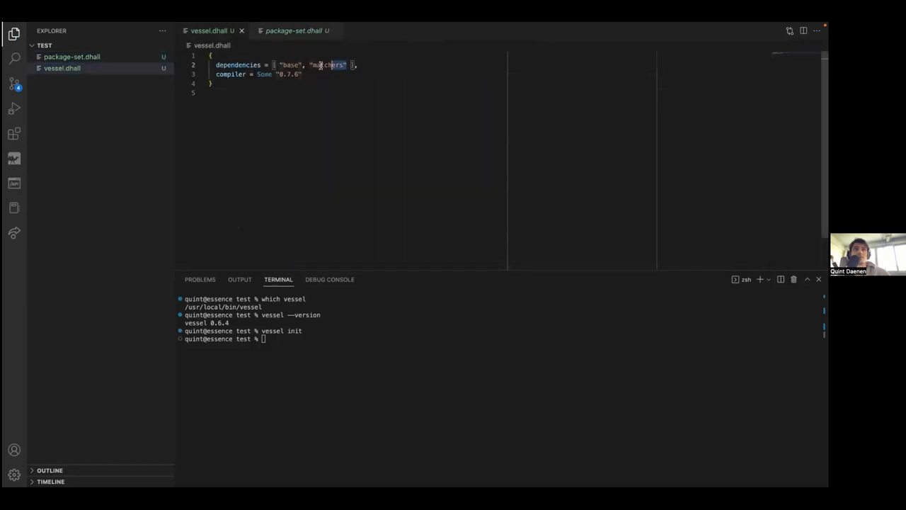
key(Backspace)
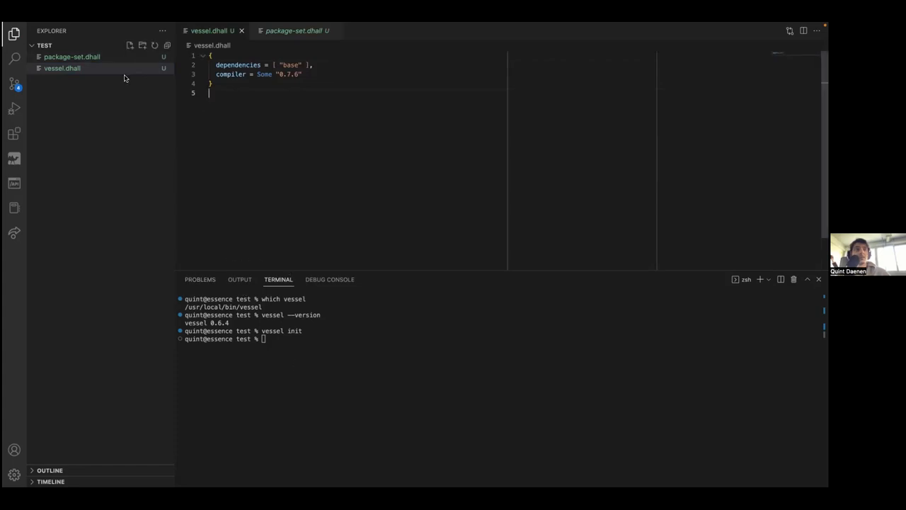
Create a src folder and start a new file named Na(t).mo inside it
click(131, 45)
text(src)
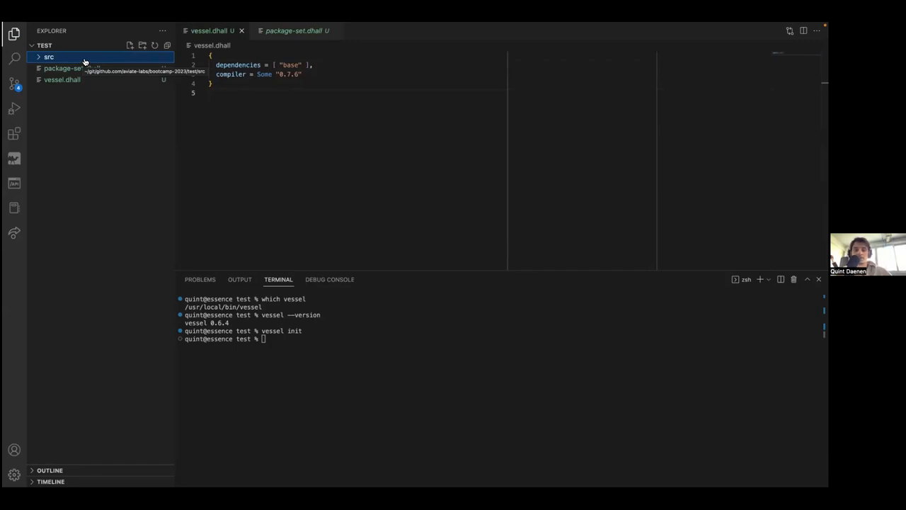
right_click(49, 56)
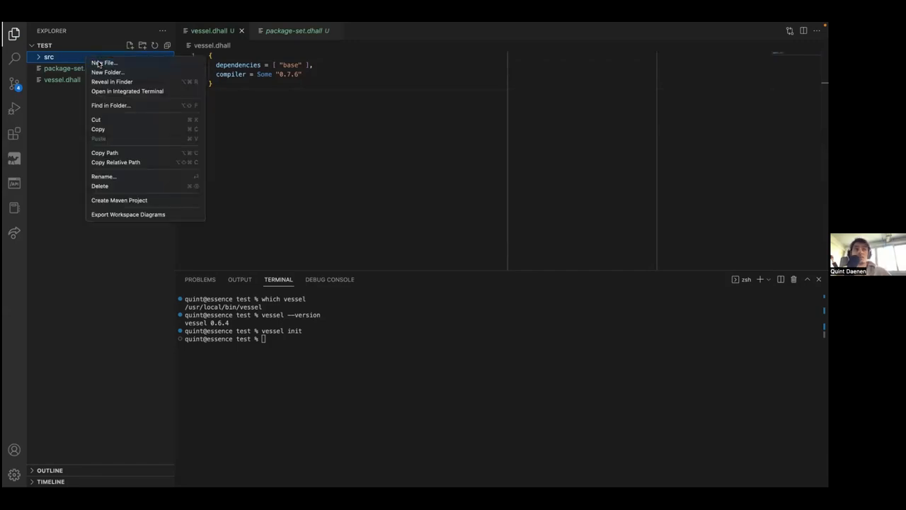
click(104, 62)
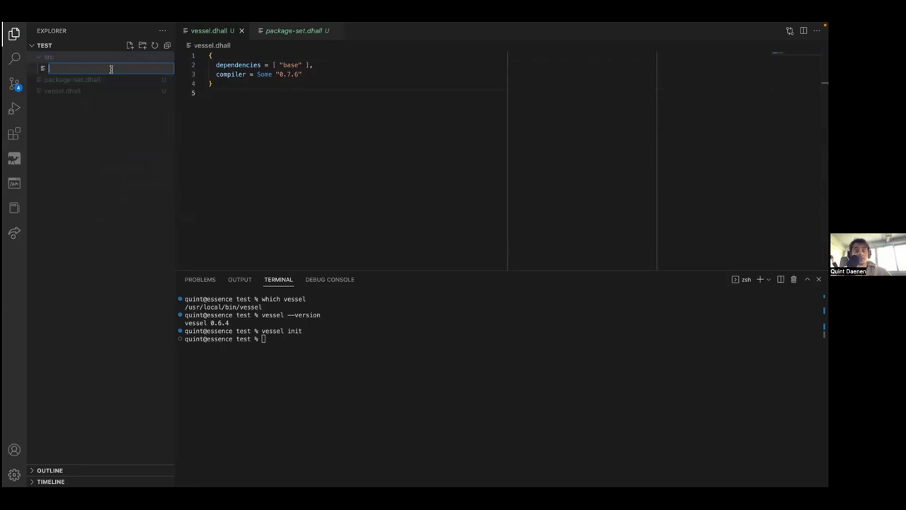
text(Na)
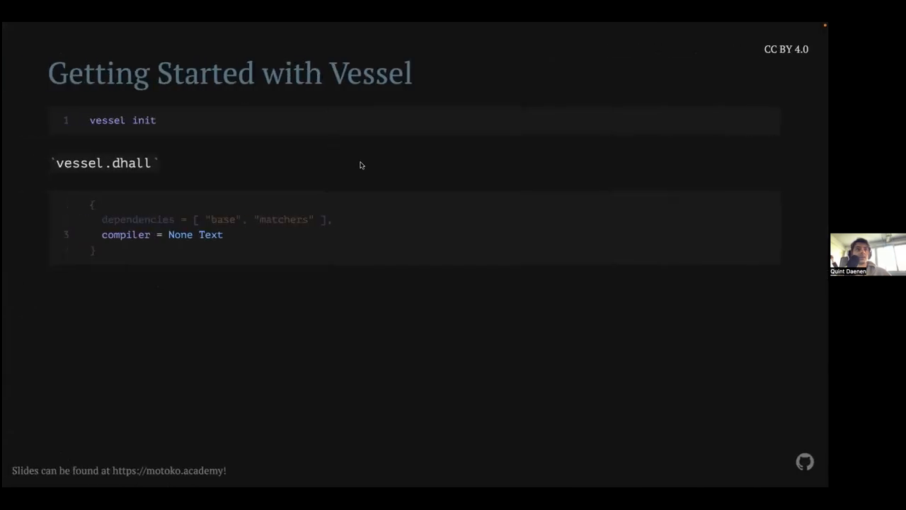
Advance past the Creating a Package slides, then start a second new file in src
key(Right)
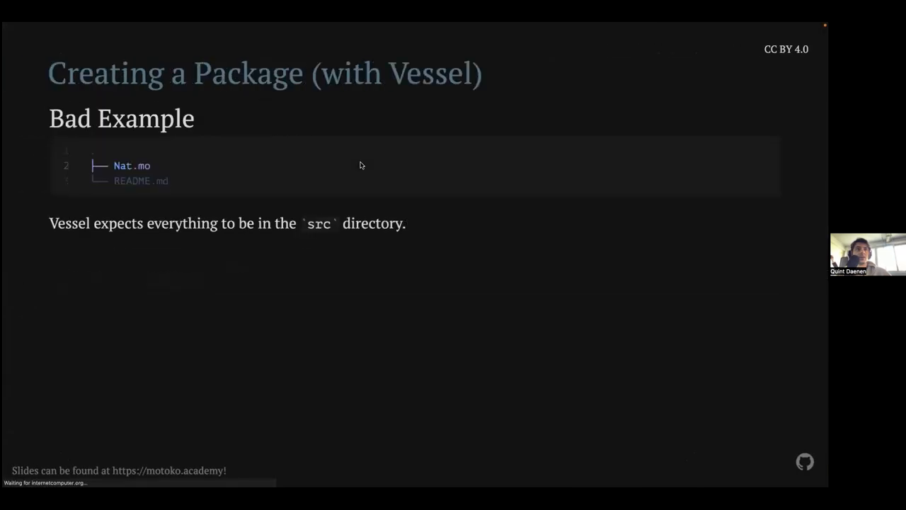
key(Right)
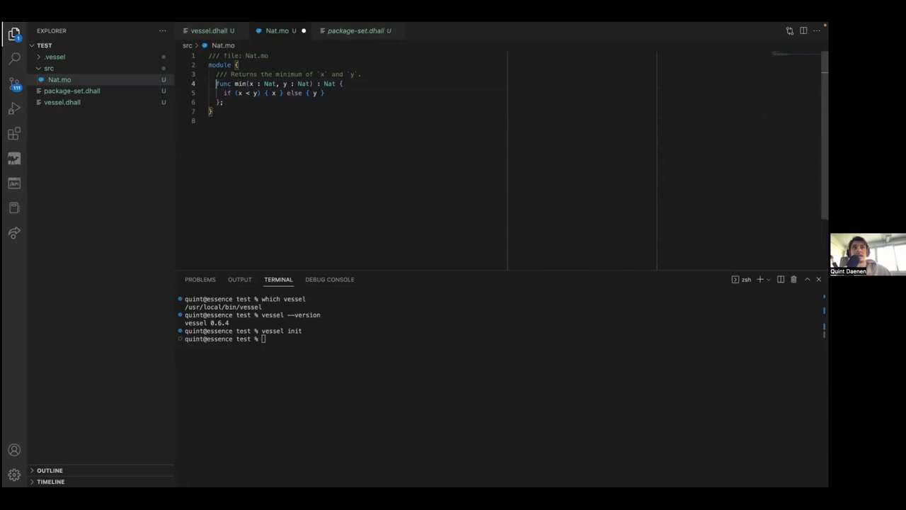
right_click(49, 68)
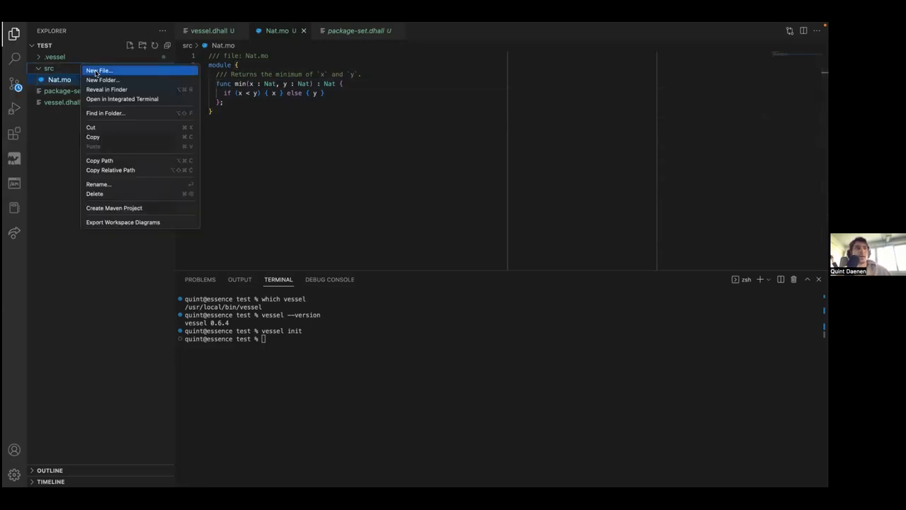
click(98, 70)
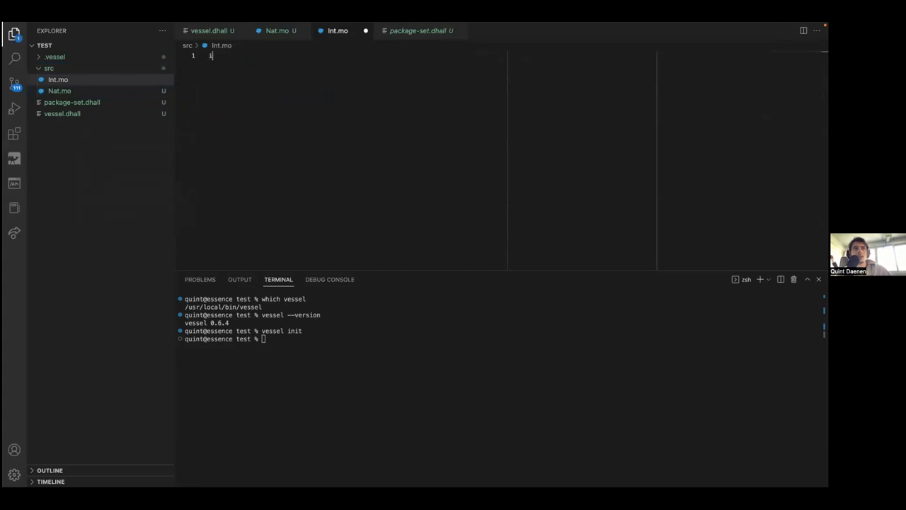
Write Int.mo importing Nat and binding let x = Nat.min(1, 2)
text(import Nat ".")
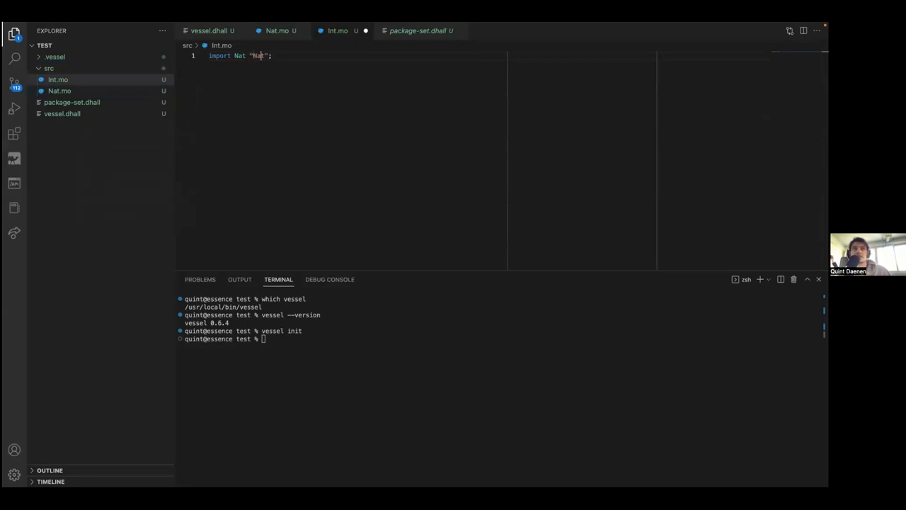
key(enter)
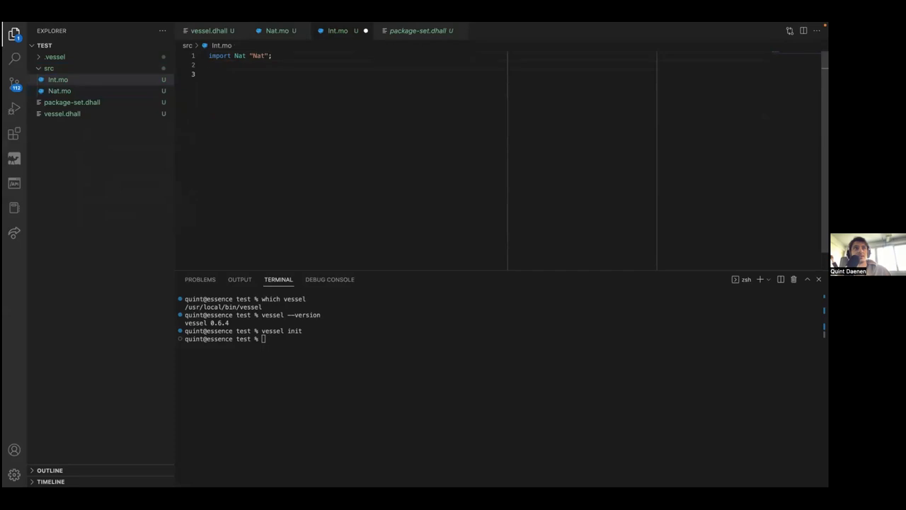
key(enter)
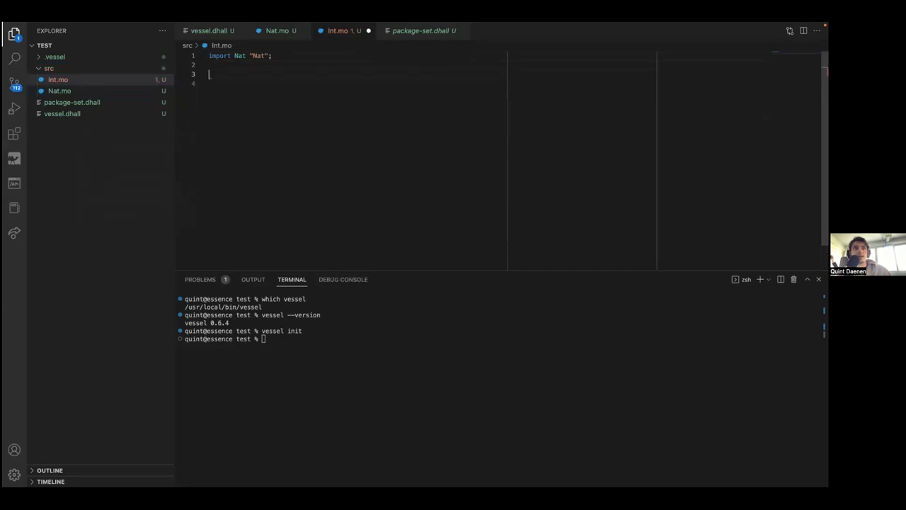
text(type)
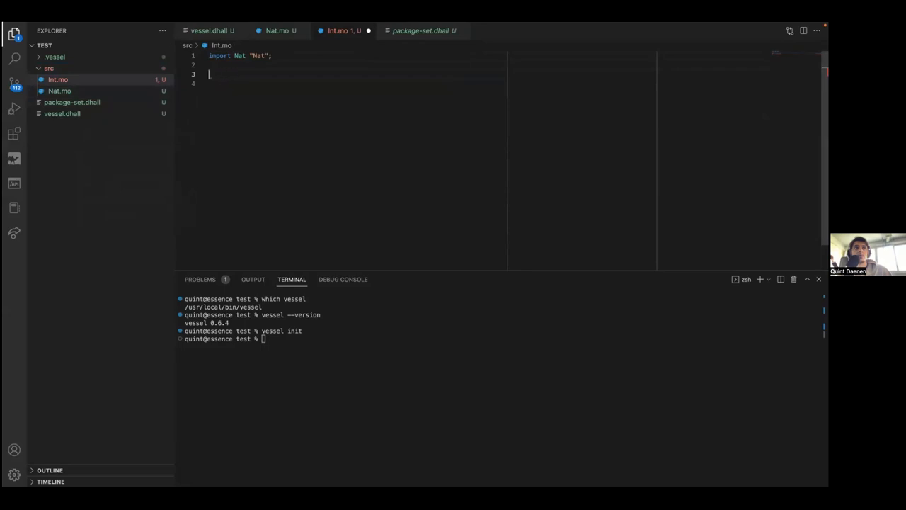
text(let x = min(1,)
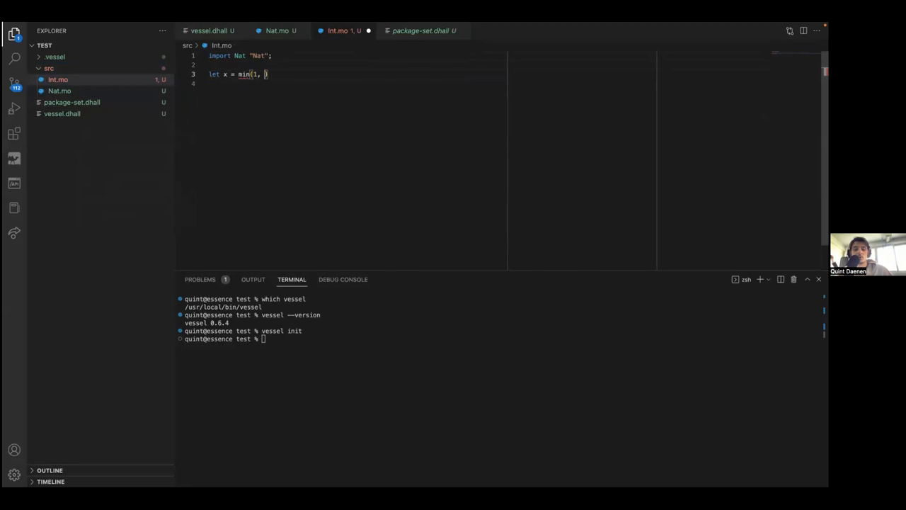
text(2);)
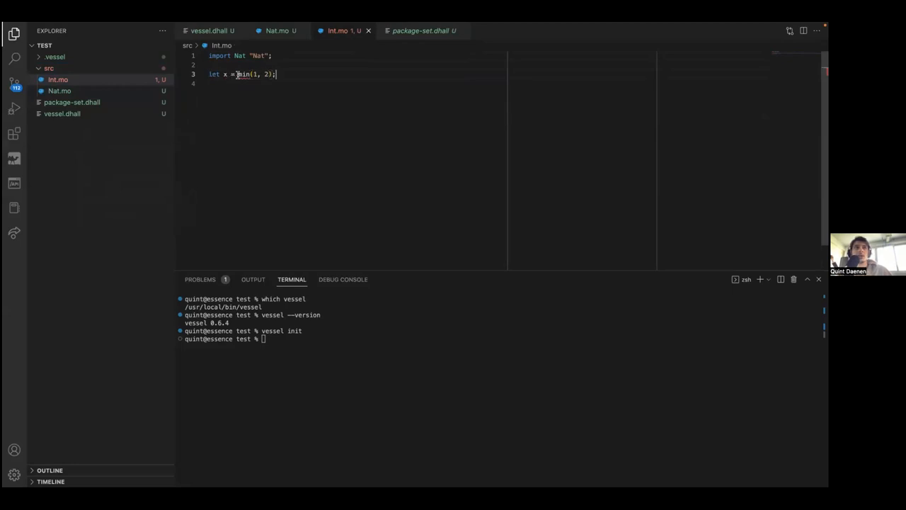
text(Nat.)
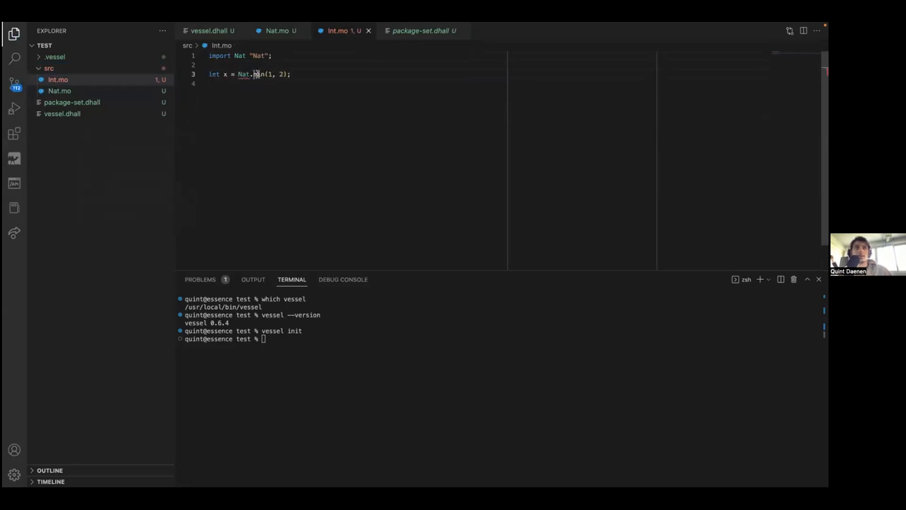
Make func min public in Nat.mo and select the Nat prefix in the min call
right_click(244, 73)
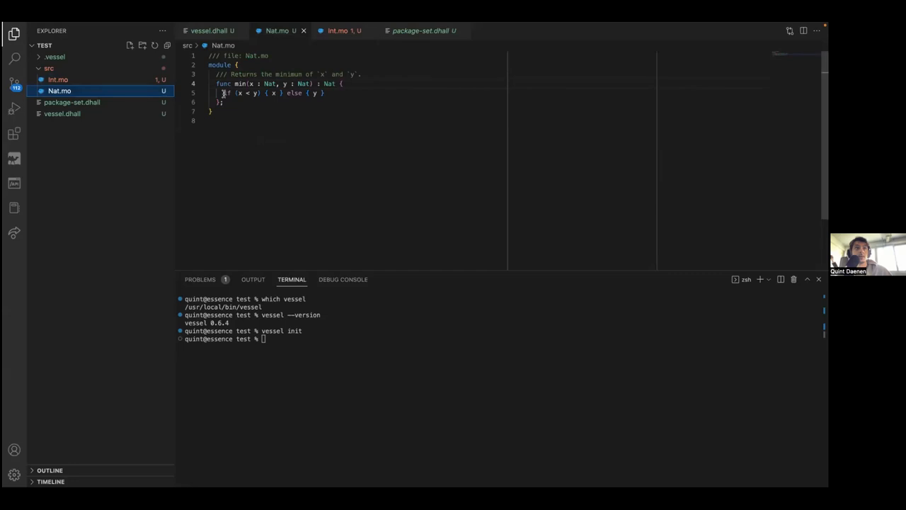
text(public)
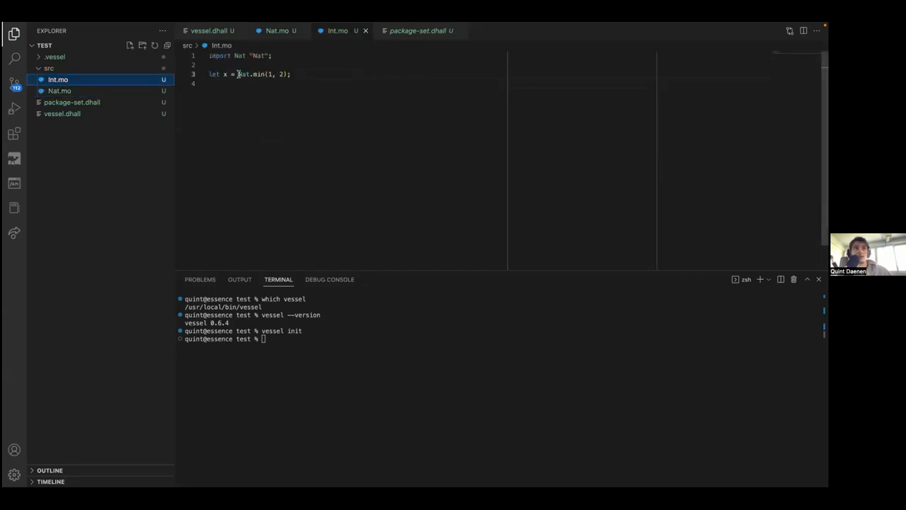
mouse_move(235, 55)
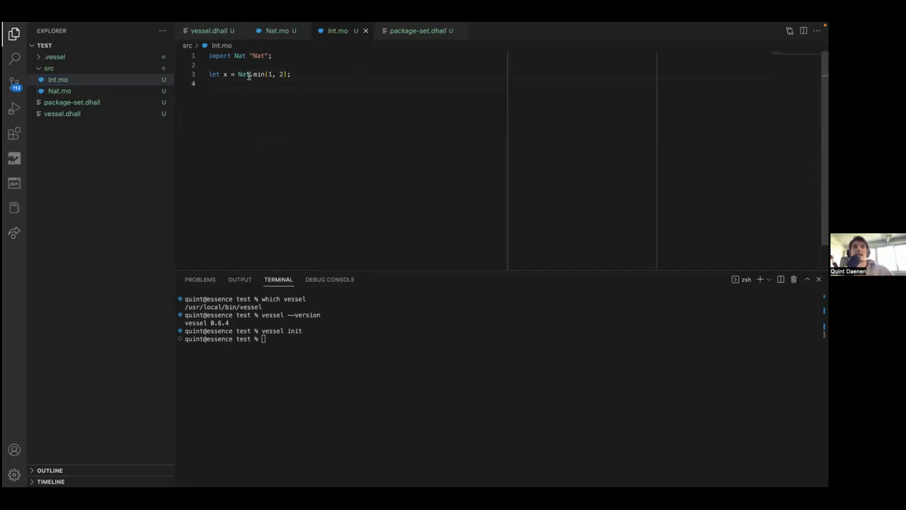
double_click(241, 55)
text({ min } =)
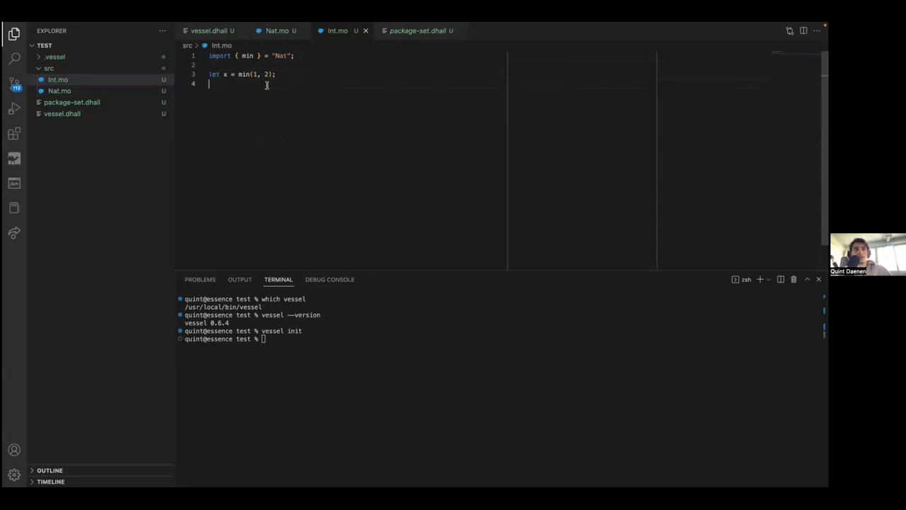
click(60, 91)
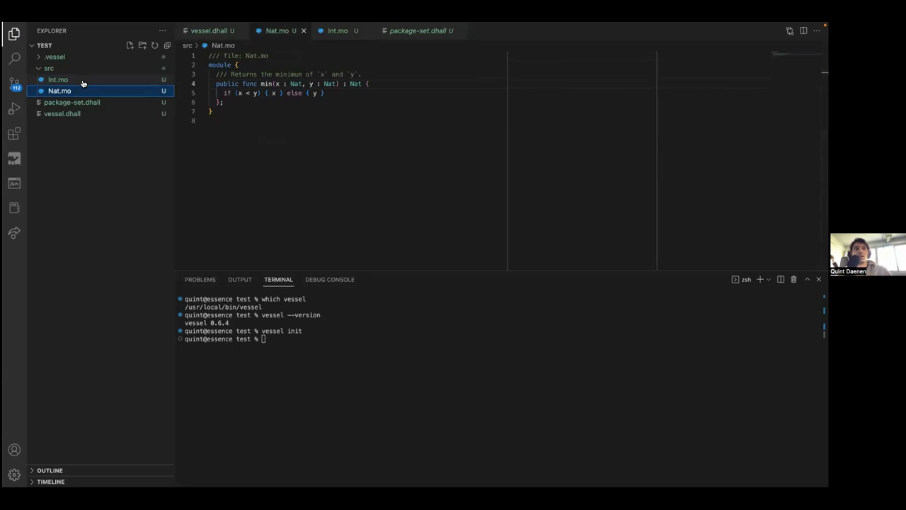
Delete the scratch Int.mo and create Nat.test.mo inside a new test folder
right_click(58, 80)
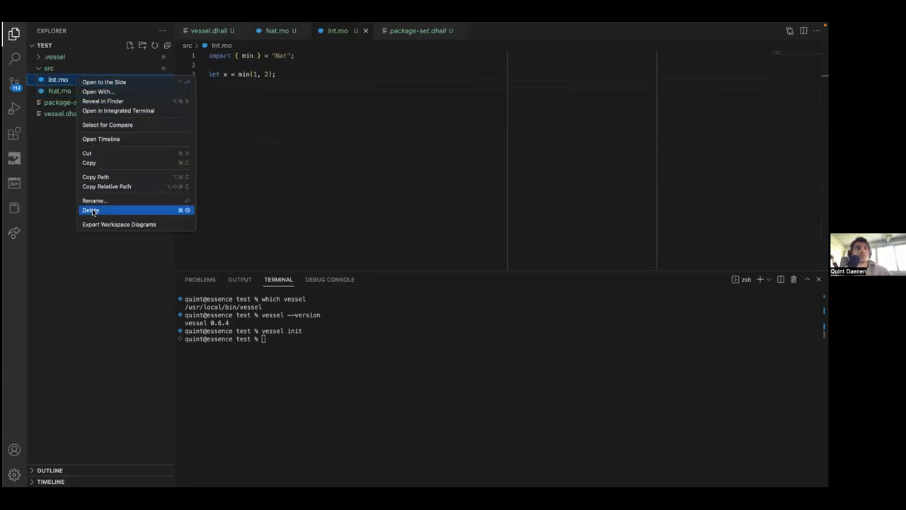
click(91, 209)
text(test)
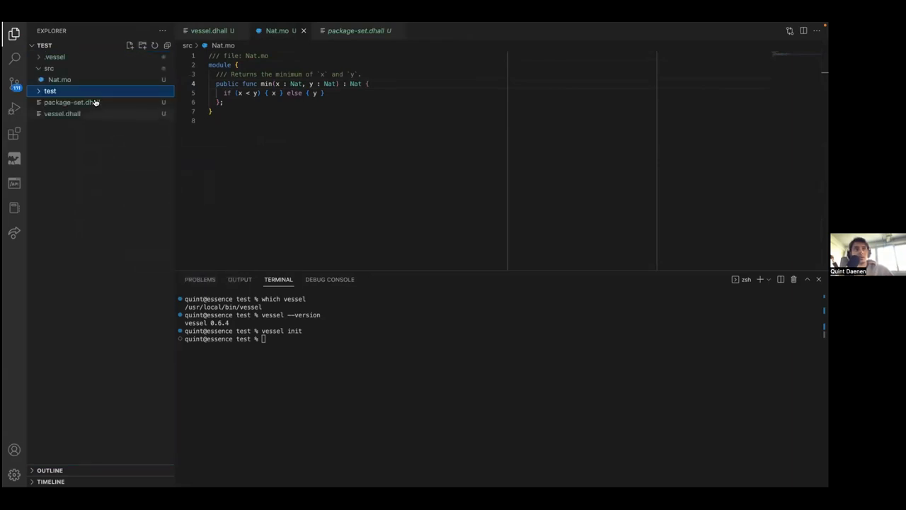
click(50, 90)
text(import)
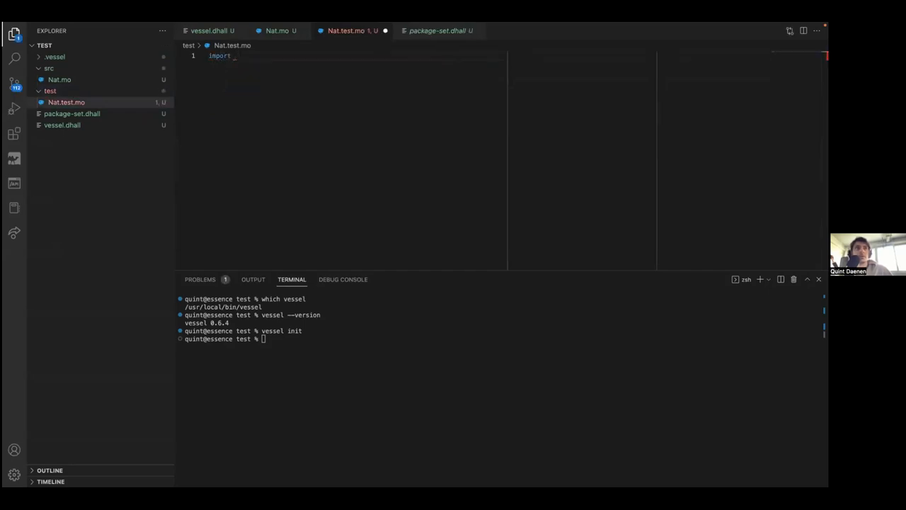
Write import { min } = "../src/Nat"; in Nat.test.mo with blank lines around it
text({ min })
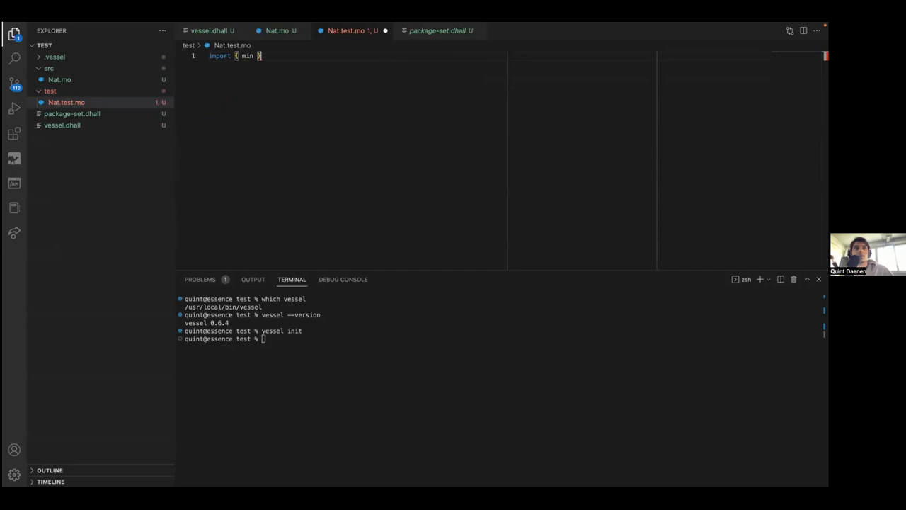
text(= ".")
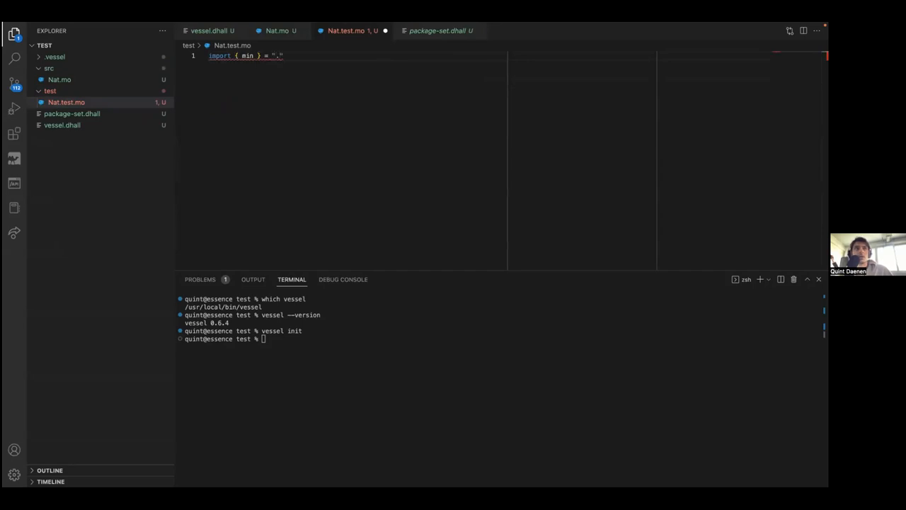
text(../src/)
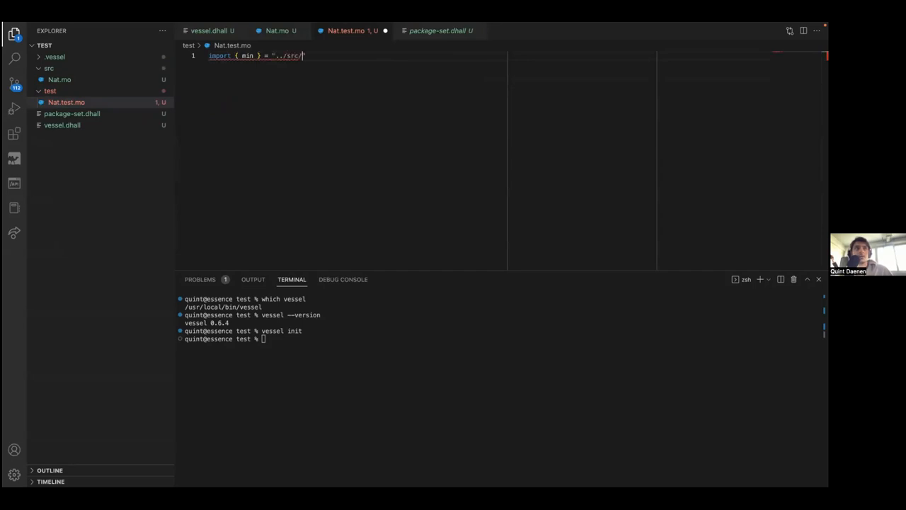
text(Nat";)
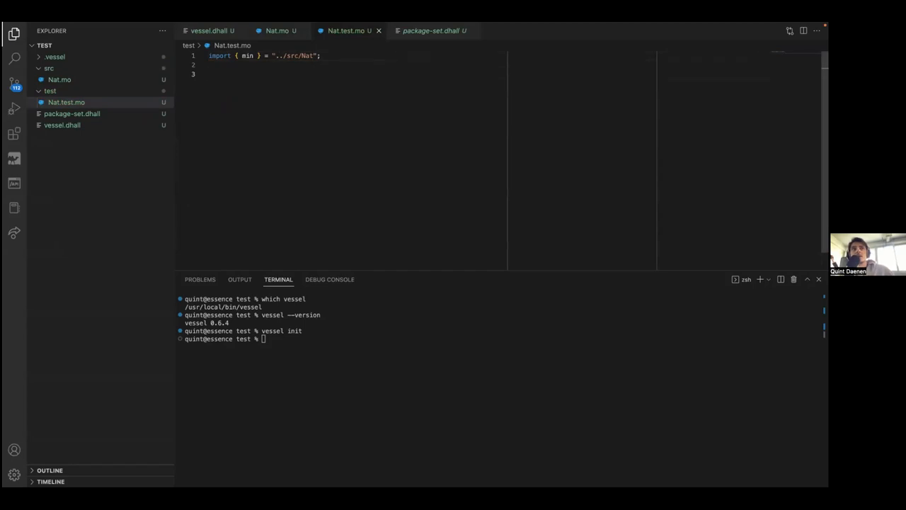
key(Enter)
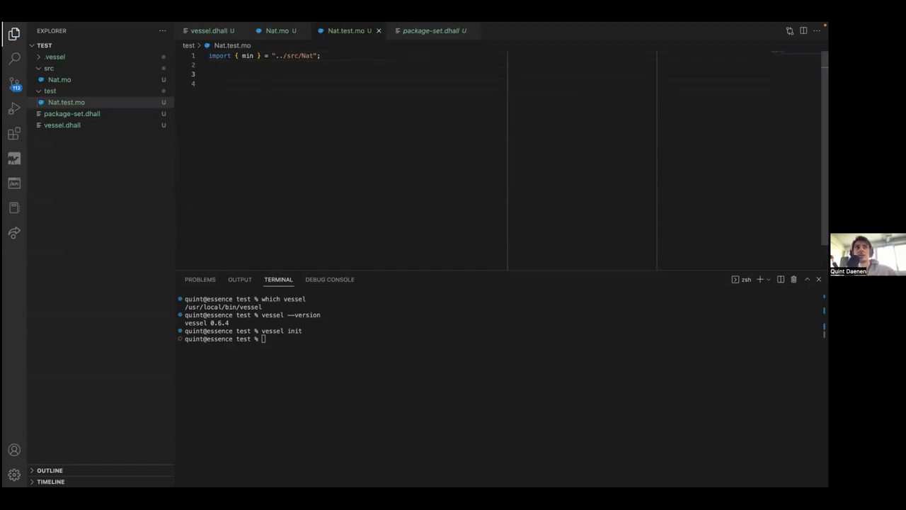
key(Enter)
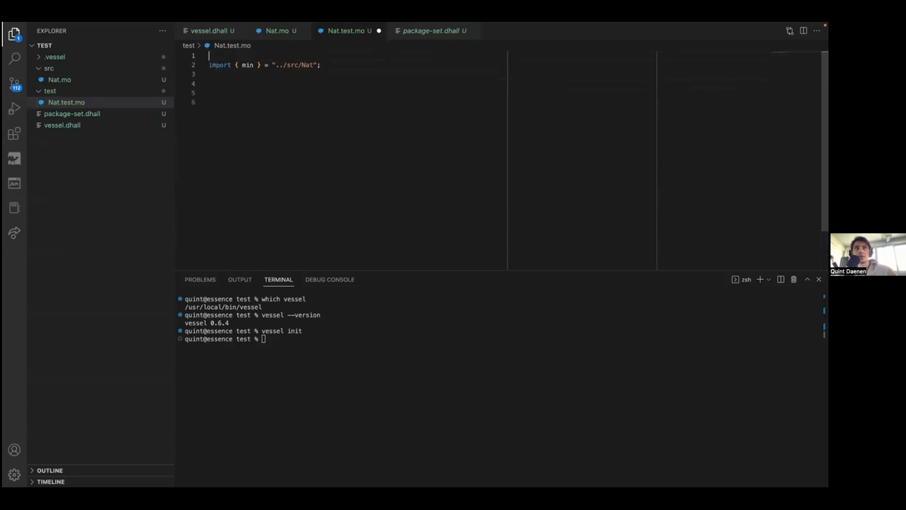
text(import Debug "mo:base/Debug";)
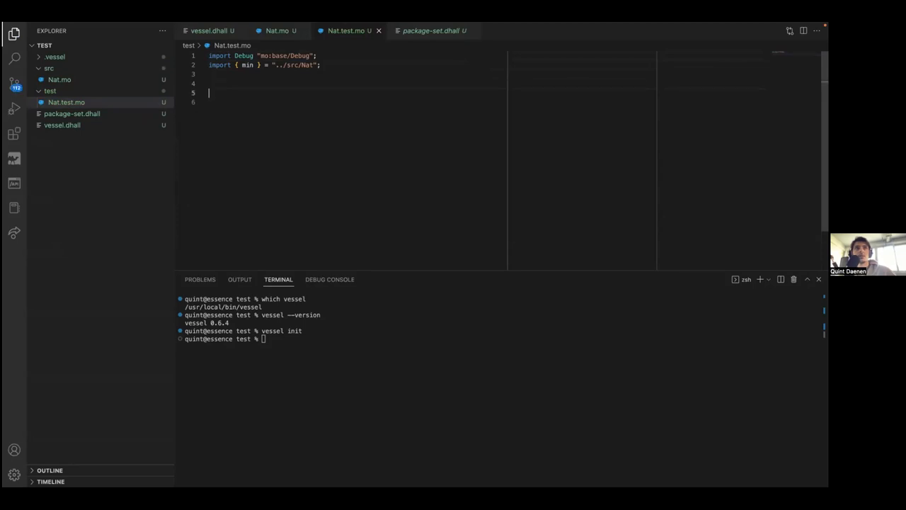
text(Debug.p)
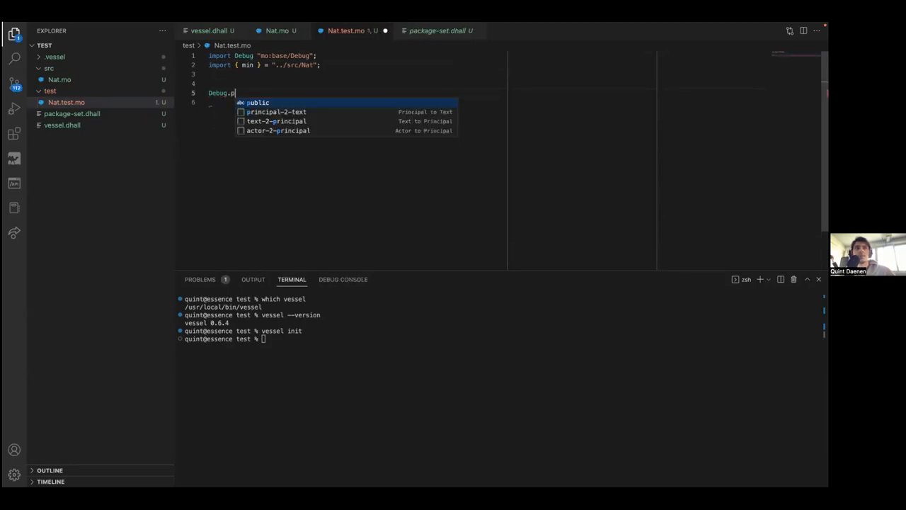
text(rint())
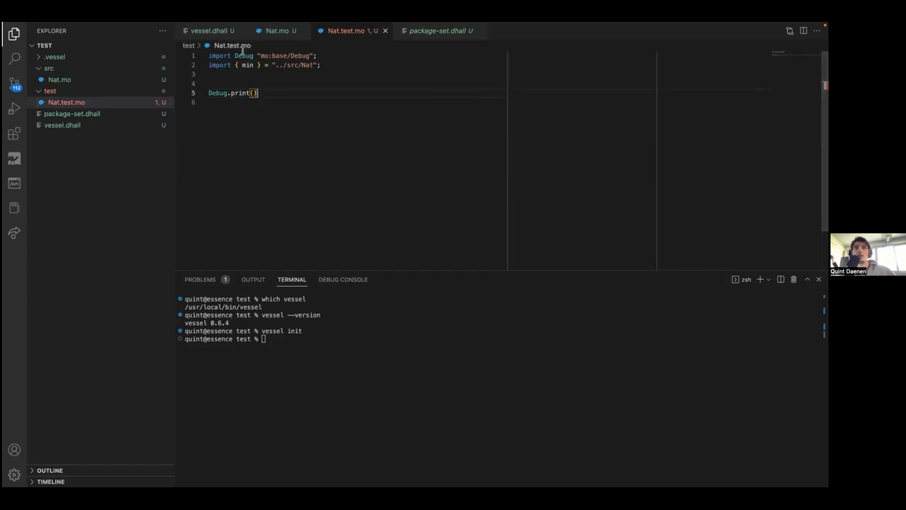
text(;)
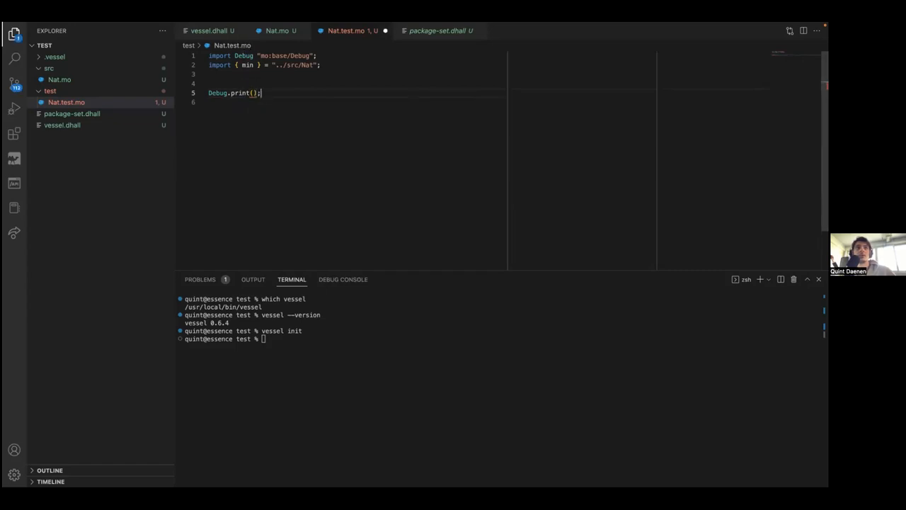
text("TEST")
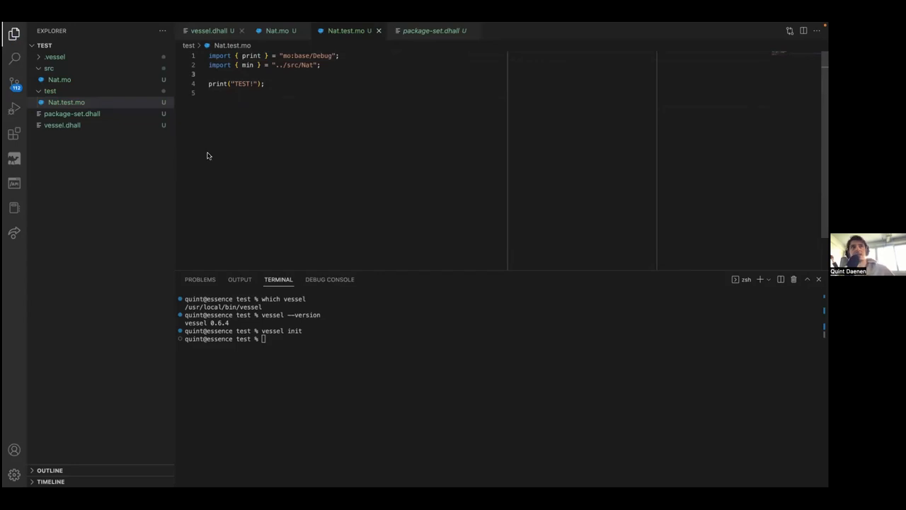
mouse_move(419, 172)
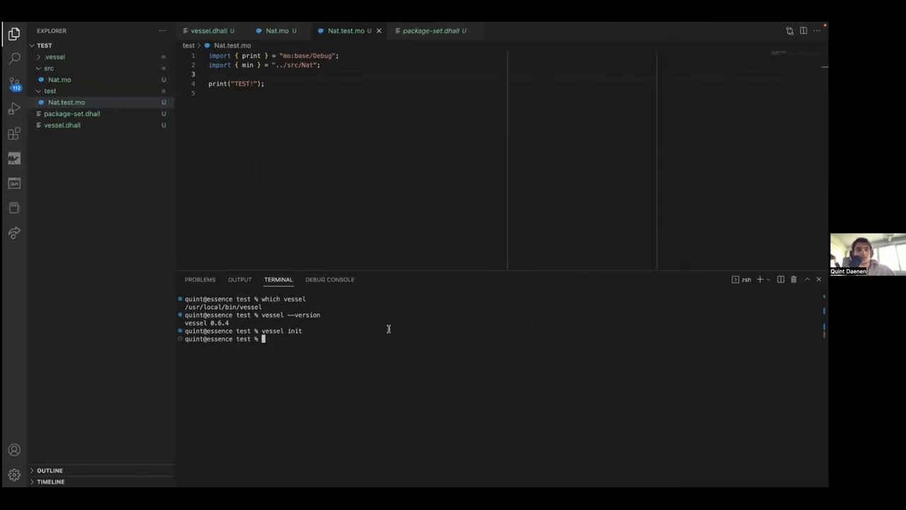
Run vessel bin, then open the moc binary from .vessel/.bin/0.7.6 in the Explorer
text(vessel bin)
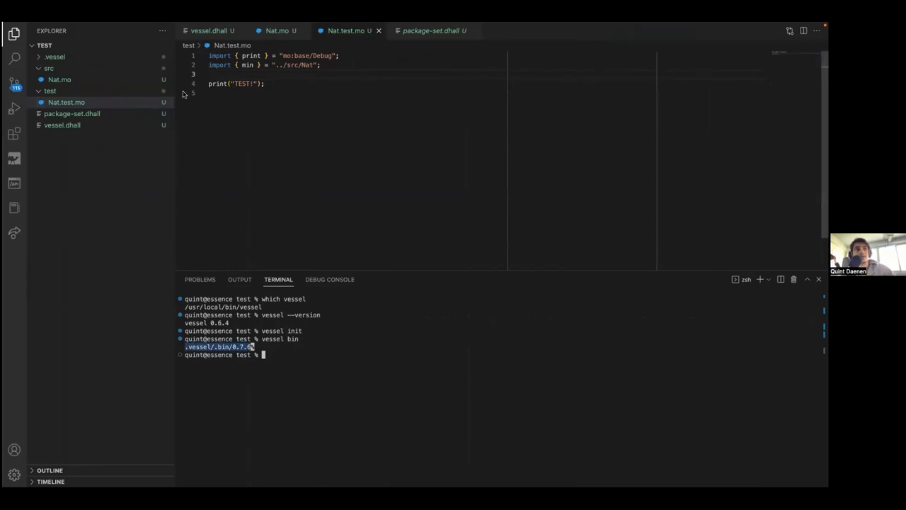
click(55, 57)
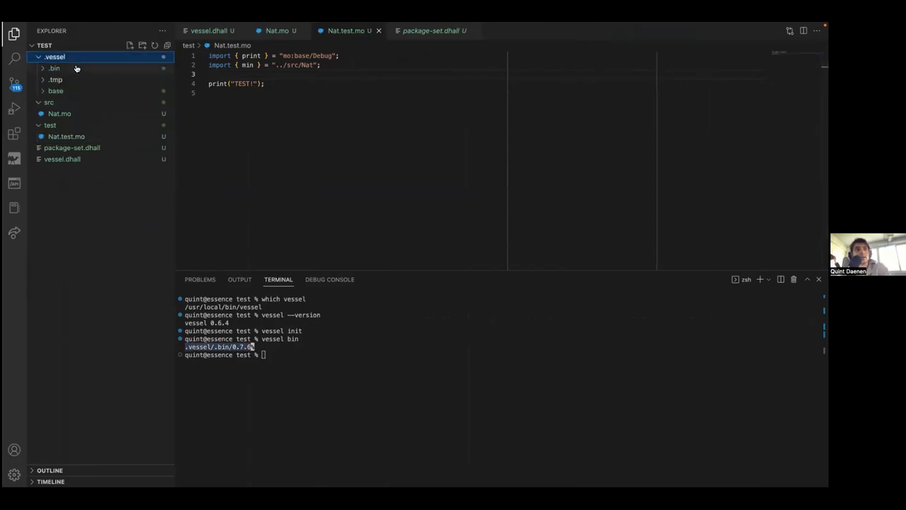
click(54, 67)
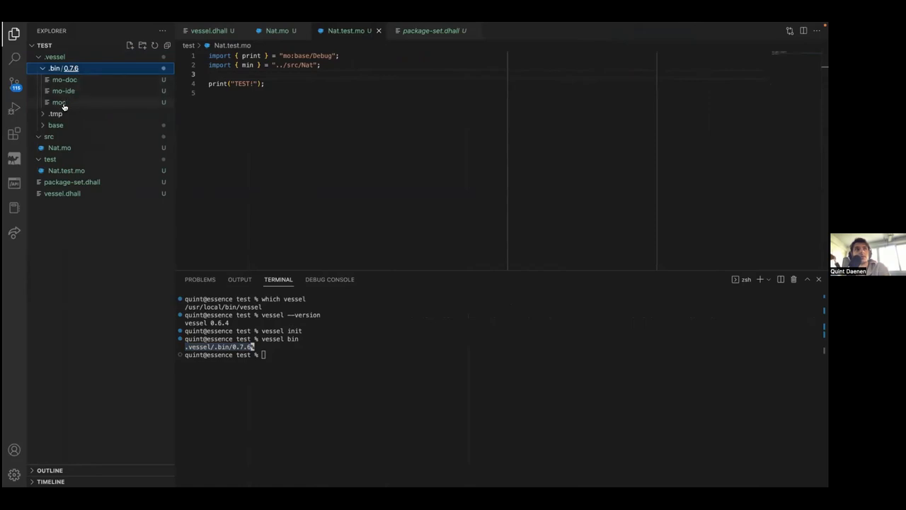
click(59, 102)
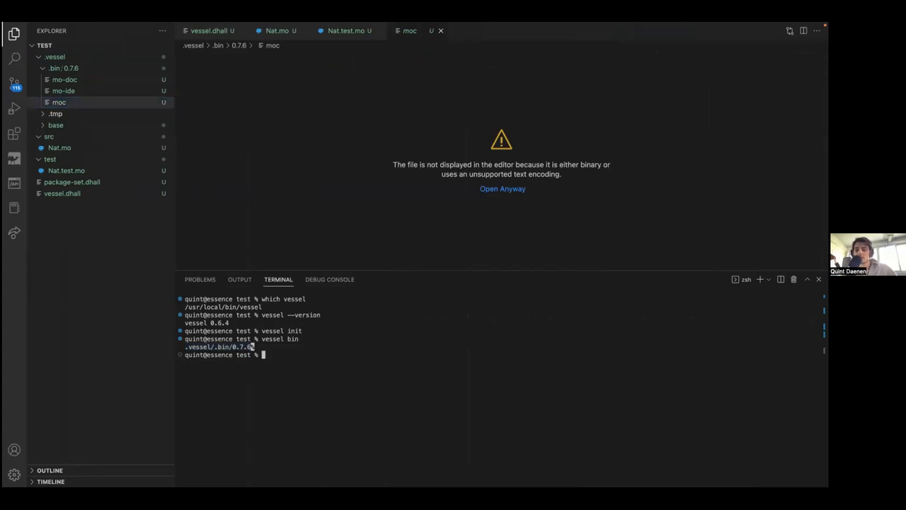
Launch the Motoko interpreter with $(vessel bin)/moc and bind let x = 0;
text($(vessel bin)
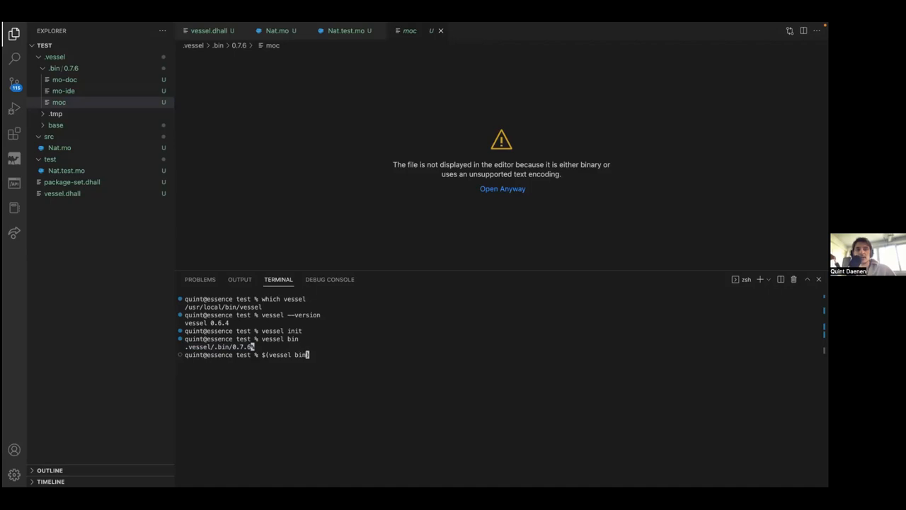
text(/moc)
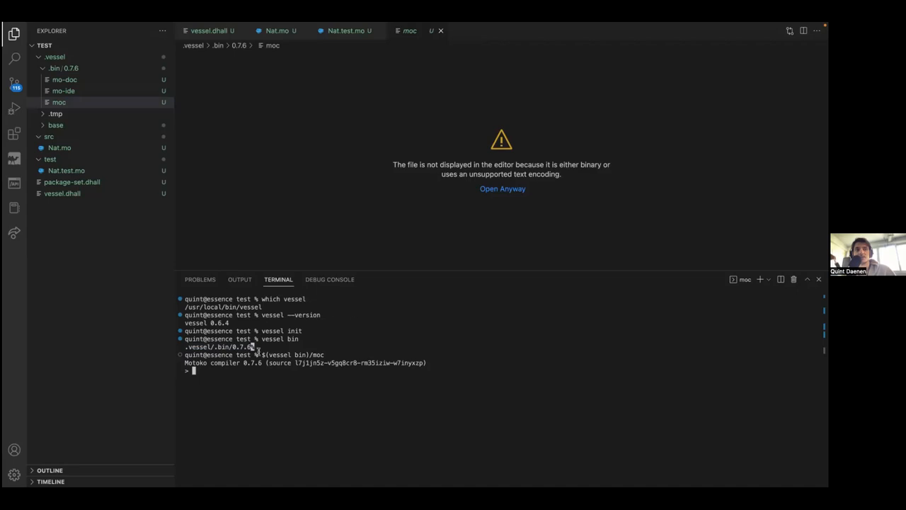
mouse_move(439, 272)
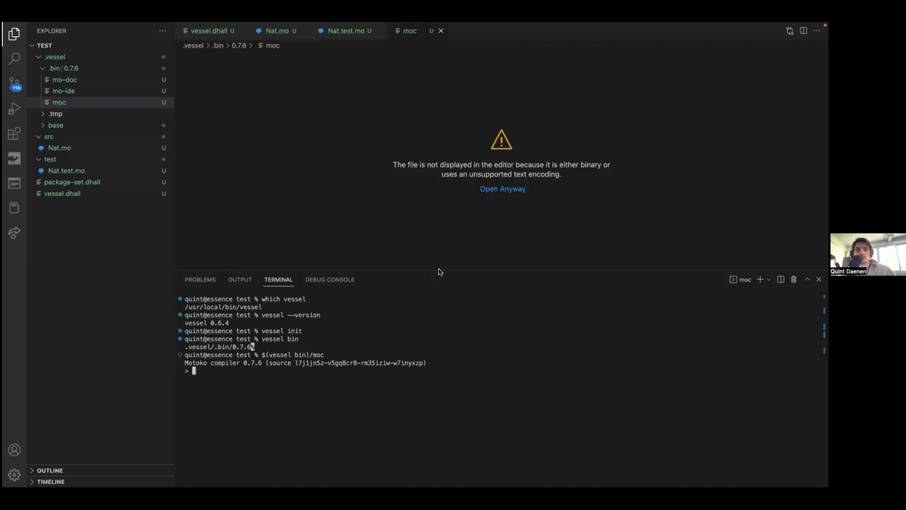
text(let x = 0;)
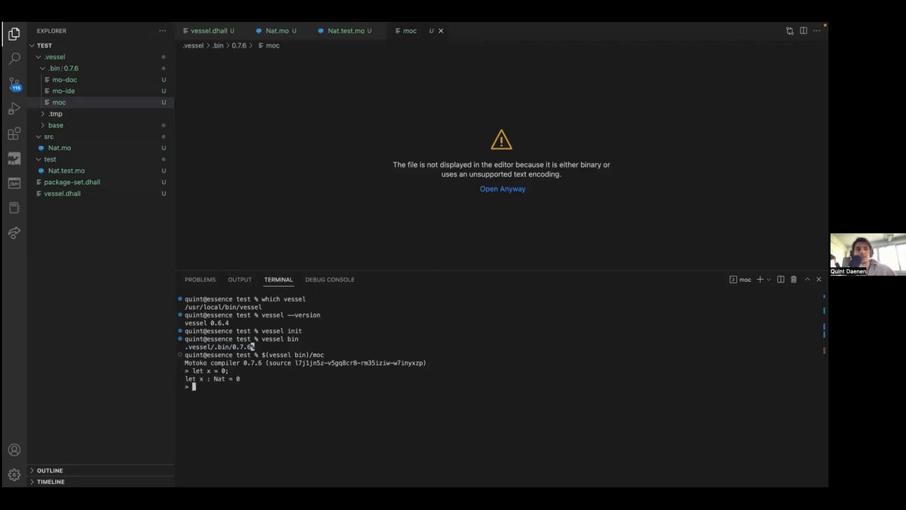
Evaluate x to see 0 : Nat and begin assigning a variable y
text(x)
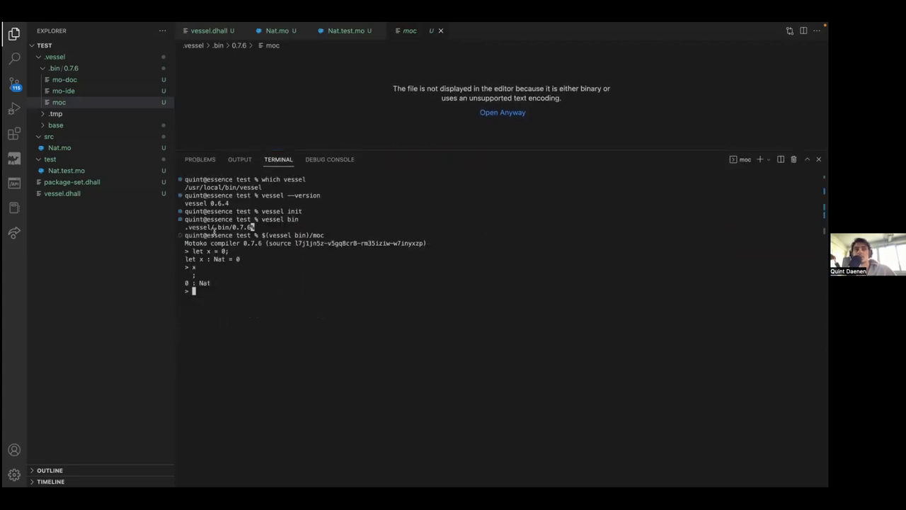
text(x)
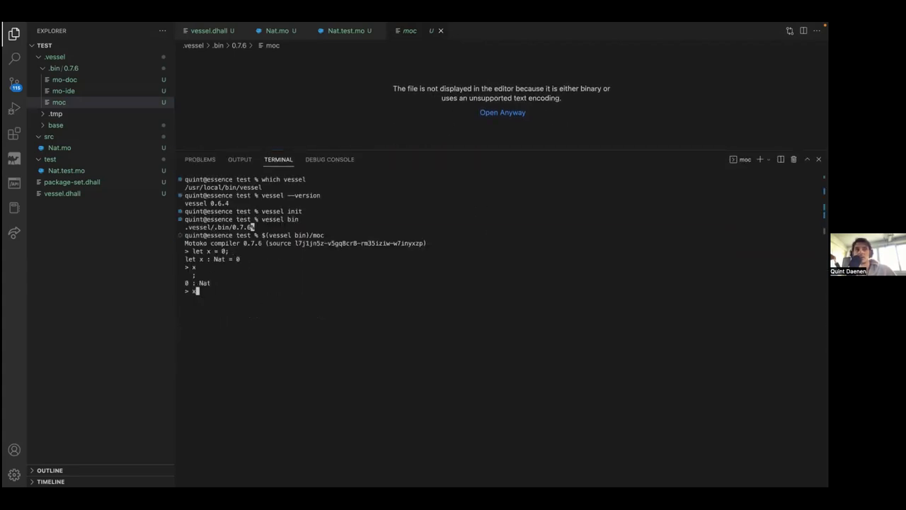
text(y :=)
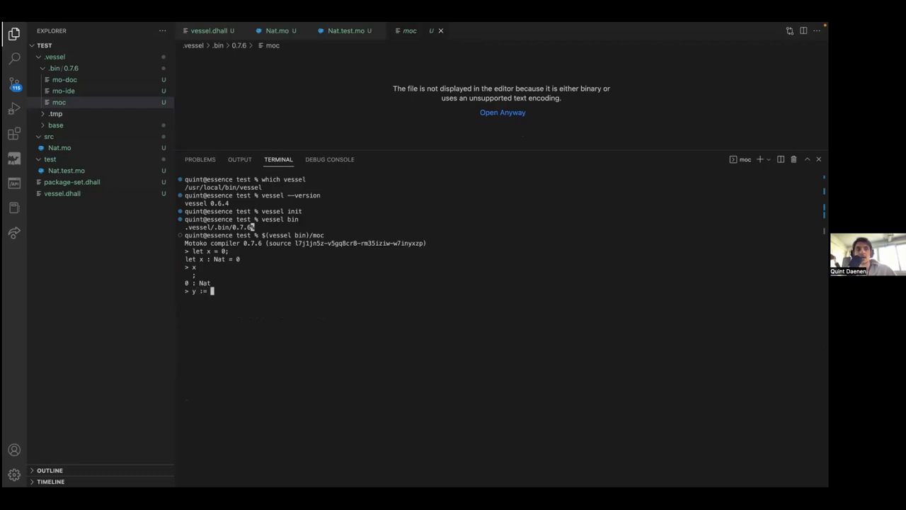
Leave the REPL and run $(vessel bin)/moc -r test/Nat.test.mo, which fails on package "base"
text(let y =)
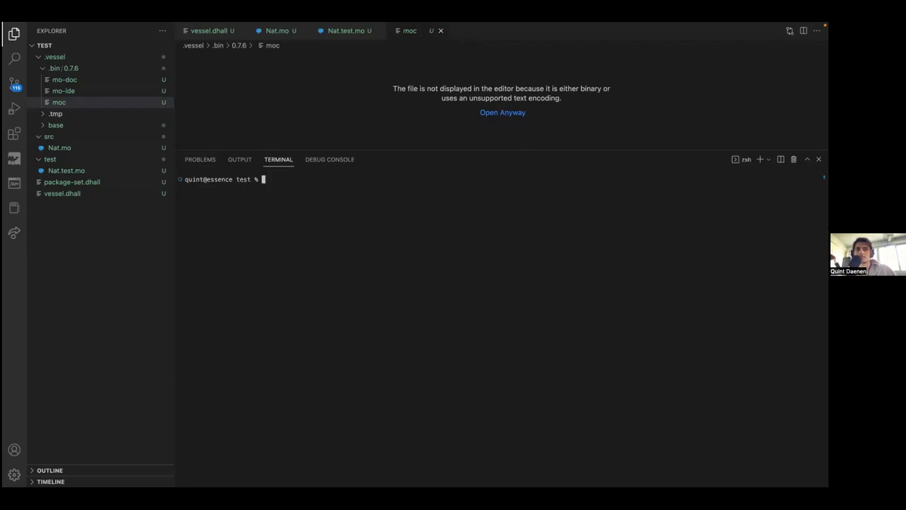
text($(vessel bin)/moc)
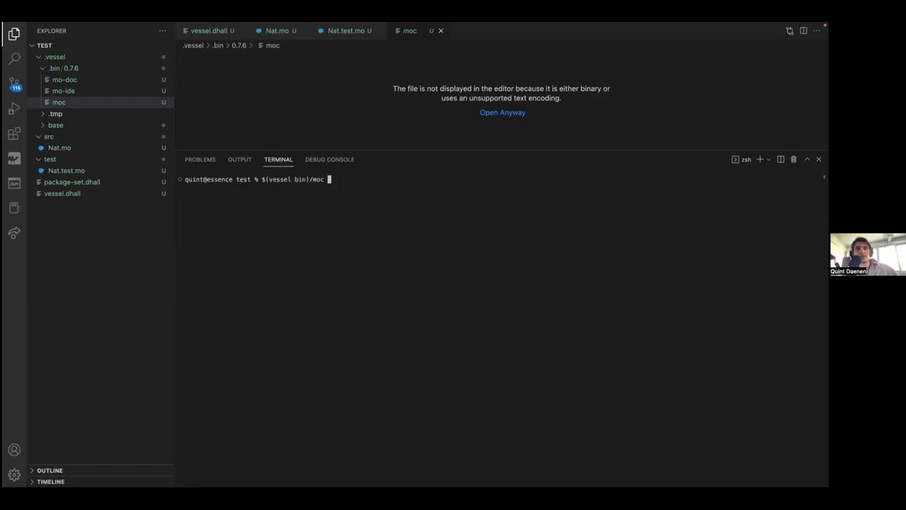
text(-)
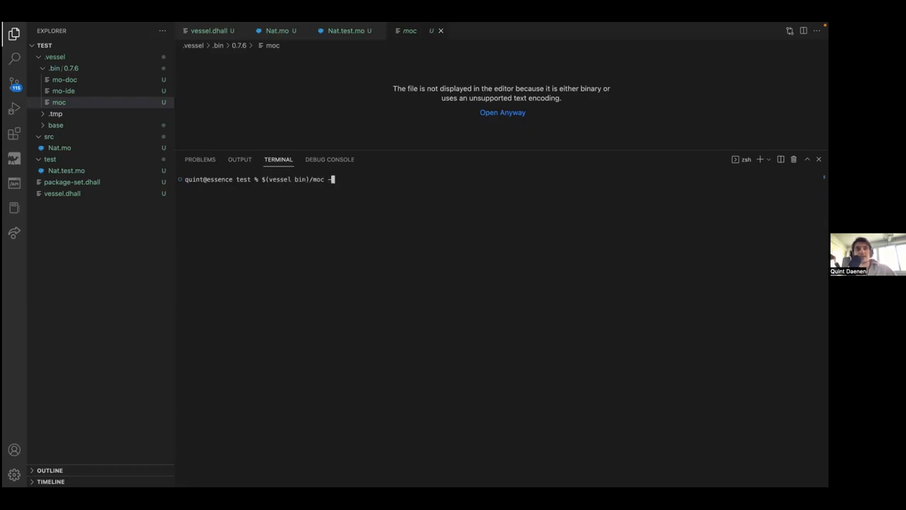
text(r)
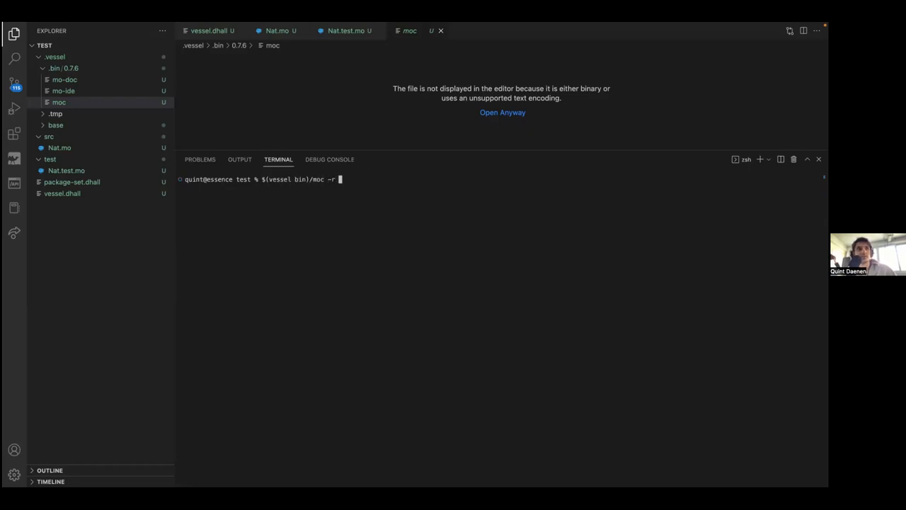
text(tes)
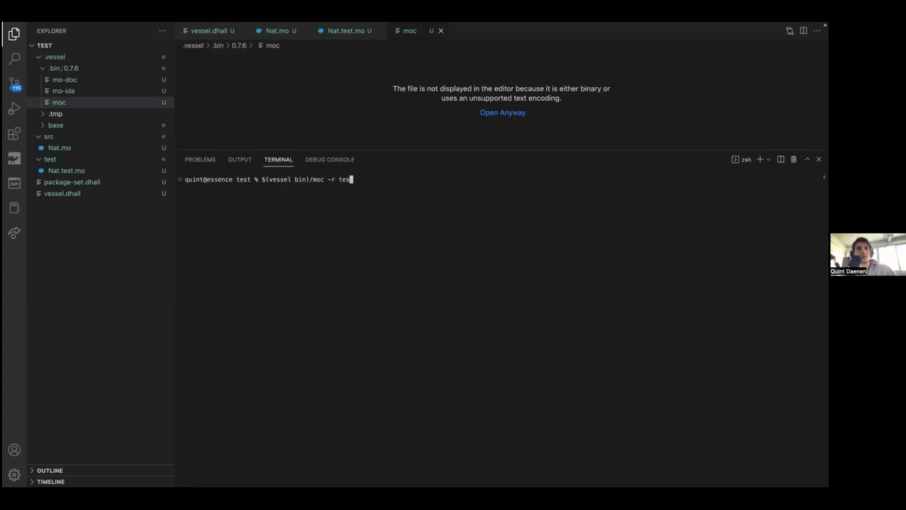
text(t/Nat.test.mo)
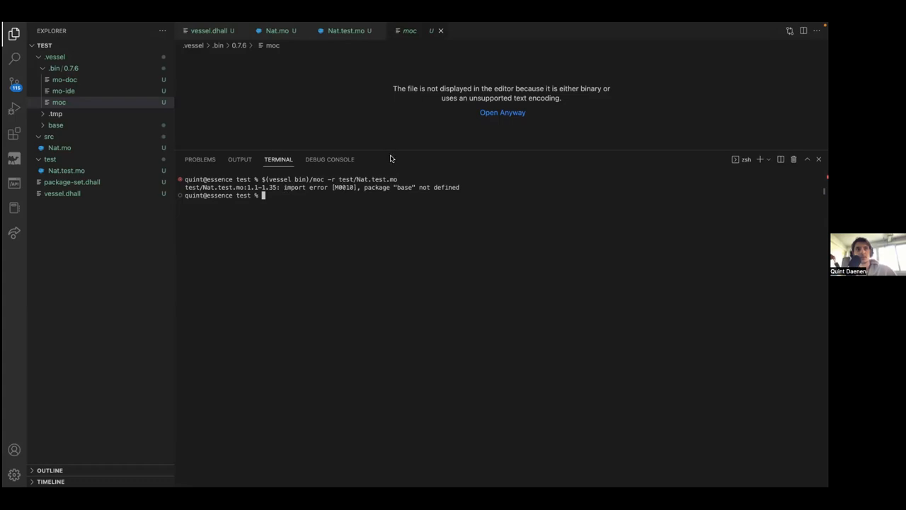
mouse_move(394, 159)
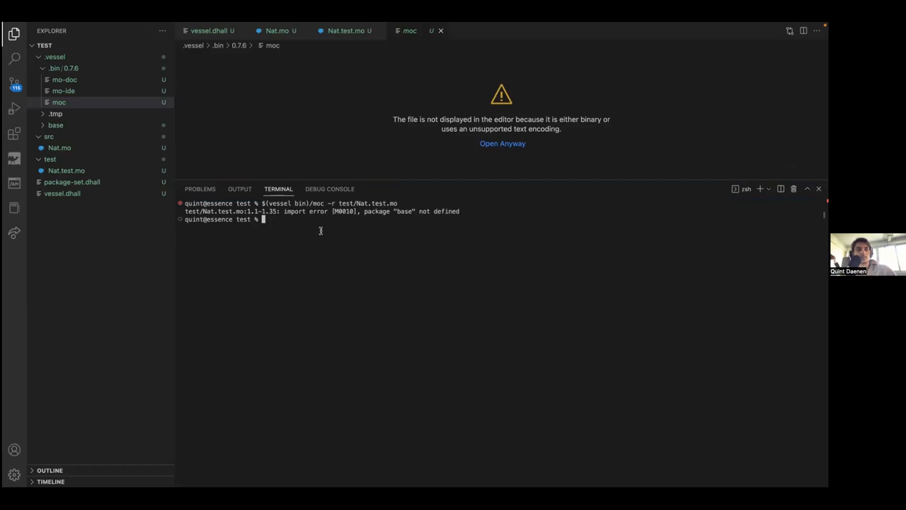
mouse_move(308, 237)
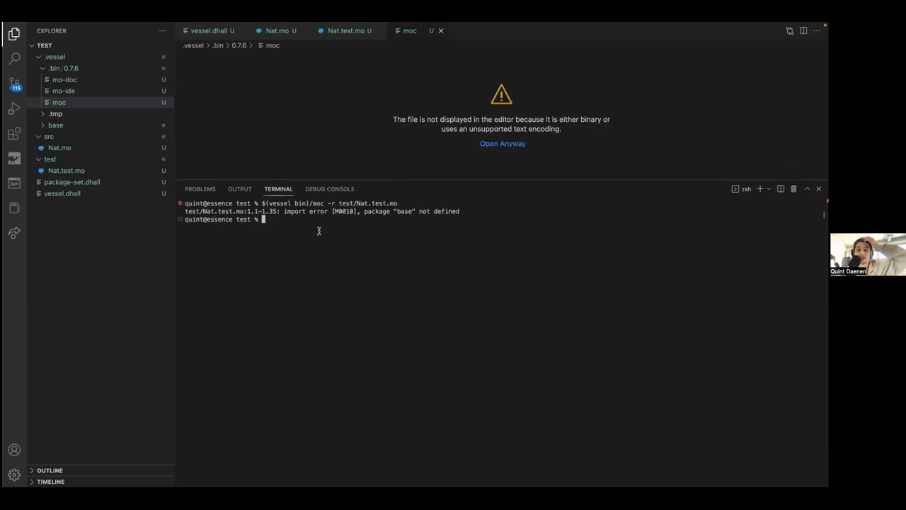
mouse_move(388, 160)
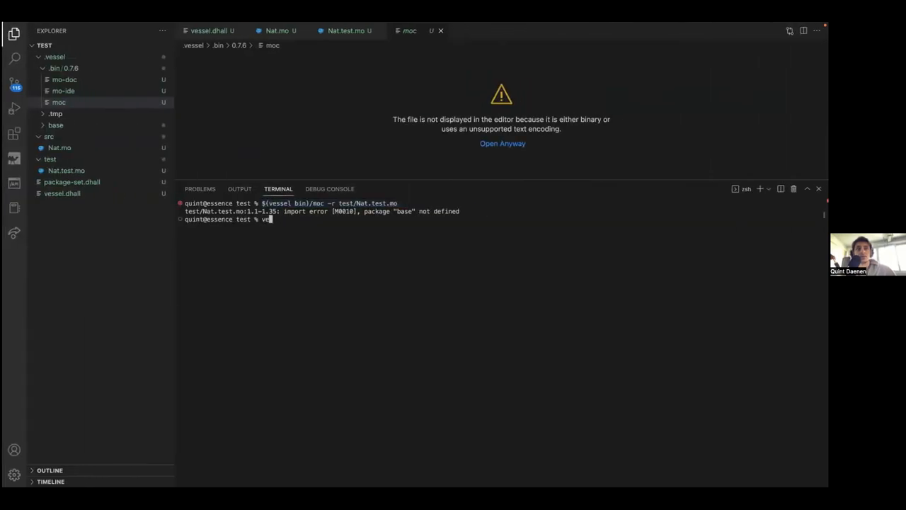
Run vessel sources, rerun moc -r with $(vessel sources) and highlight the printed TEST!
text(vessel sources)
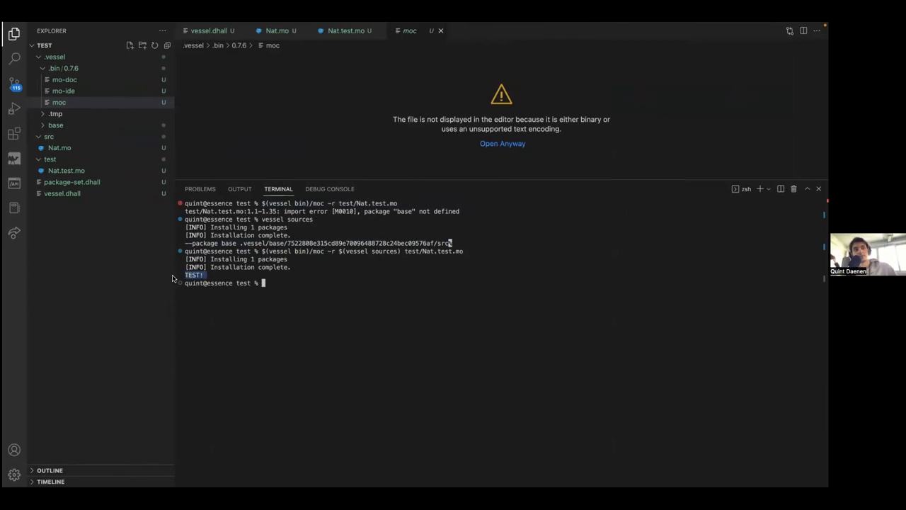
triple_click(194, 275)
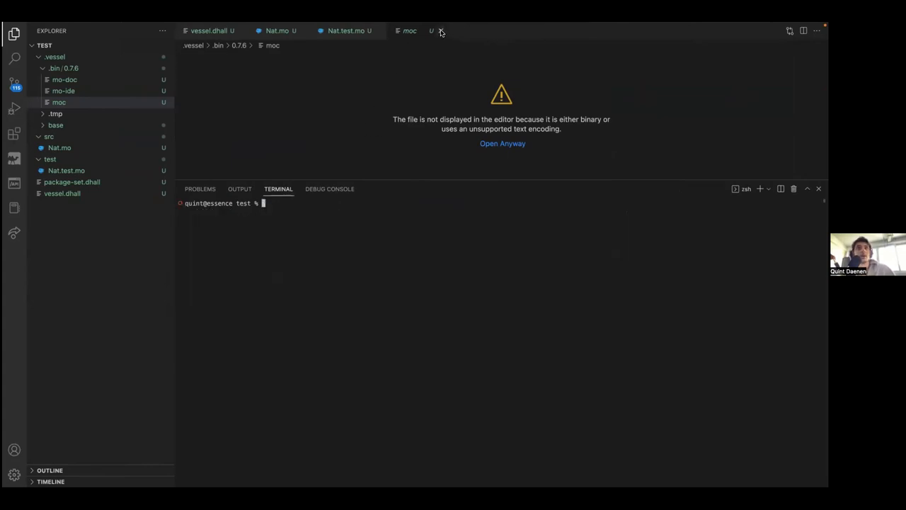
Close the moc binary view, drop the print line and declare x = 1, y = 2 with a min(x, y) check
click(441, 30)
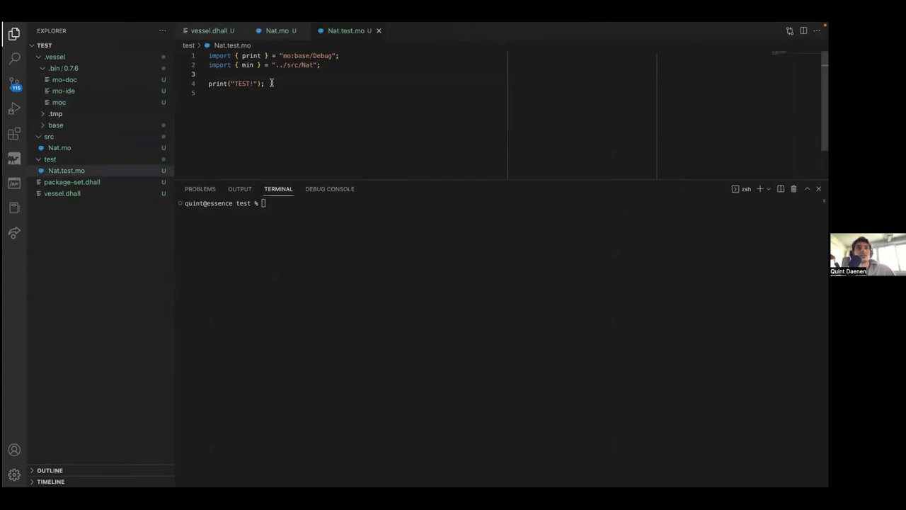
key(ctrl+shift+k)
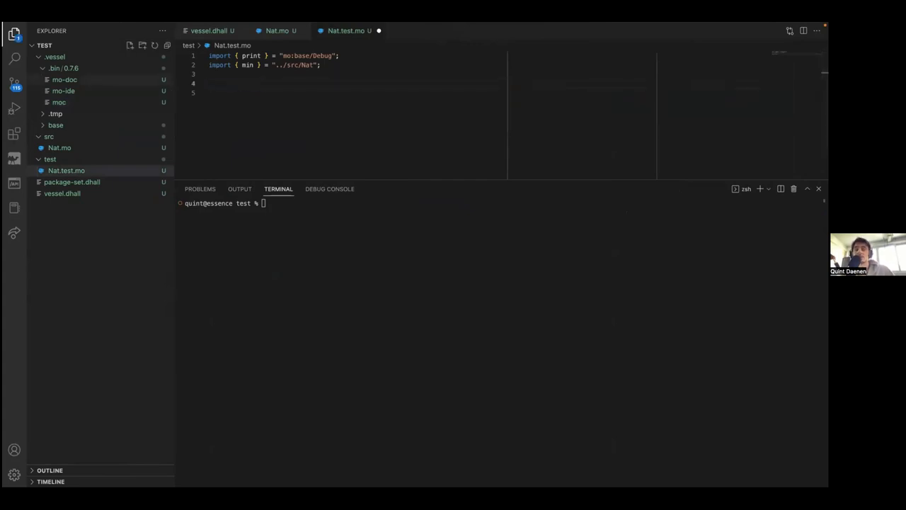
text(let y = 2)
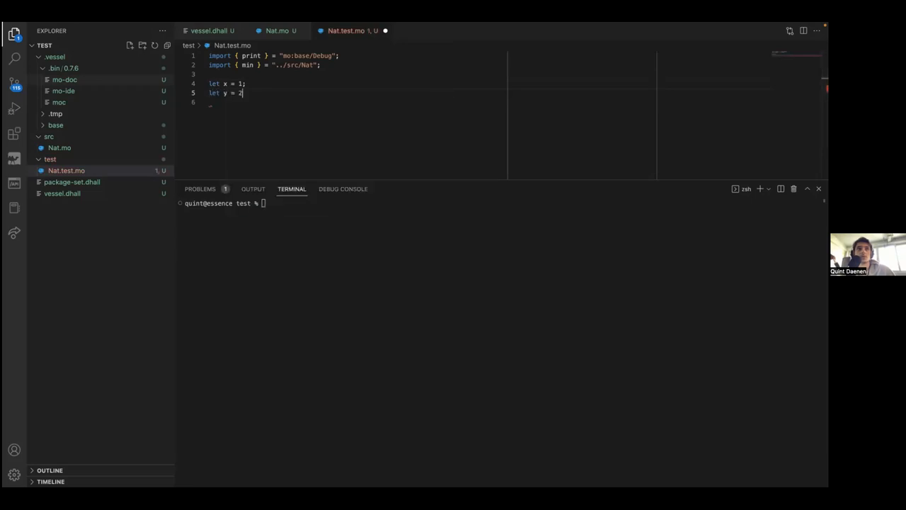
text(;)
text(if ()
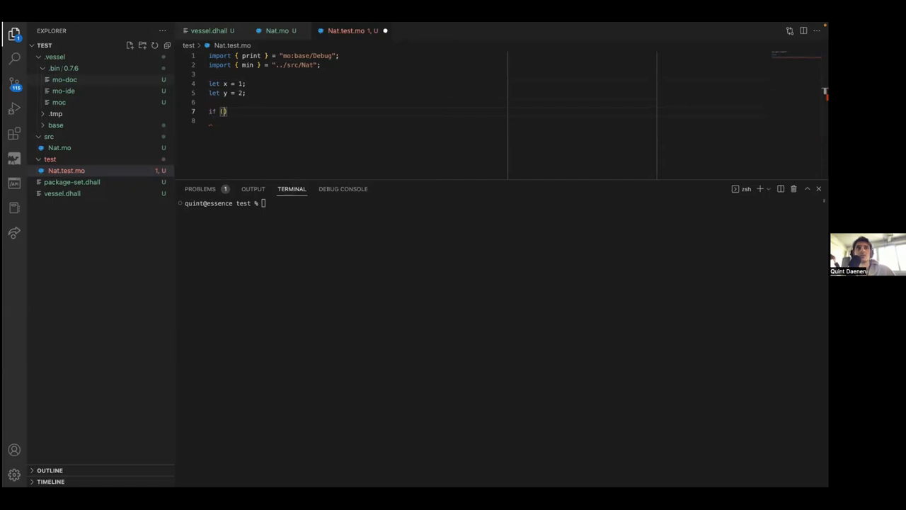
text(min()
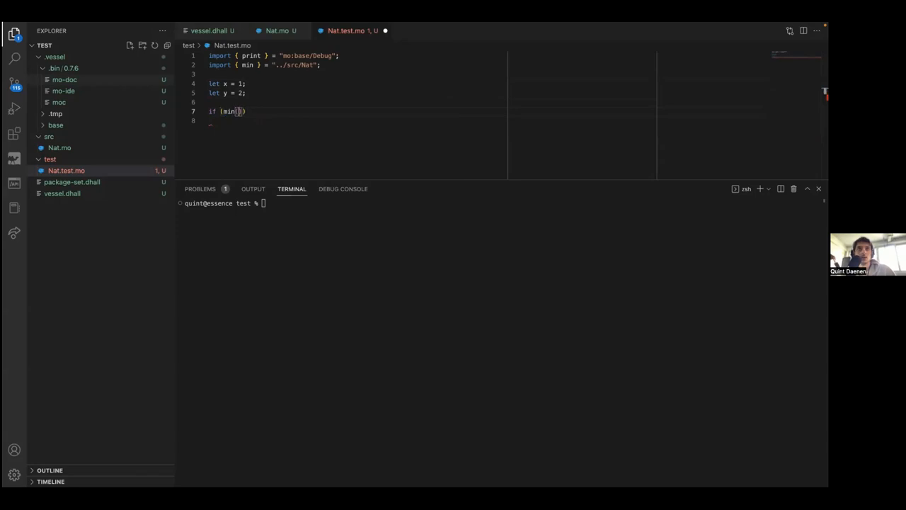
text(x, y)
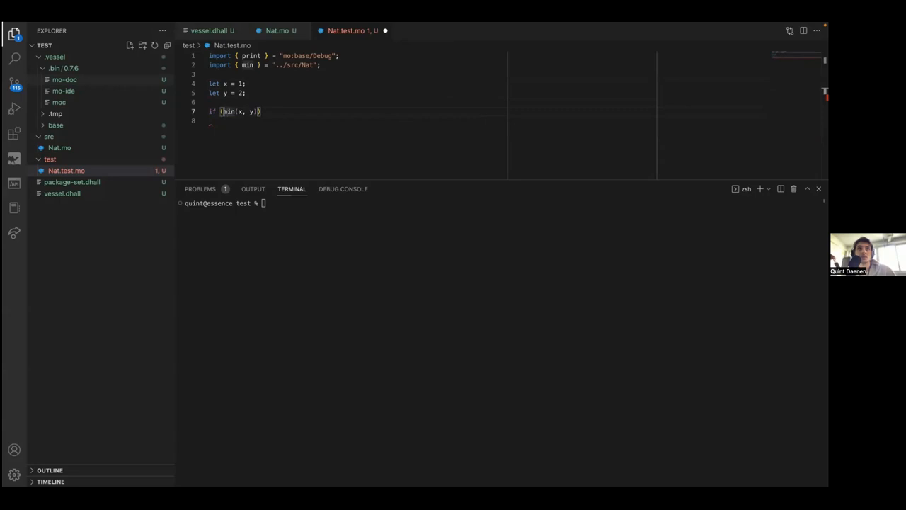
Complete the if-block so it prints "Test failed." when min(x, y) != x
text(not)
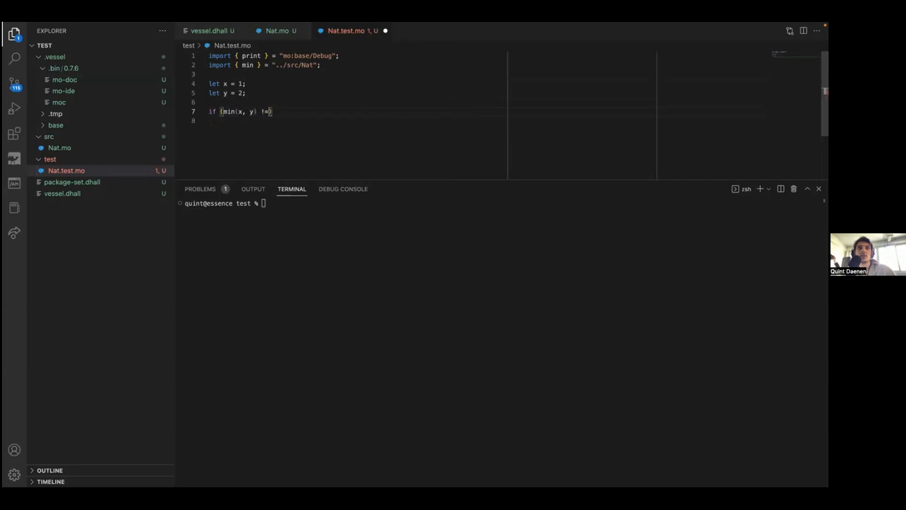
text(x)
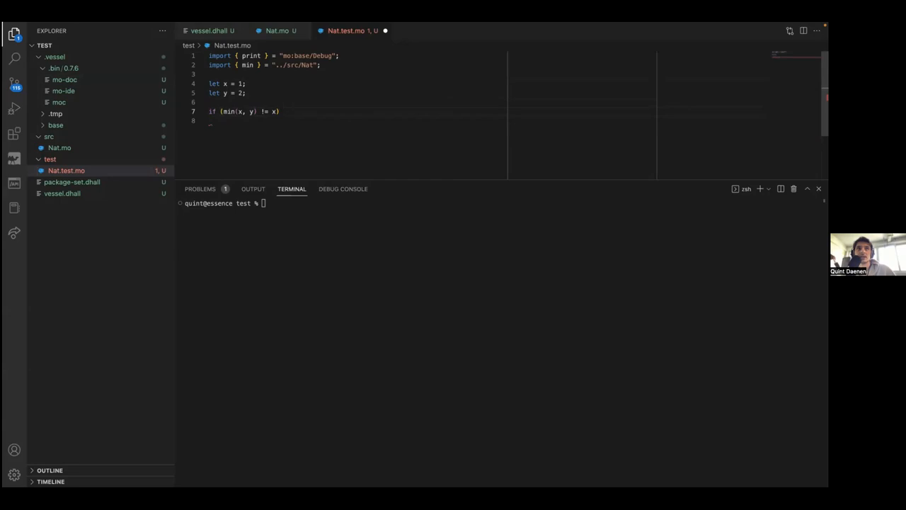
text(print())
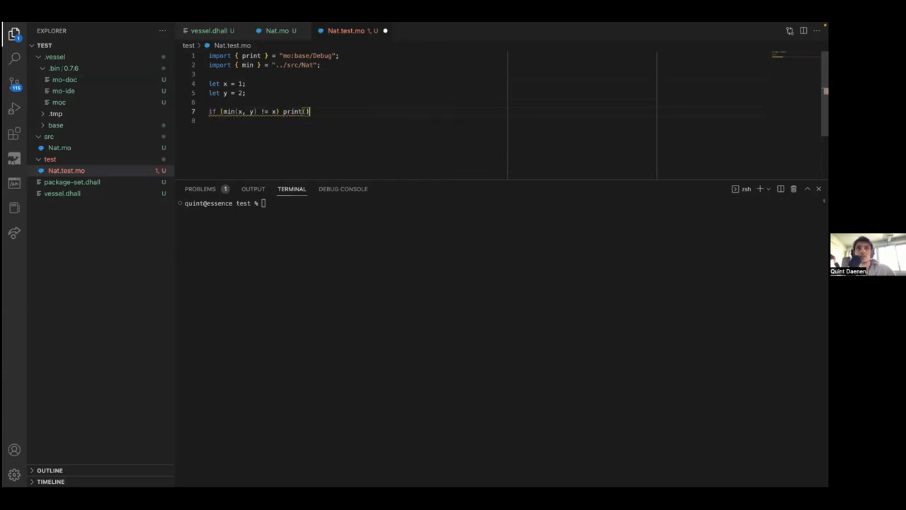
text("")
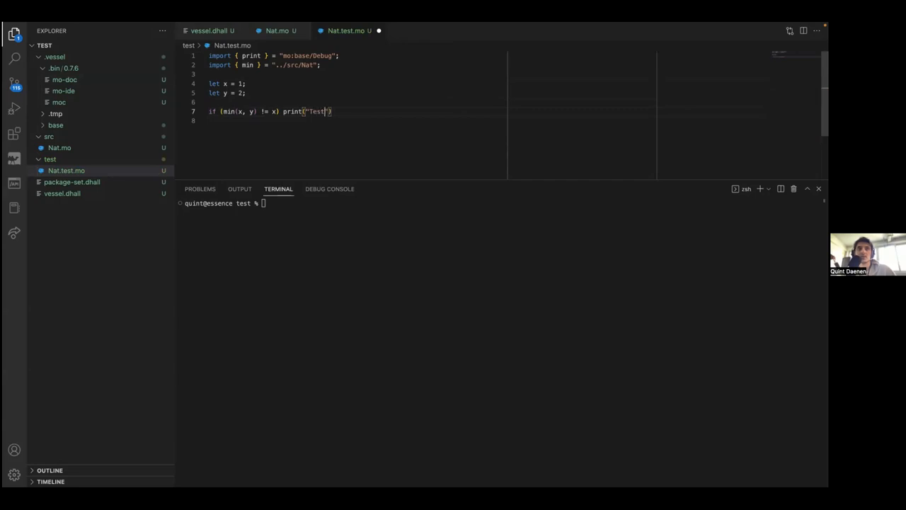
text(failed."))
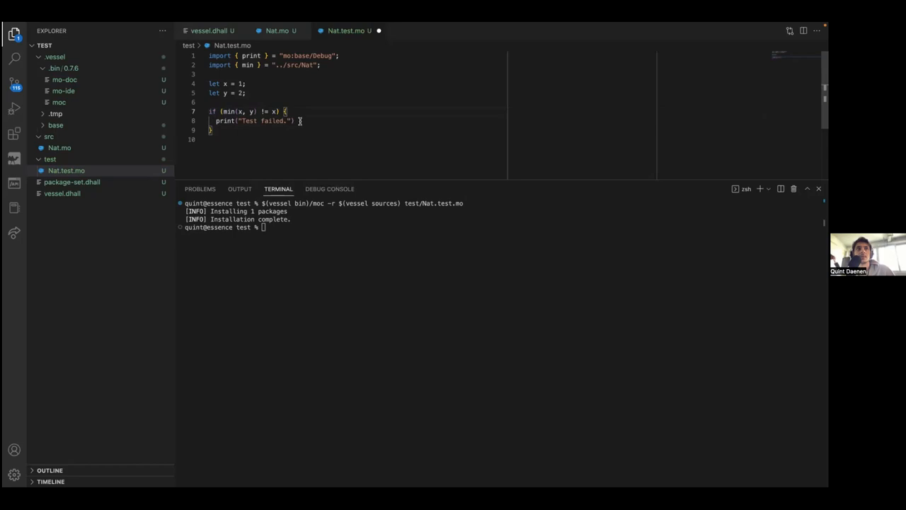
Add assert(false); inside the failing-check if-block
text(a)
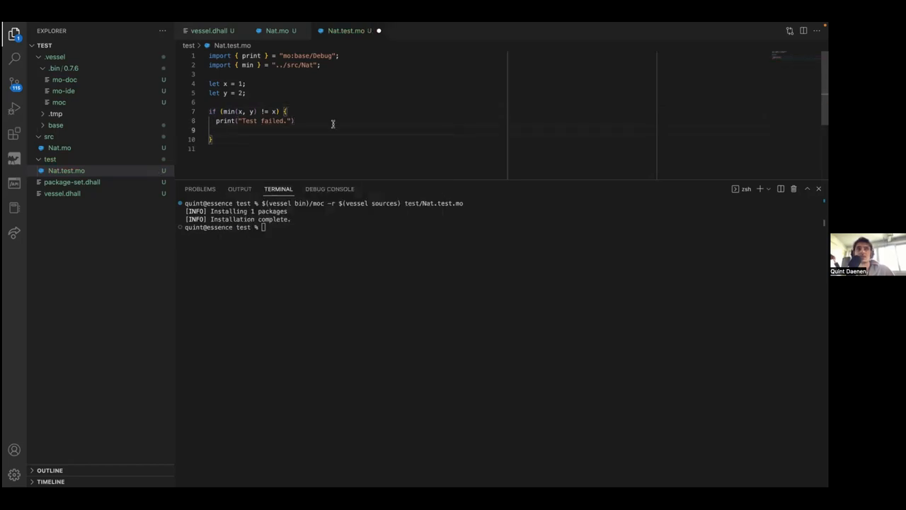
text(assert())
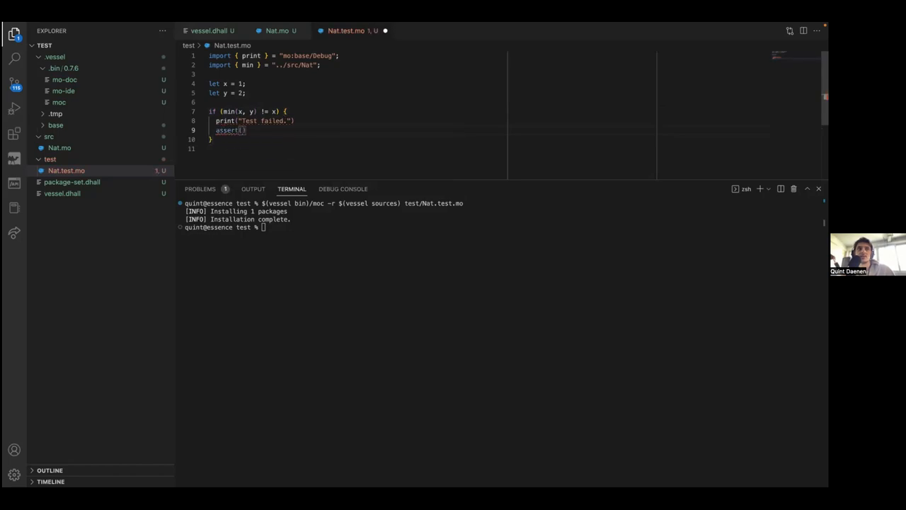
text(false)
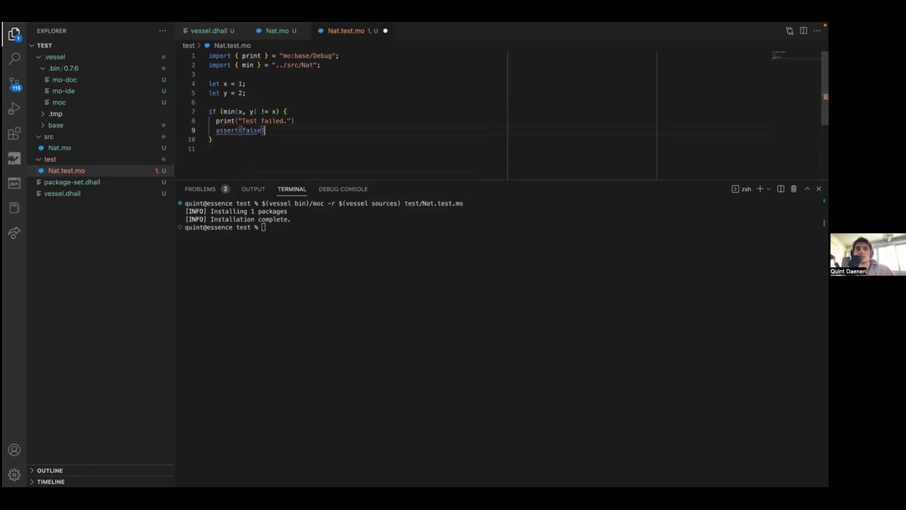
text(;)
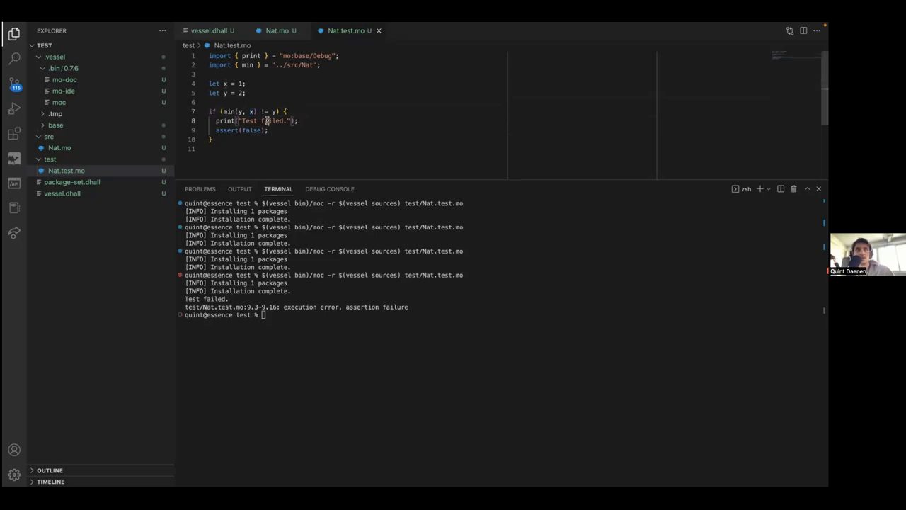
Add print("Test failed.");, rerun moc -r and select the assertion-failure output
text(print("Test failed.");)
text(print("X");)
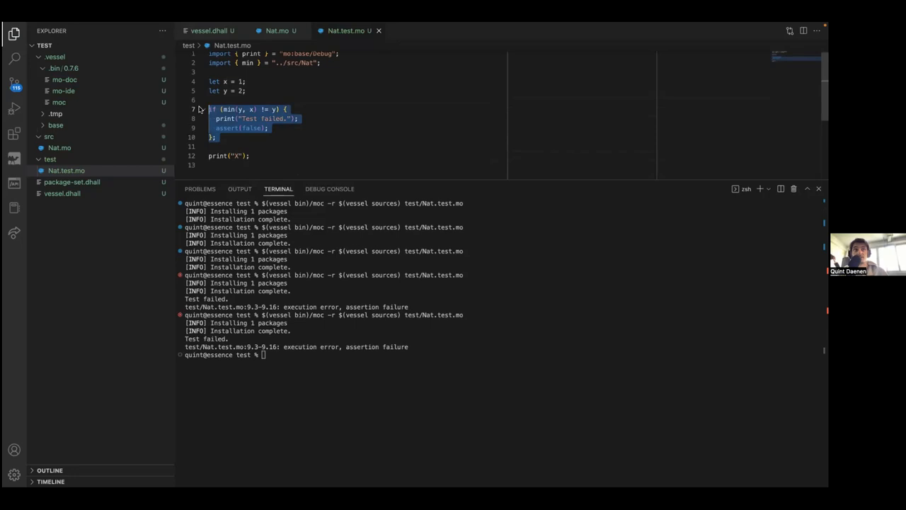
mouse_move(401, 129)
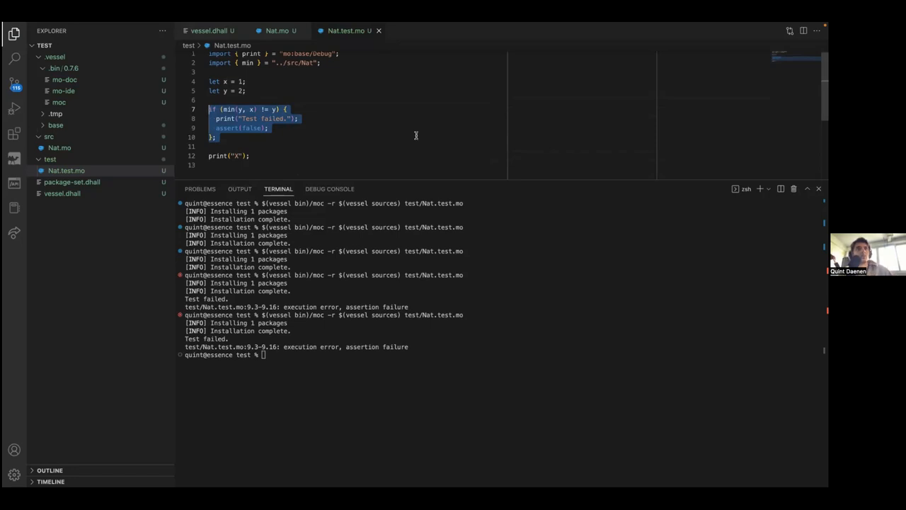
mouse_move(401, 139)
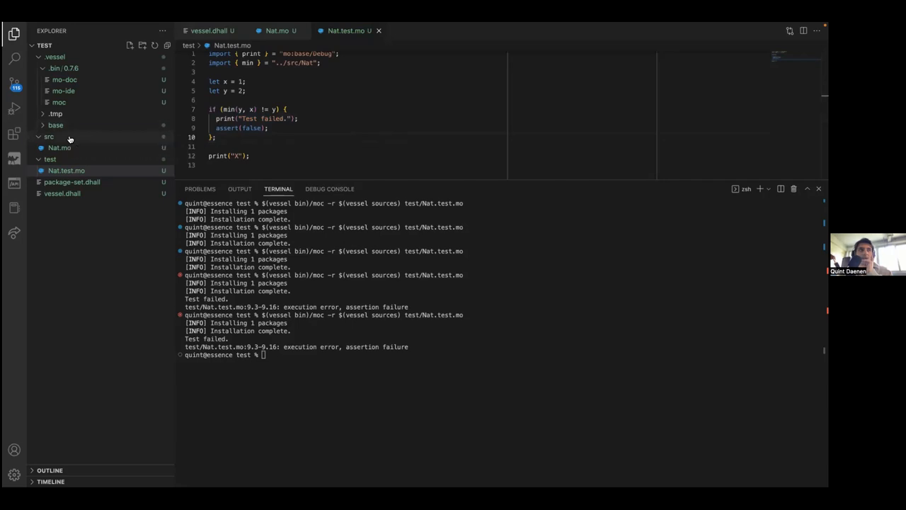
right_click(66, 170)
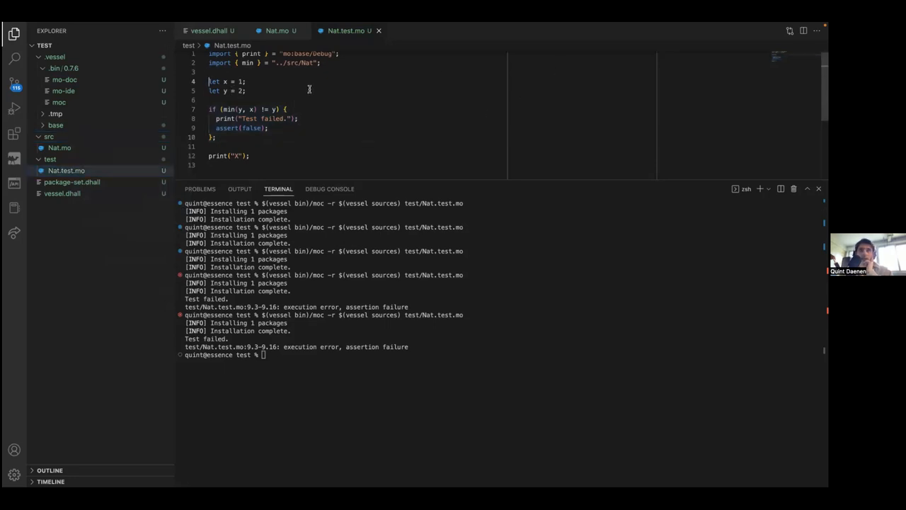
drag(209, 81, 209, 147)
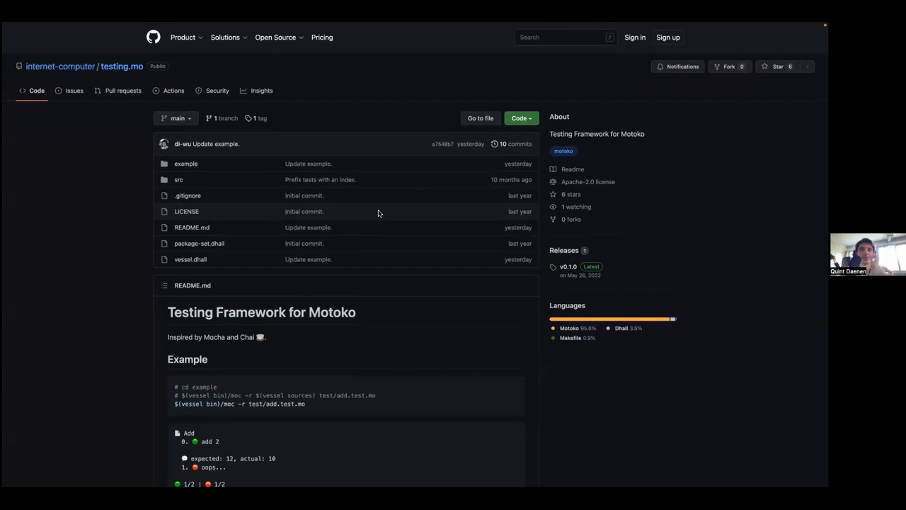
Browse the testing.mo repo on GitHub into example/test/add.test.mo
scroll(down, 3)
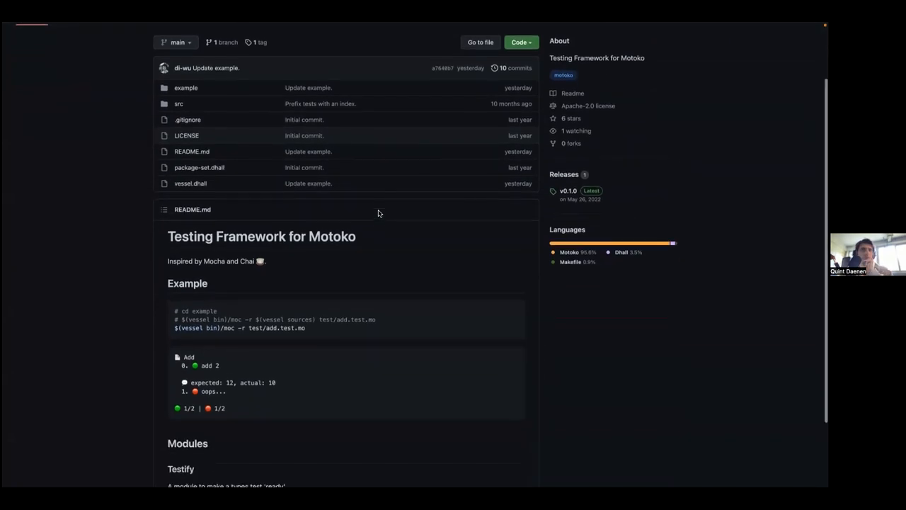
scroll(down, 3)
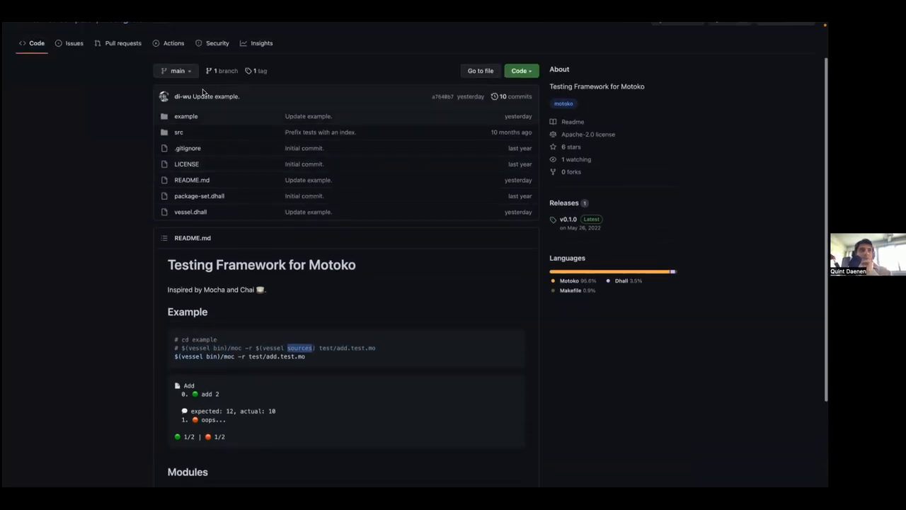
click(186, 115)
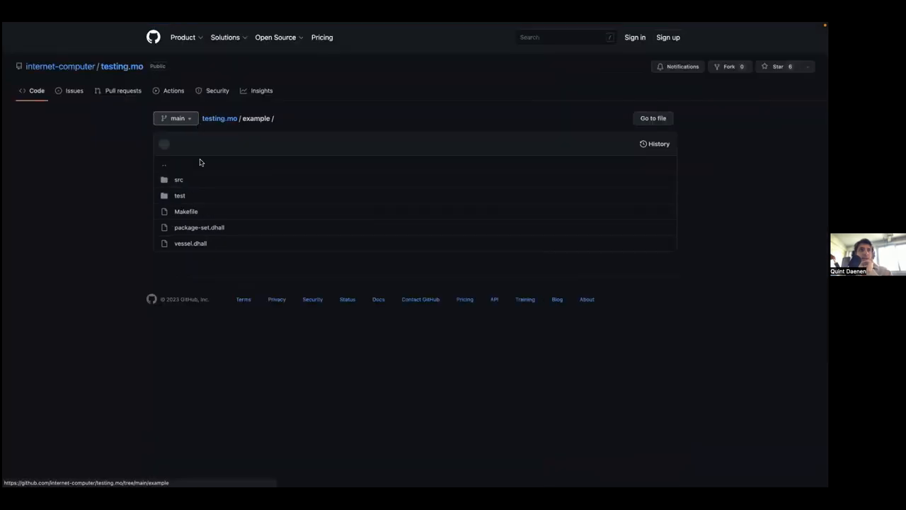
click(180, 195)
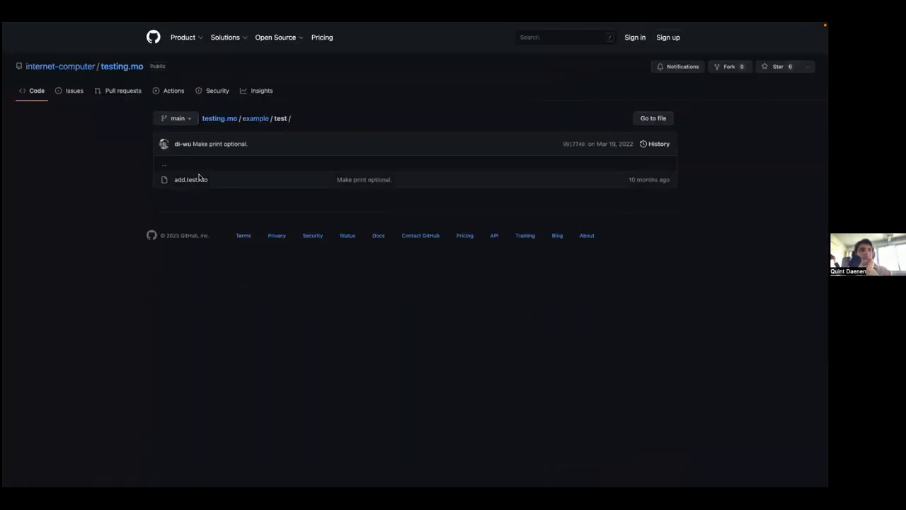
click(190, 179)
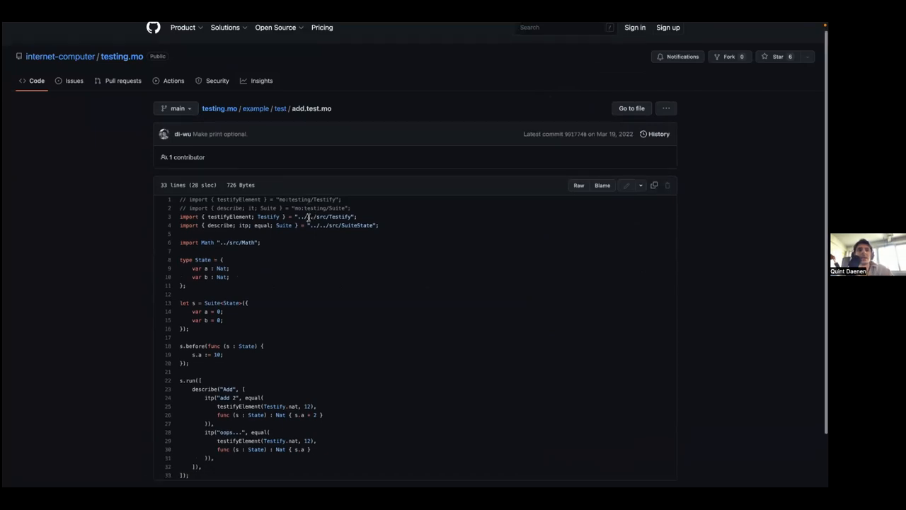
Read add.test.mo, then return to the testing.mo repository overview
scroll(down, 3)
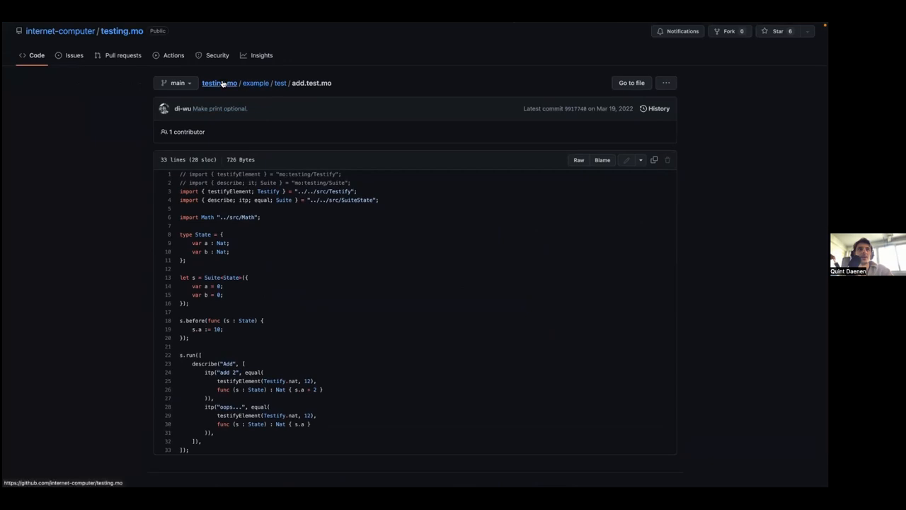
click(219, 83)
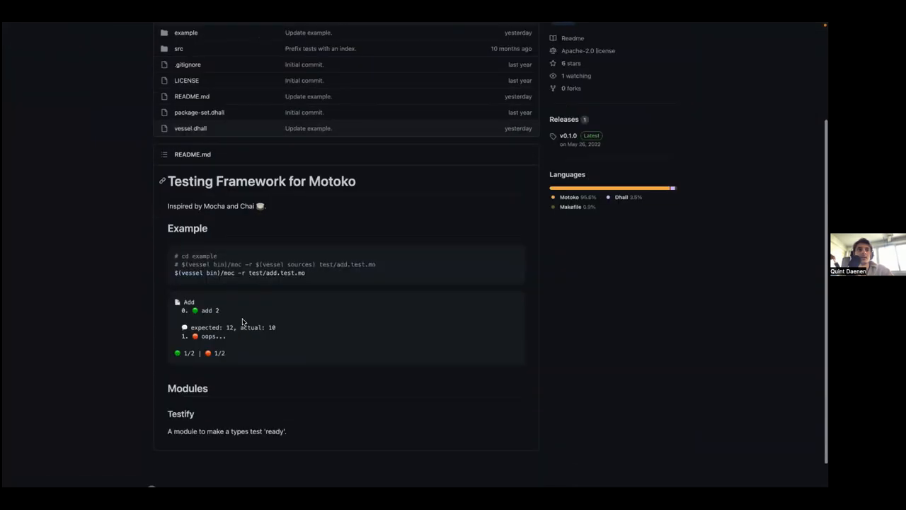
scroll(down, 3)
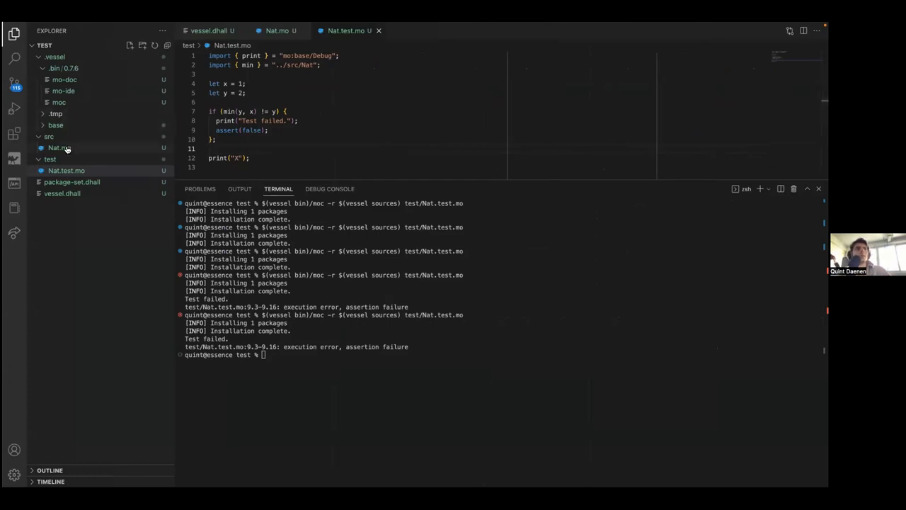
In Nat.mo declare let x : [var Nat] = [var]; and turn the module into an actor
click(59, 148)
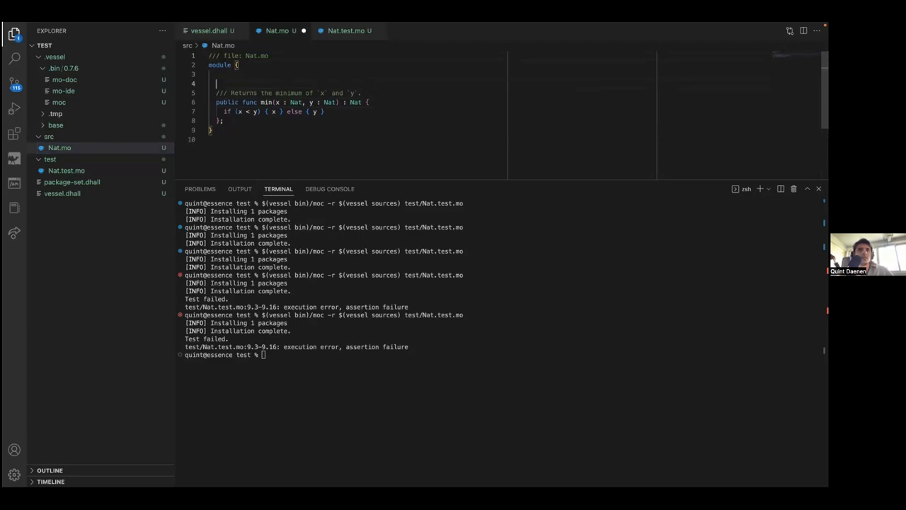
text(let x : [var Nat] = [var];)
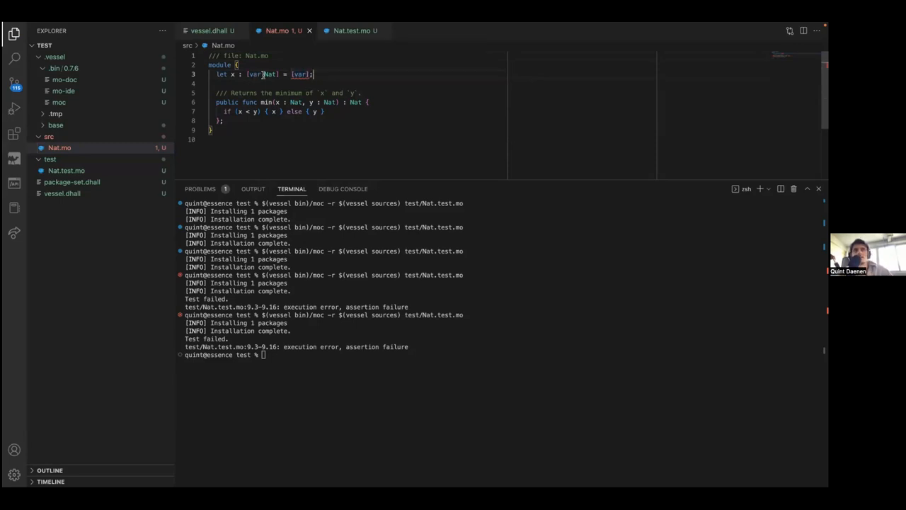
mouse_move(300, 74)
text(actor)
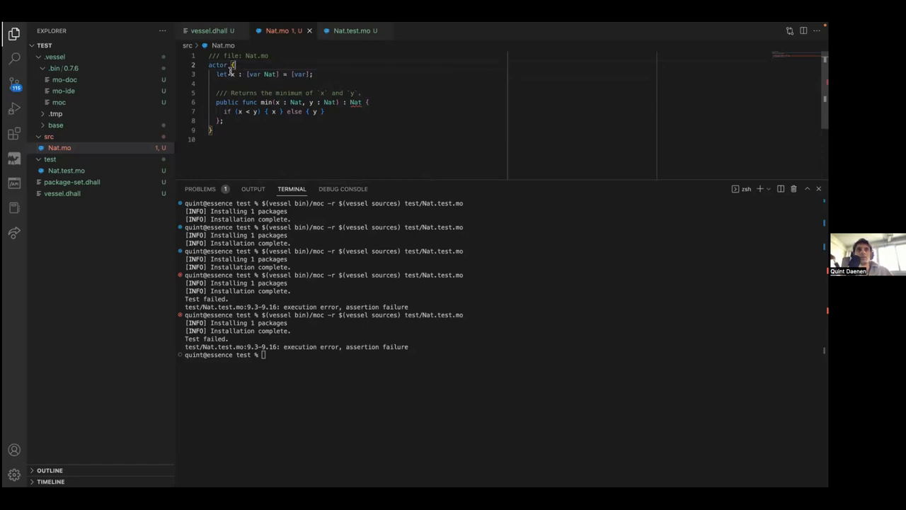
triple_click(262, 74)
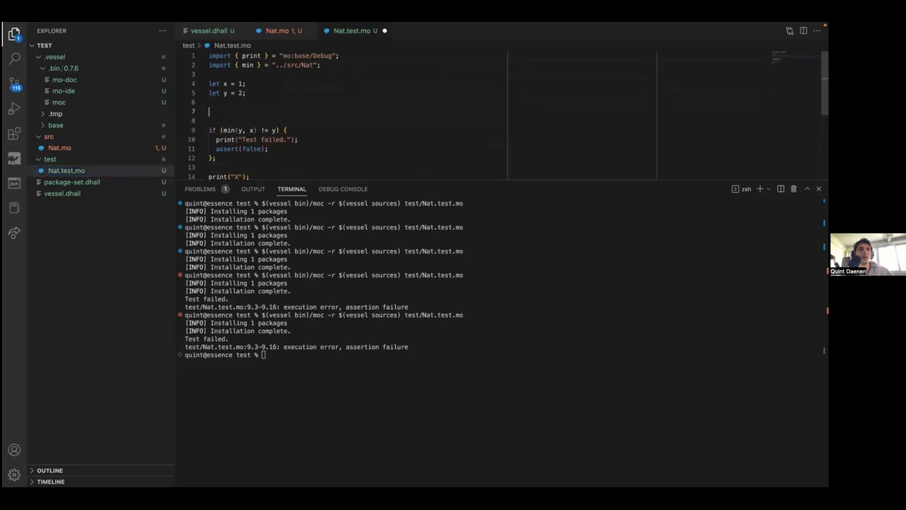
Declare let a : [var Nat] = [var]; in Nat.test.mo, rerun, and select the line after the non-static error
text(let a)
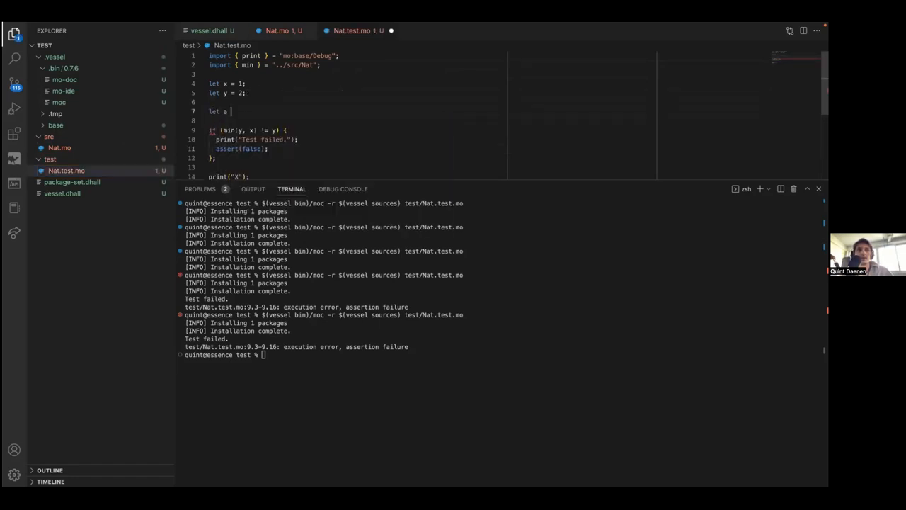
text(: [var Nat])
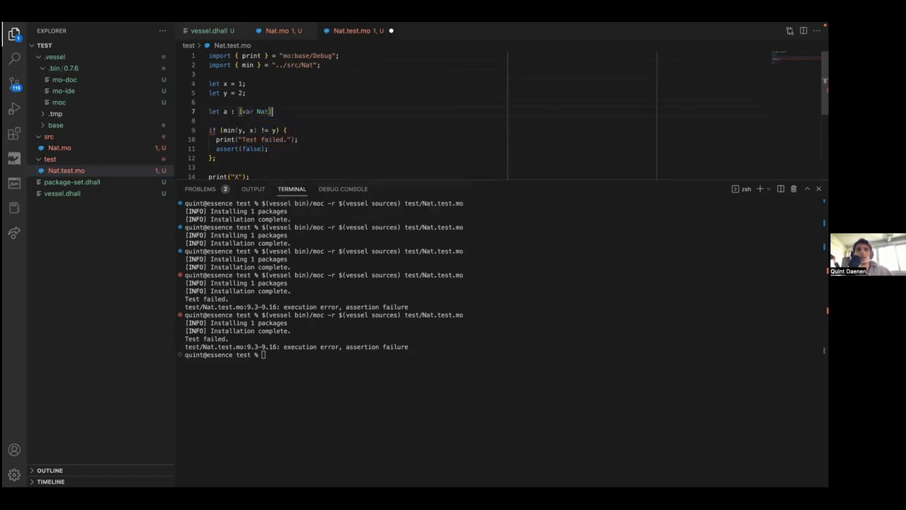
text(= [var];)
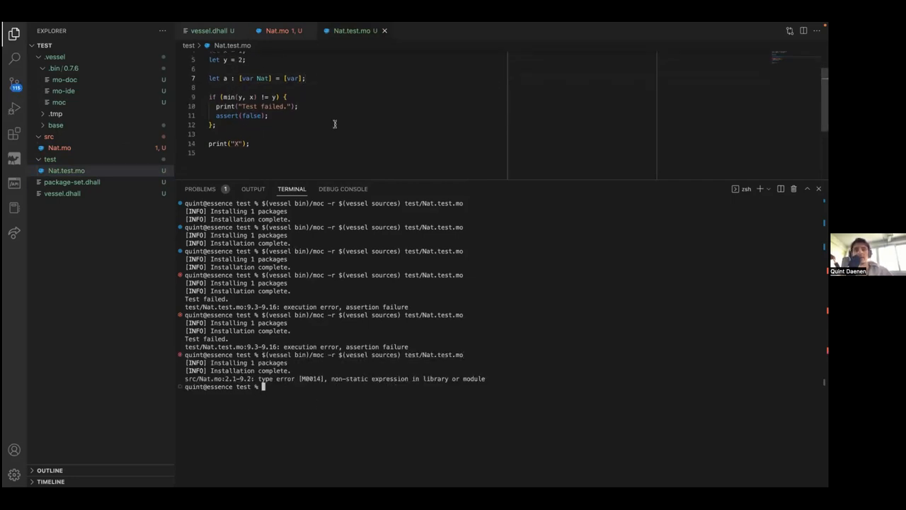
triple_click(255, 78)
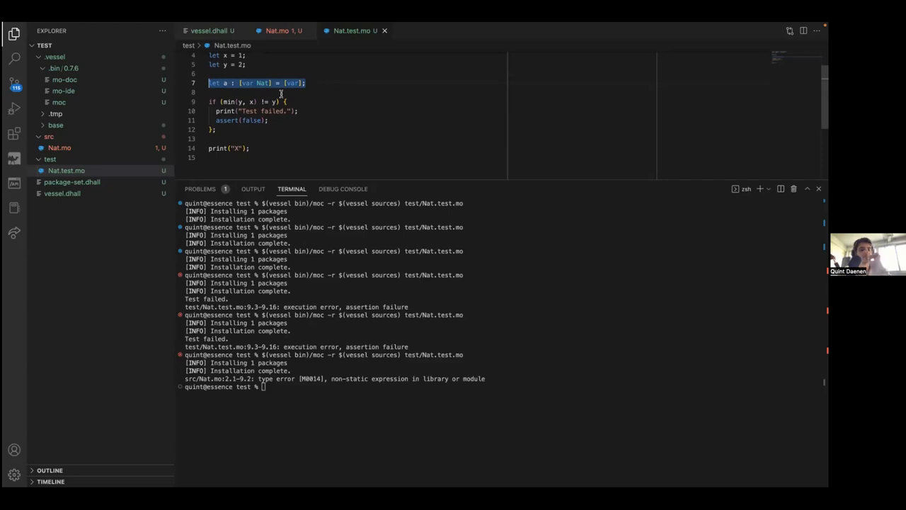
mouse_move(358, 129)
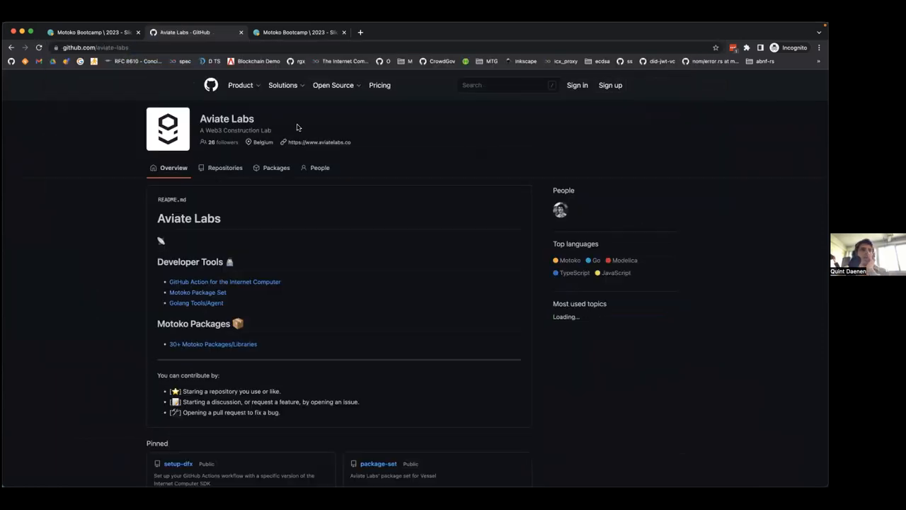
Search all of GitHub for 'language:motoko' after browsing the Aviate Labs repositories
scroll(down, 3)
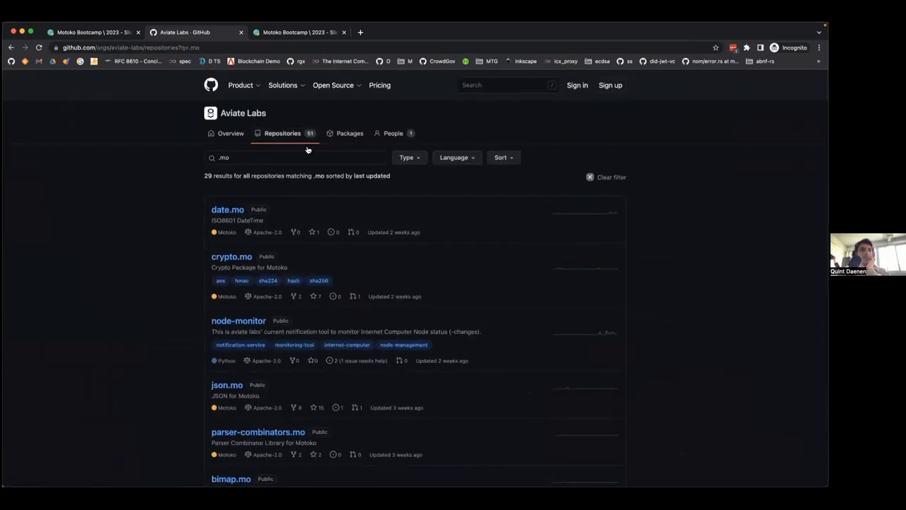
scroll(down, 3)
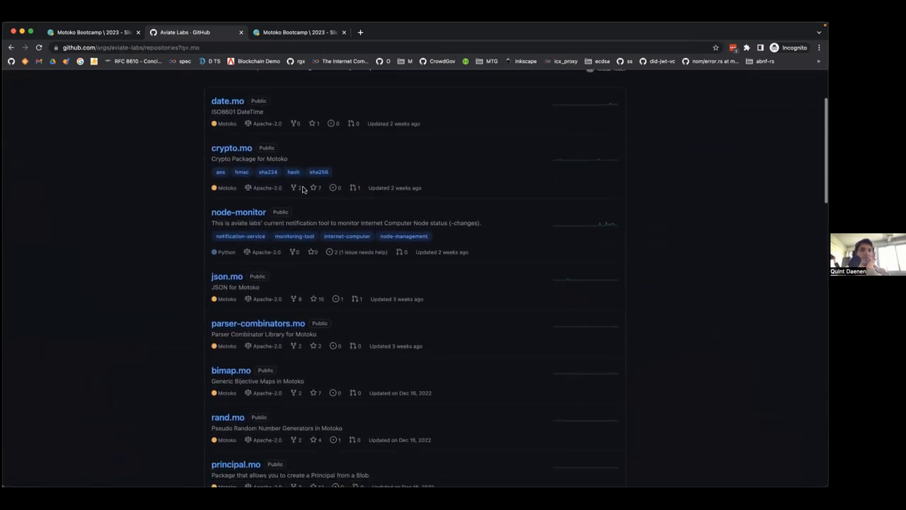
scroll(up, 3)
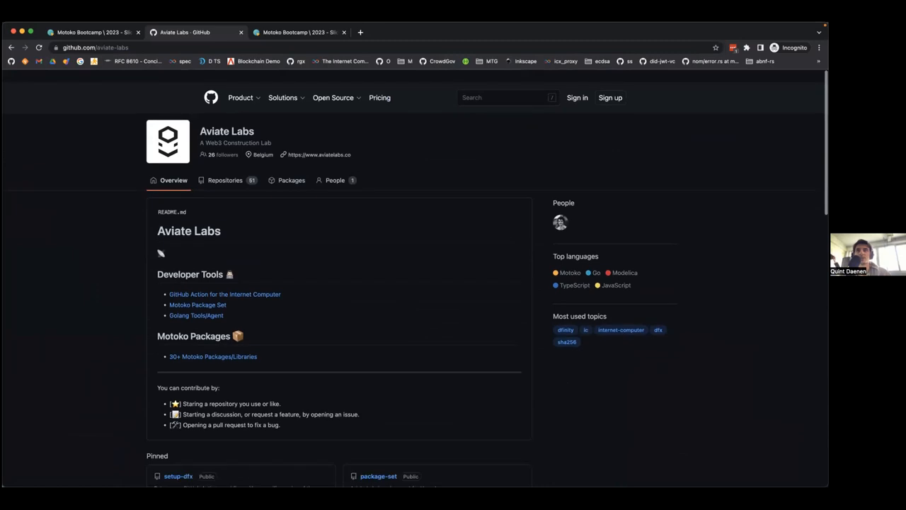
text(lanug)
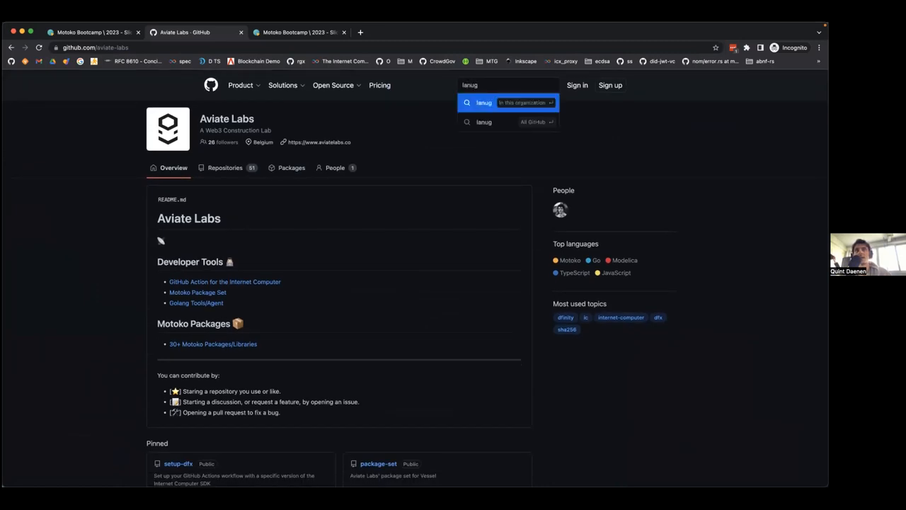
text(language:m)
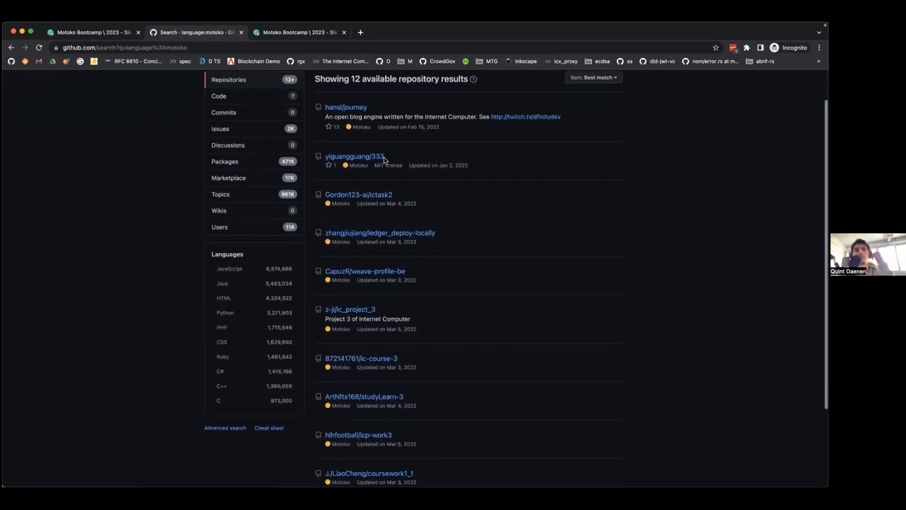
Enter github.com/dfinity/motoko in a new browser tab after reviewing the Motoko results
scroll(down, 3)
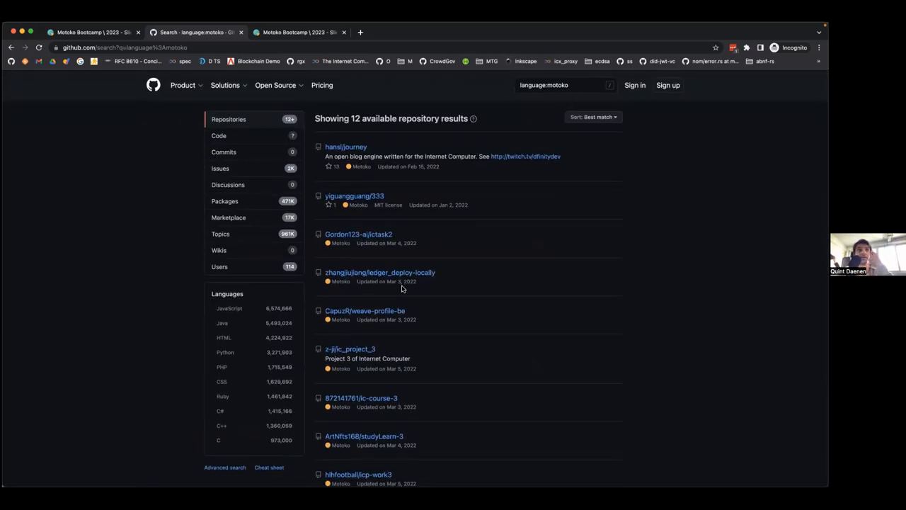
mouse_move(205, 465)
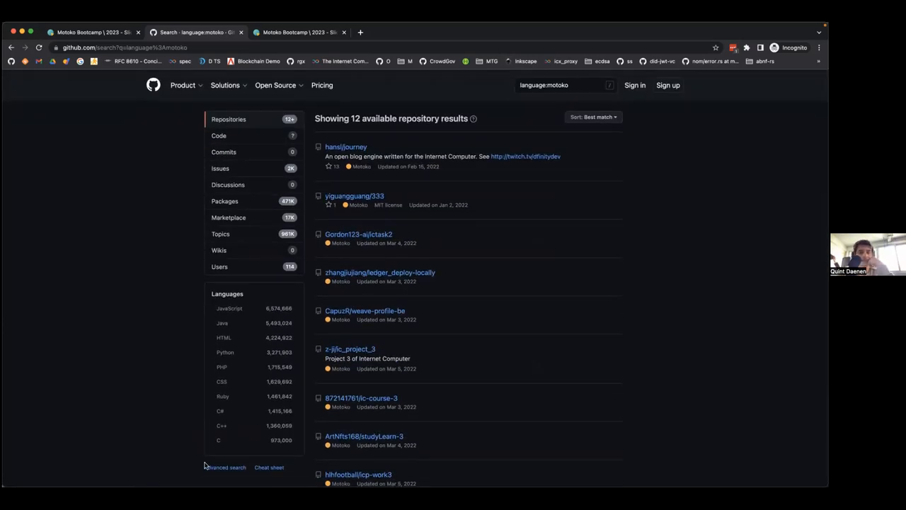
mouse_move(238, 475)
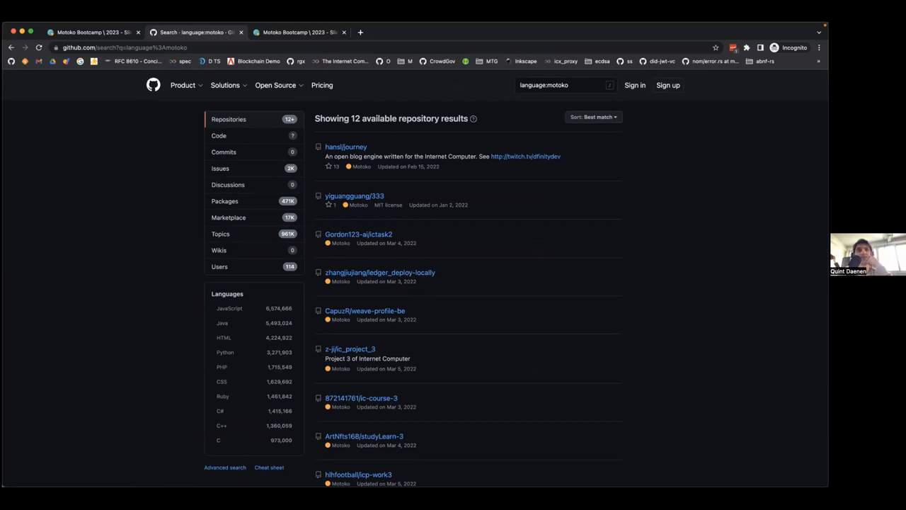
mouse_move(639, 409)
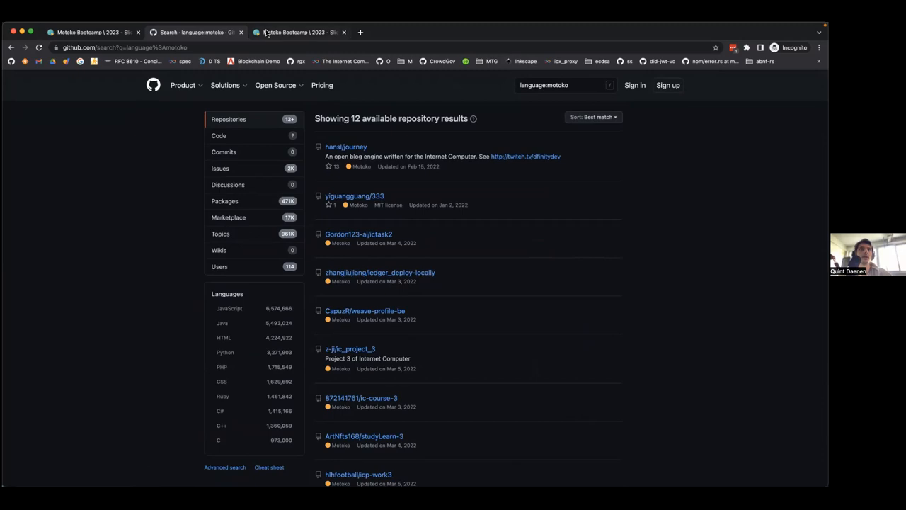
click(297, 32)
text(github.com/dfinity/motoko)
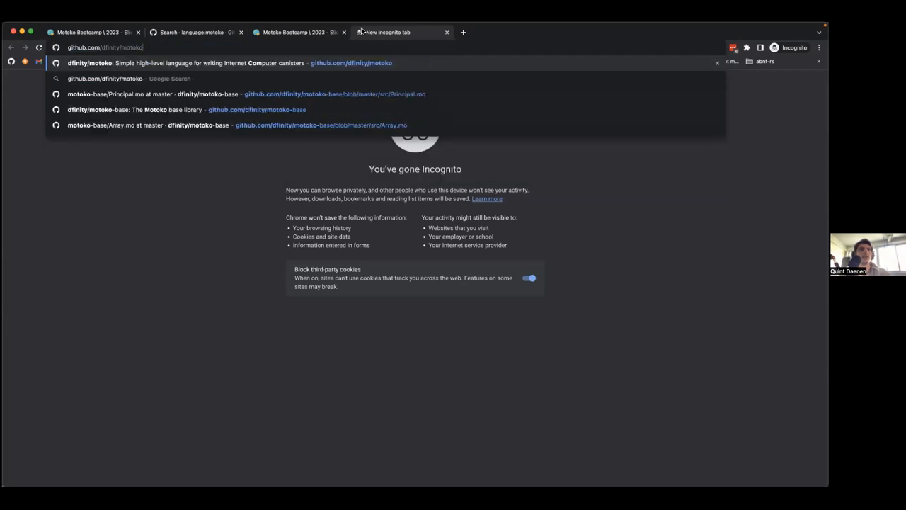
Load dfinity/motoko, then reach the grant-rfps repository via DFINITY's filtered repository list
key(Enter)
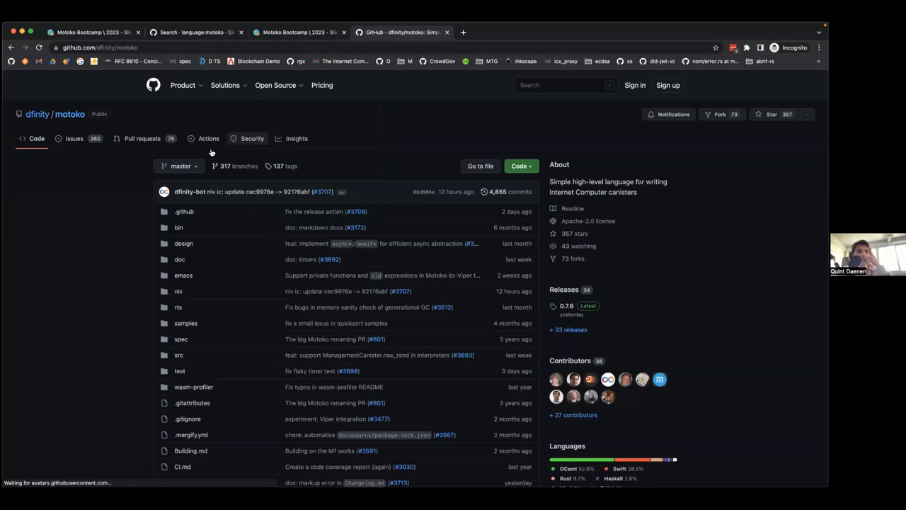
scroll(down, 3)
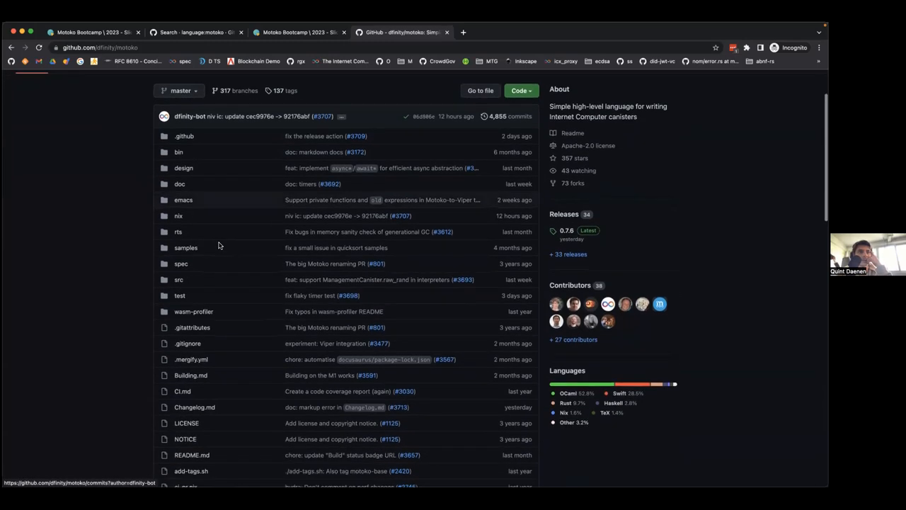
scroll(down, 3)
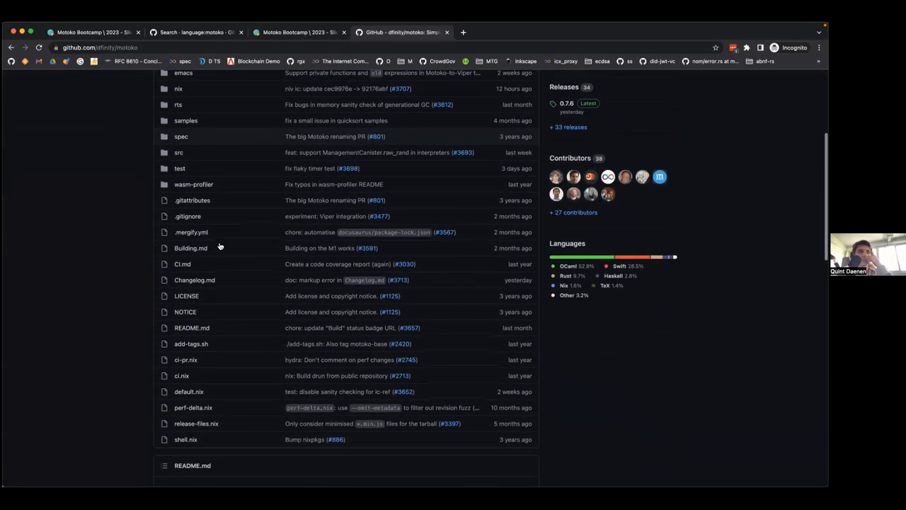
scroll(down, 3)
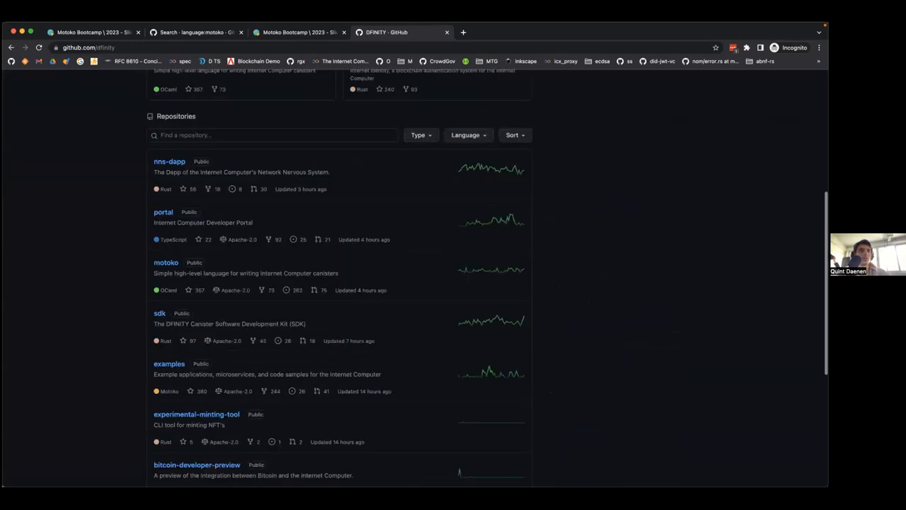
text(r)
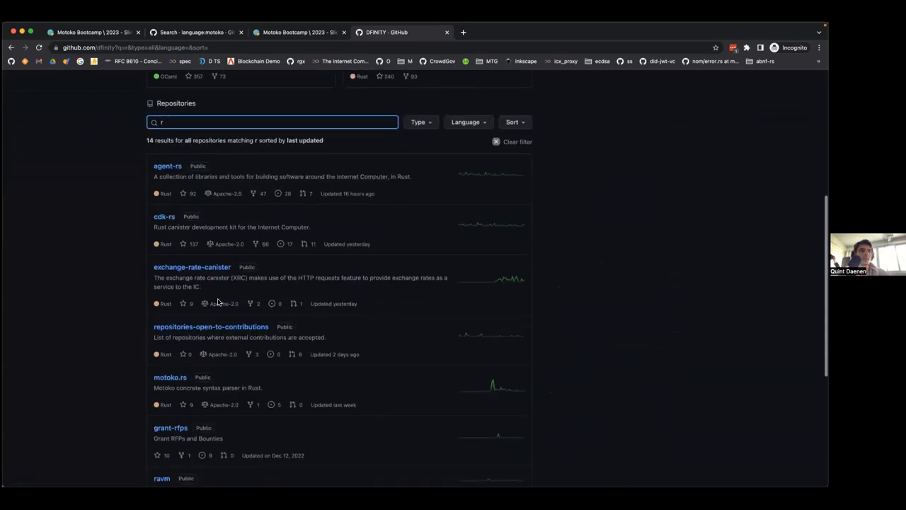
click(170, 428)
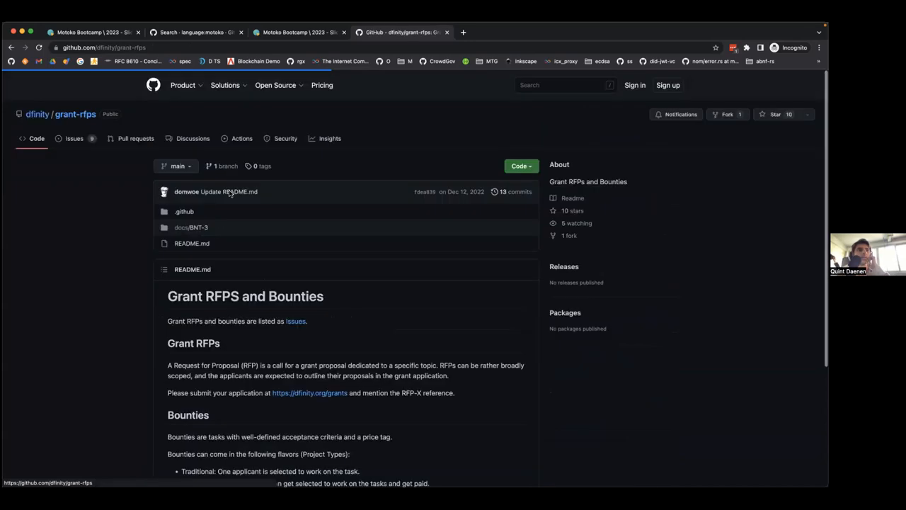
Read issue #26, Automated Code-Level Verifier for Motoko, down to its References section
click(74, 138)
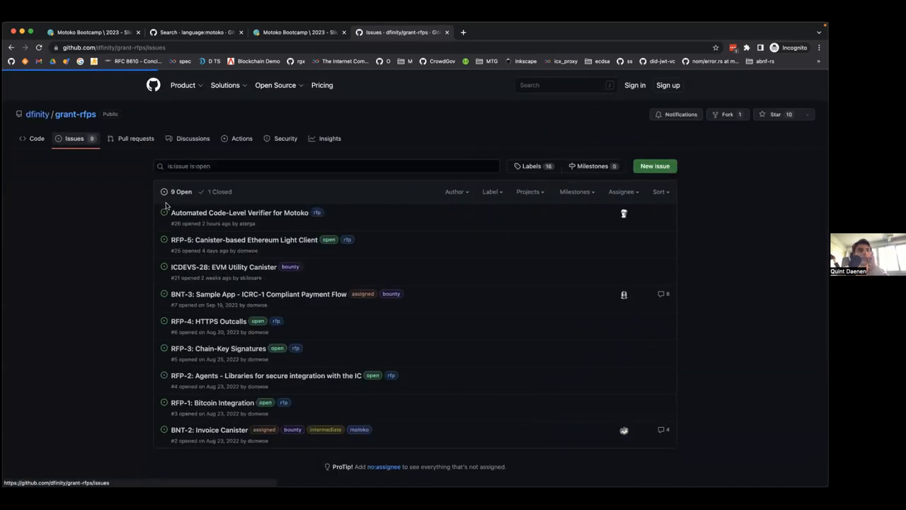
click(240, 213)
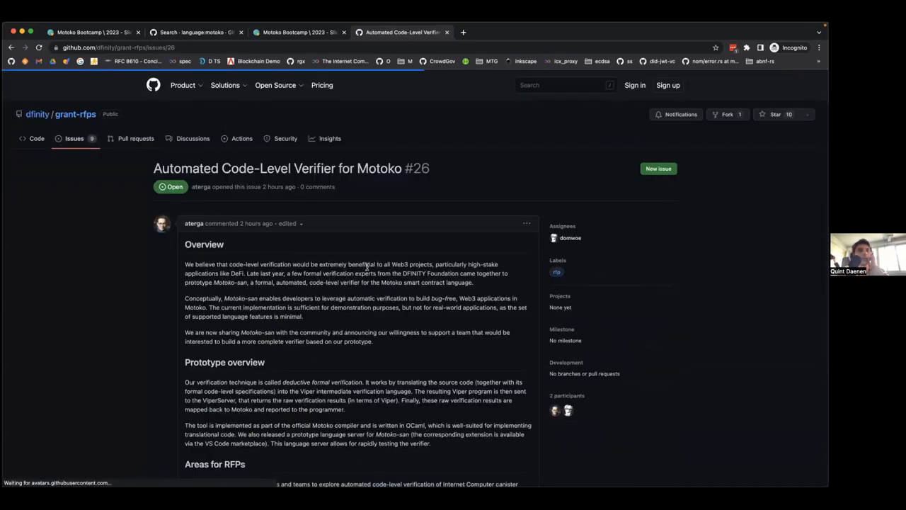
scroll(down, 3)
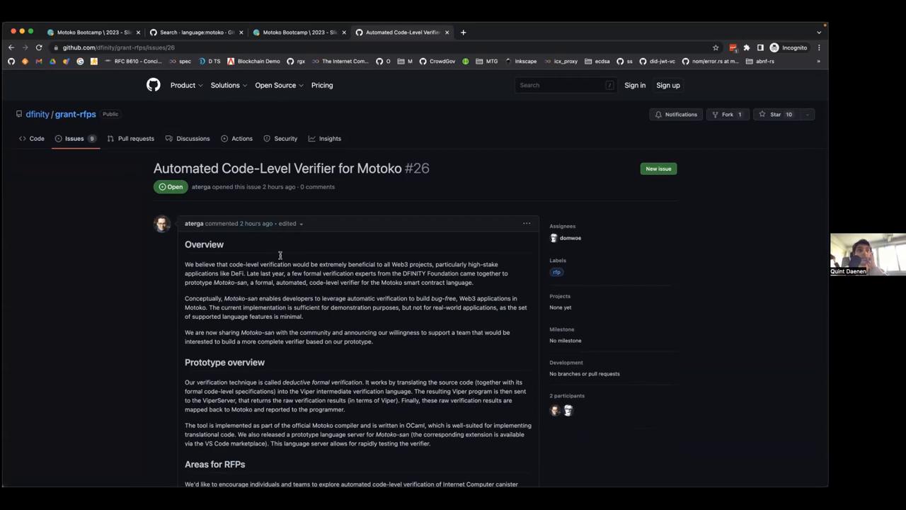
scroll(down, 3)
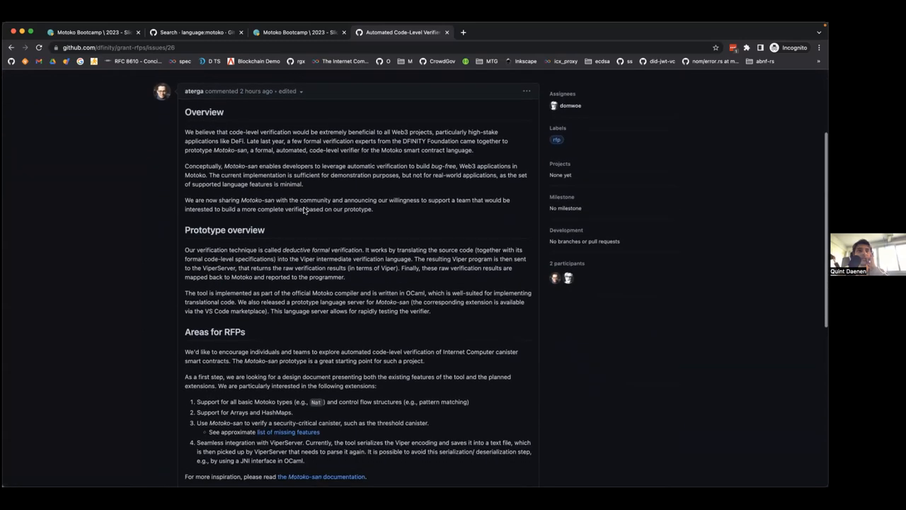
scroll(down, 3)
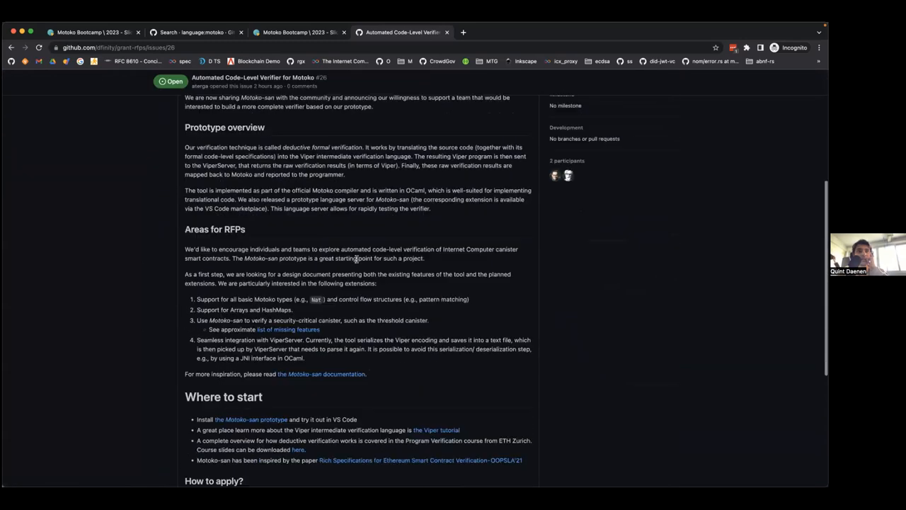
scroll(down, 3)
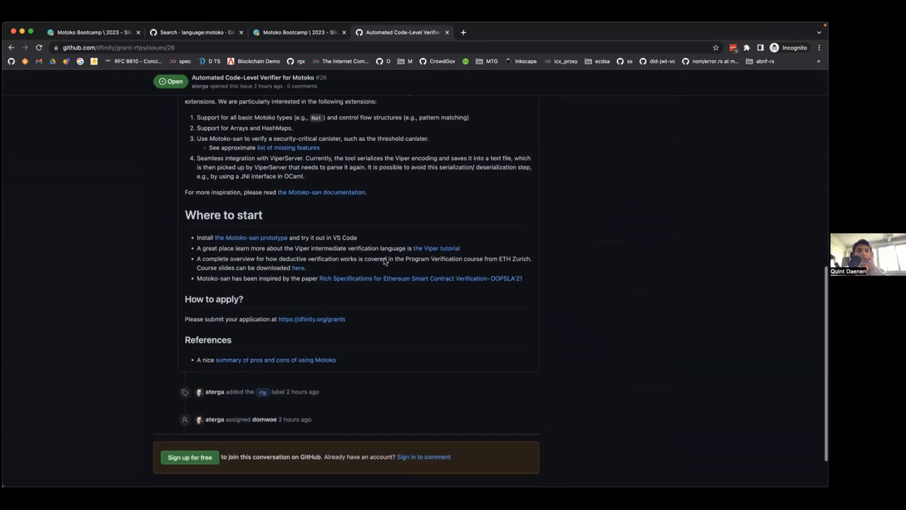